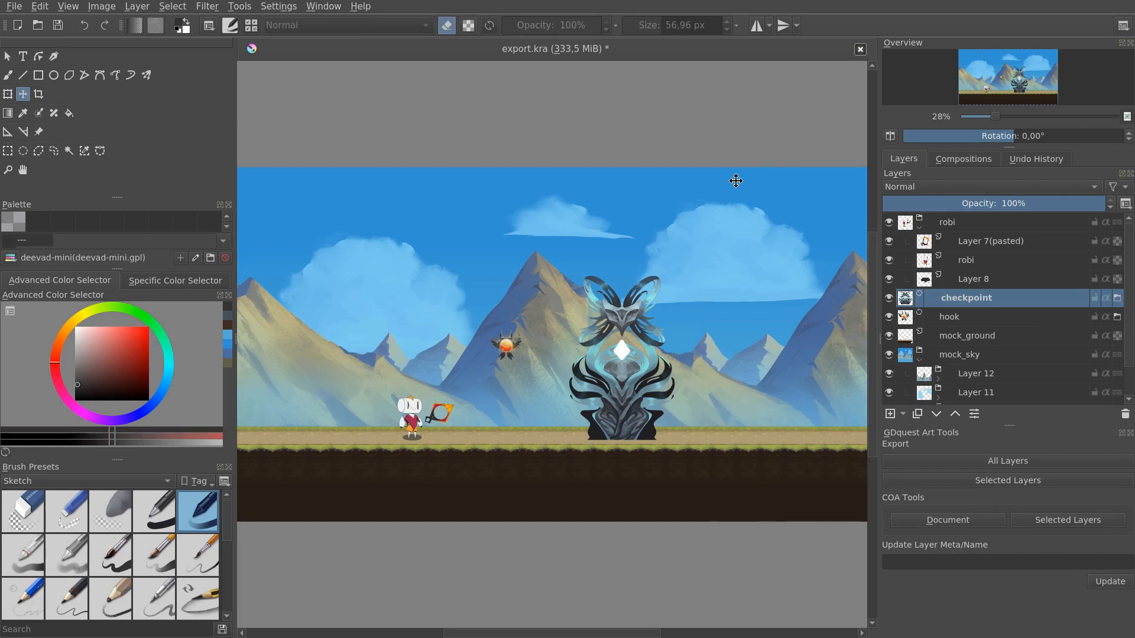
Step: Hide the interface, test-drag the totem and hook, then reposition the checkpoint totem
key("Tab")
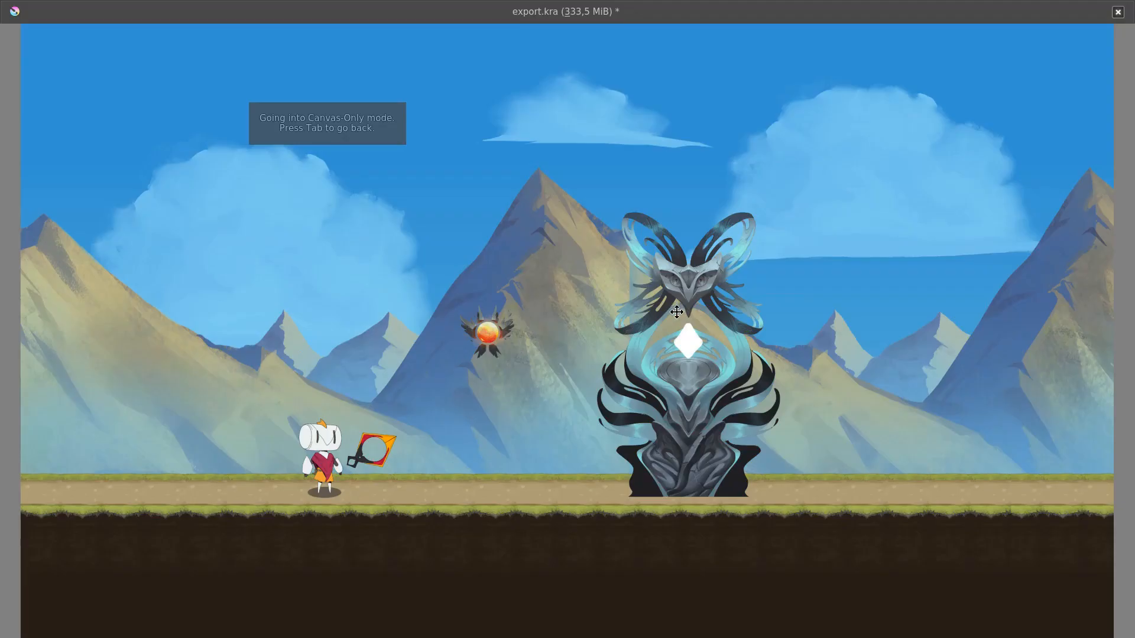
left_click_drag(677, 313, 897, 271)
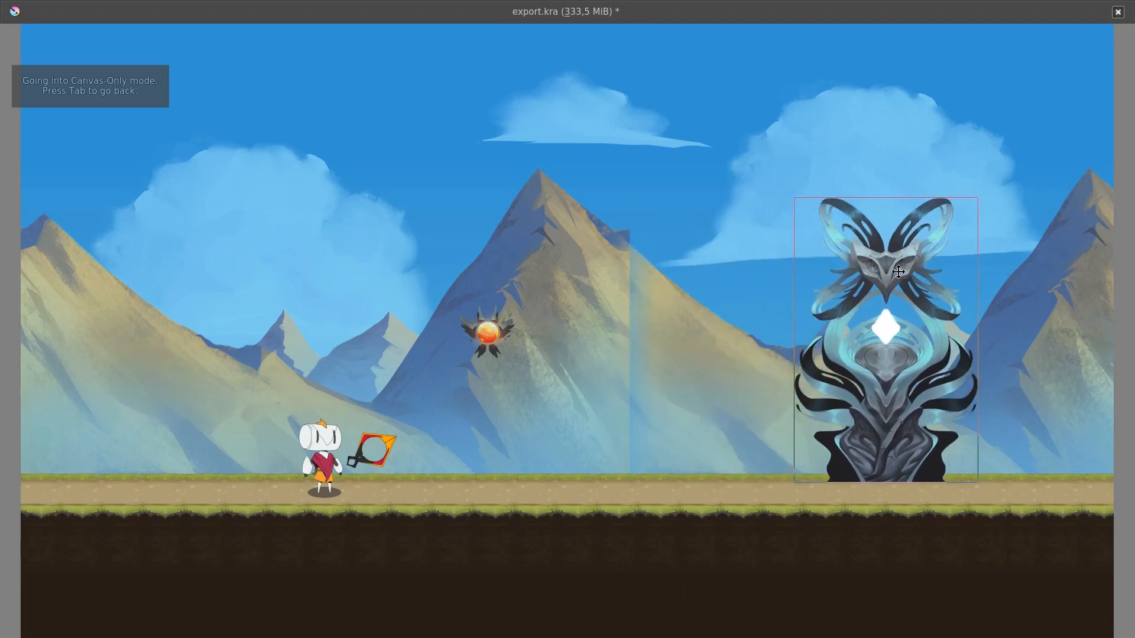
left_click_drag(897, 271, 579, 326)
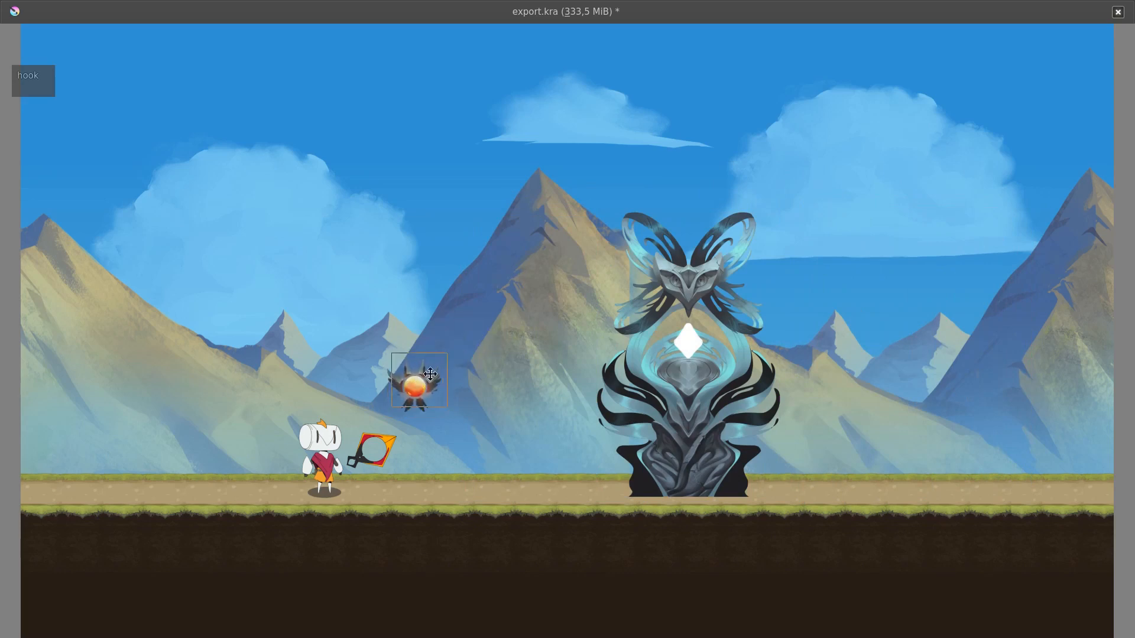
left_click_drag(418, 379, 487, 331)
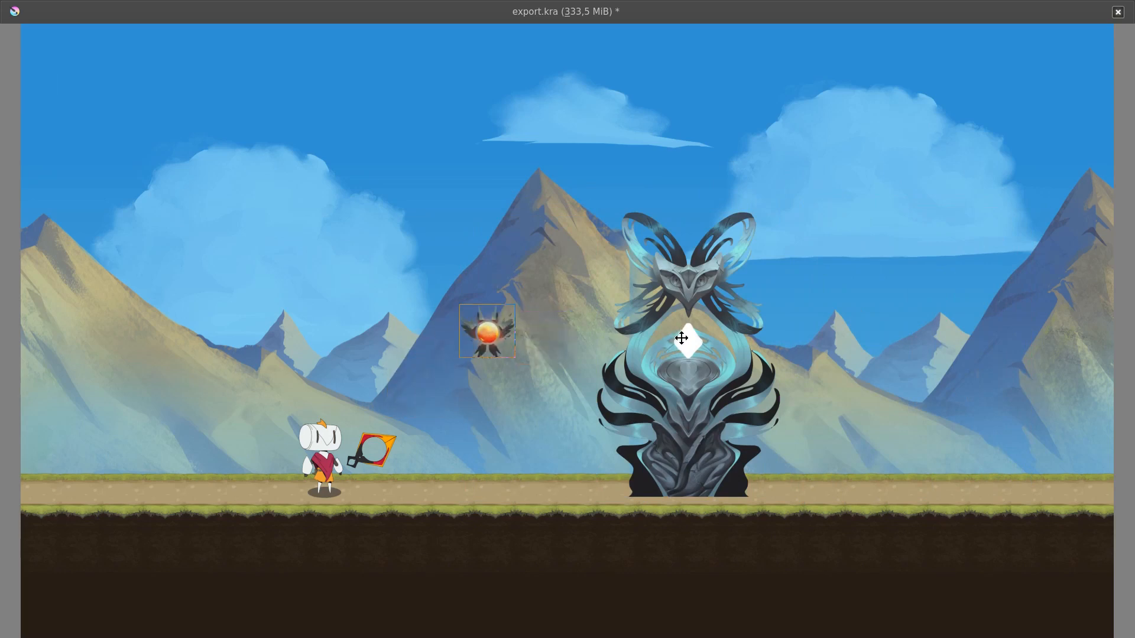
mouse_move(799, 403)
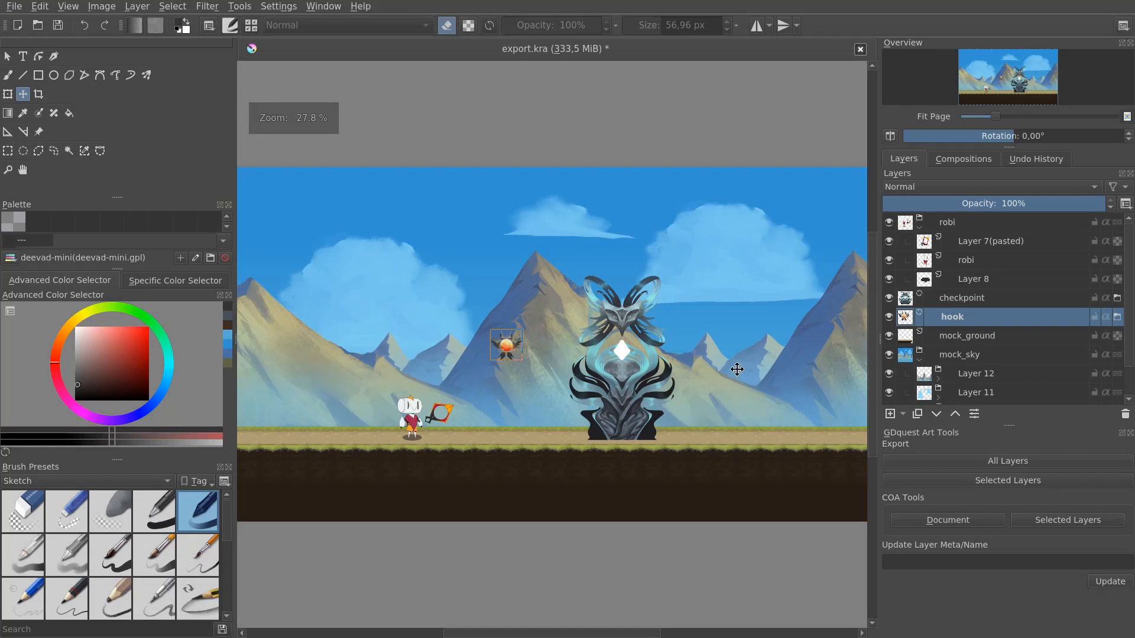
mouse_move(747, 377)
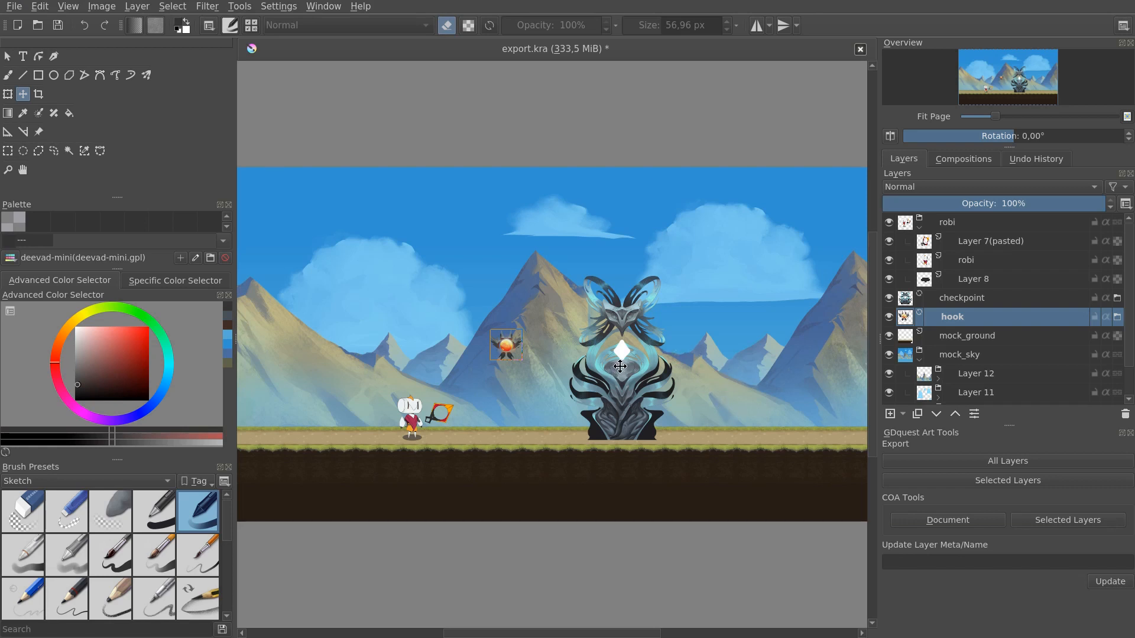
left_click(962, 297)
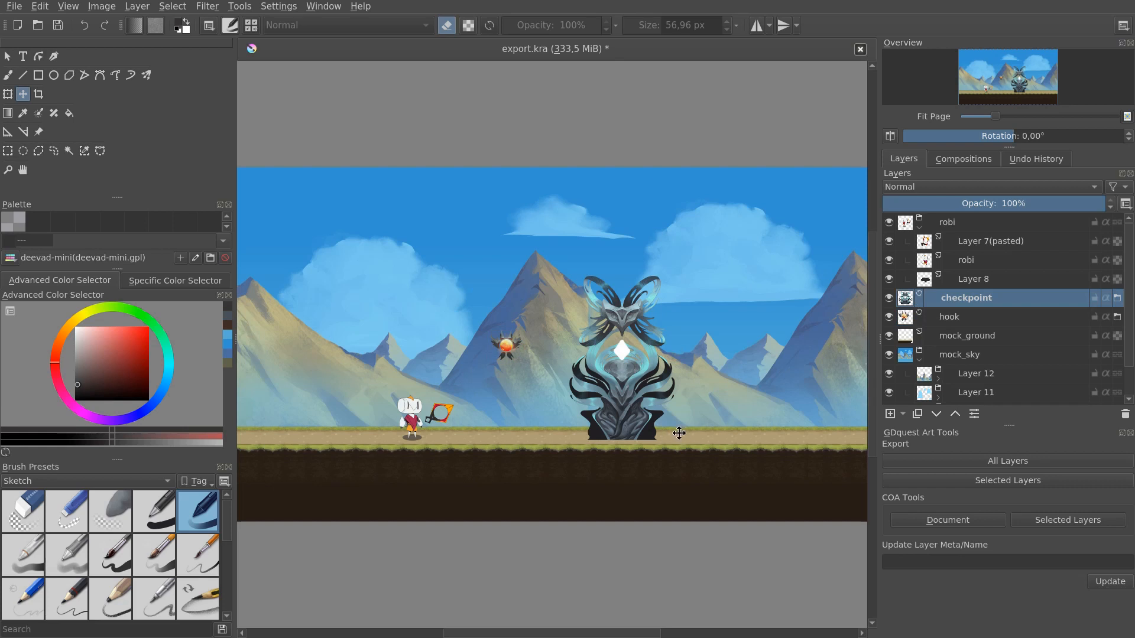
mouse_move(692, 414)
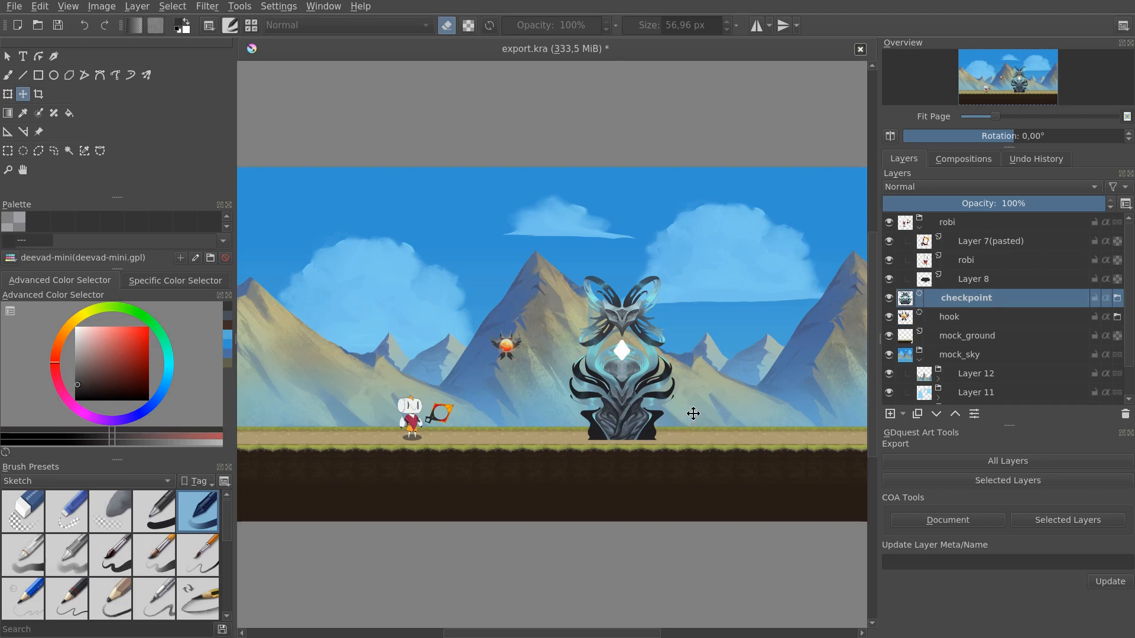
mouse_move(795, 394)
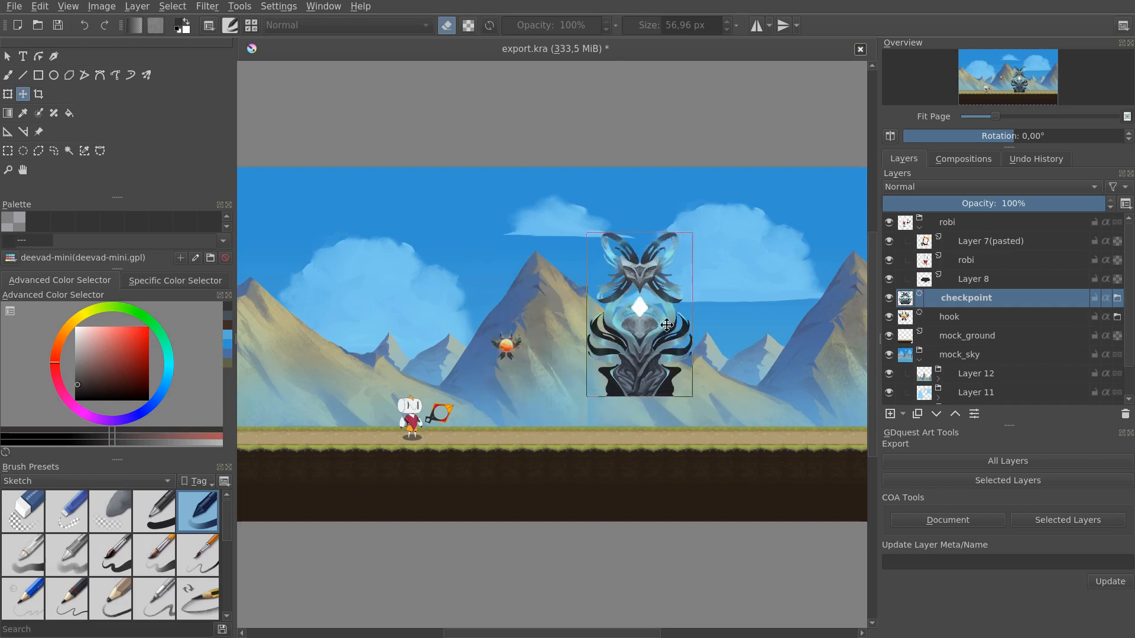
left_click_drag(639, 312, 703, 353)
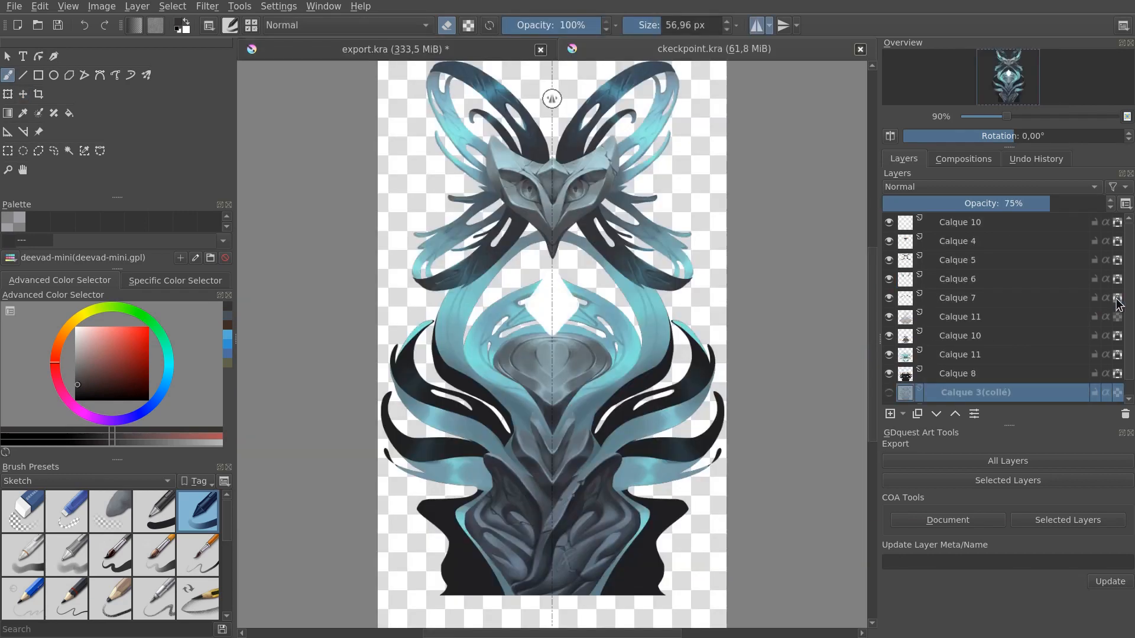
mouse_move(640, 415)
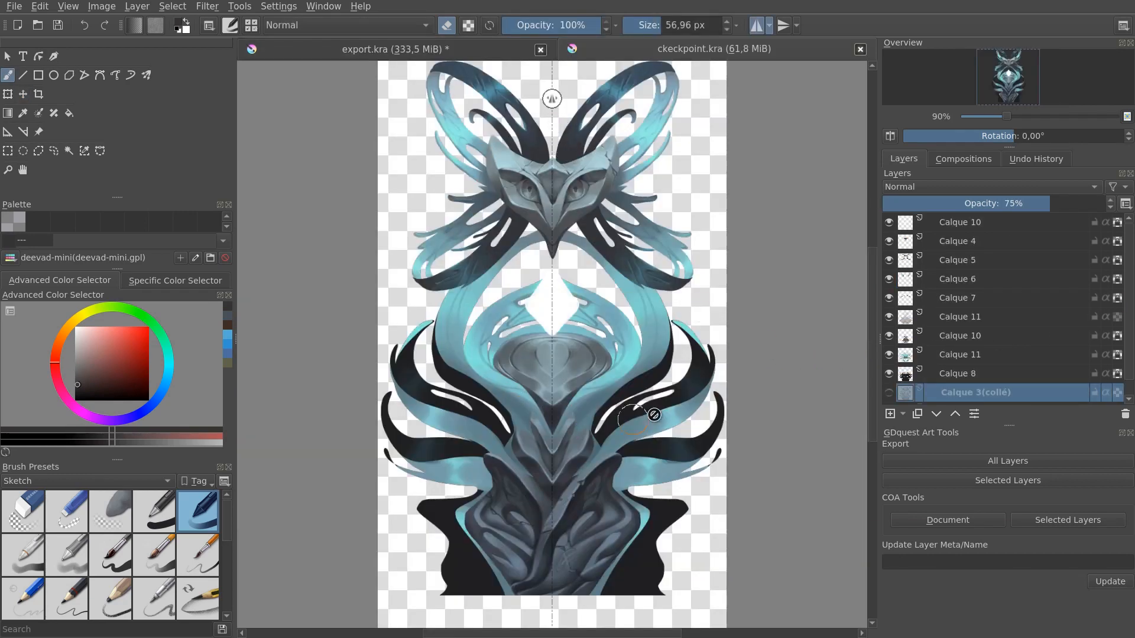
Step: Paint a red dab on the totem's head in checkpoint.kra, then return to export.kra
left_click(963, 222)
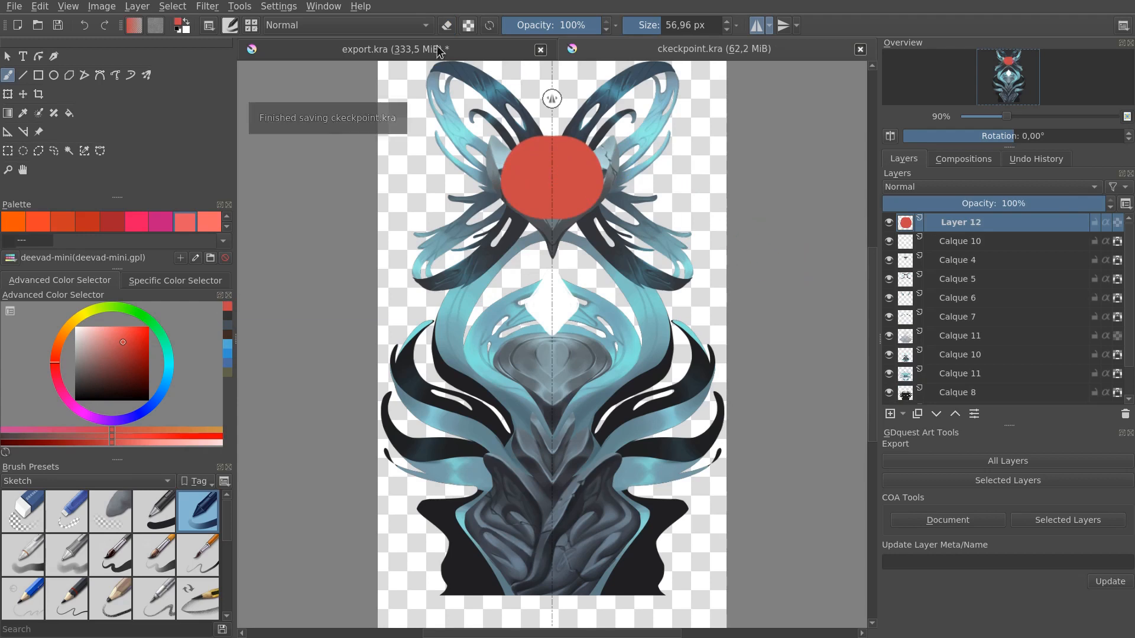
left_click(713, 49)
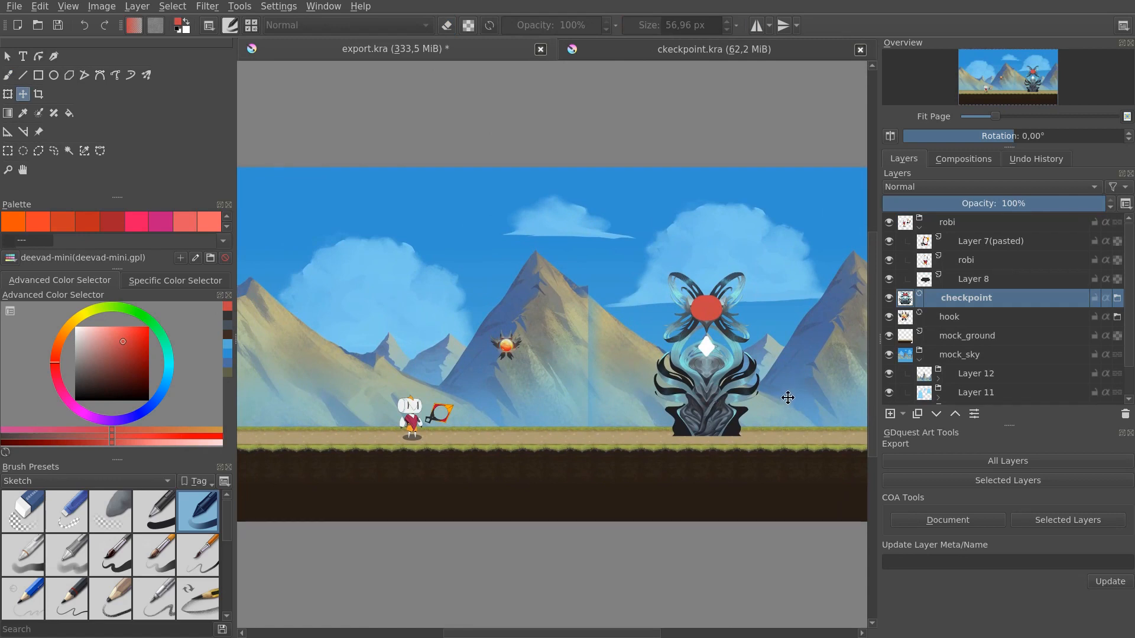
mouse_move(707, 322)
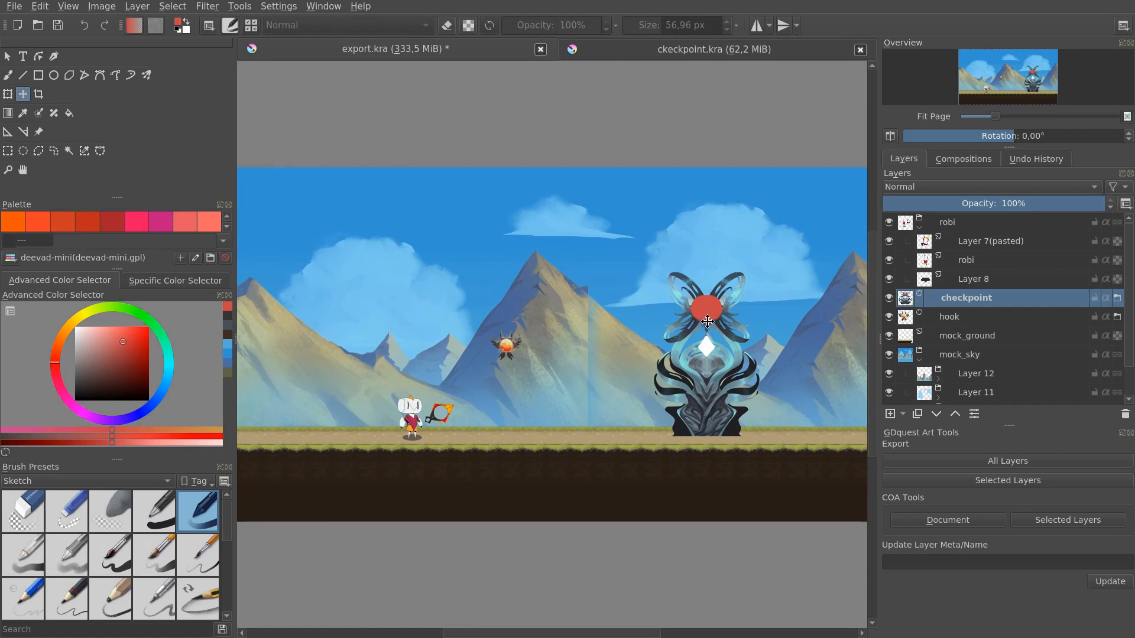
mouse_move(744, 56)
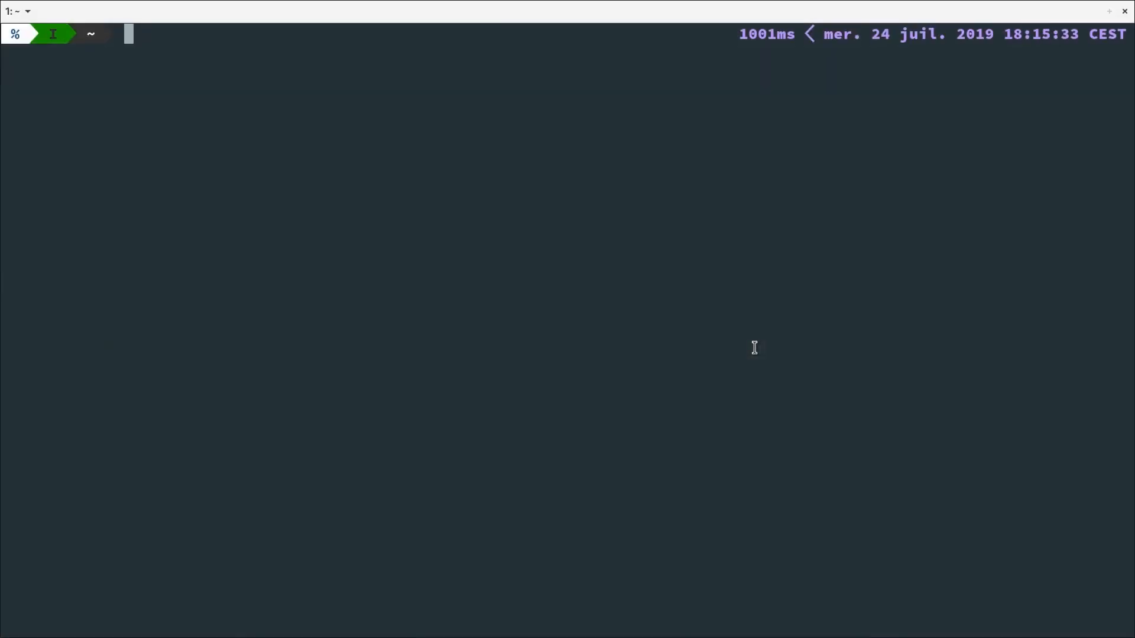
Step: Jump to the asmo sprites folder in Terminal and open it in Nautilus
type("zsli")
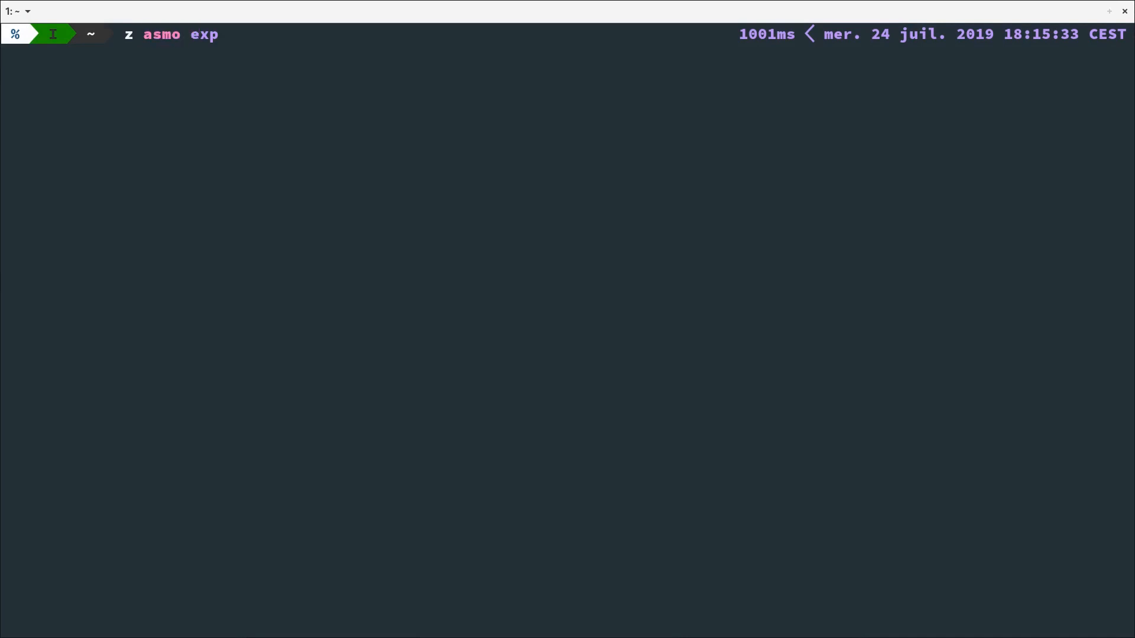
type("sprit")
type("n")
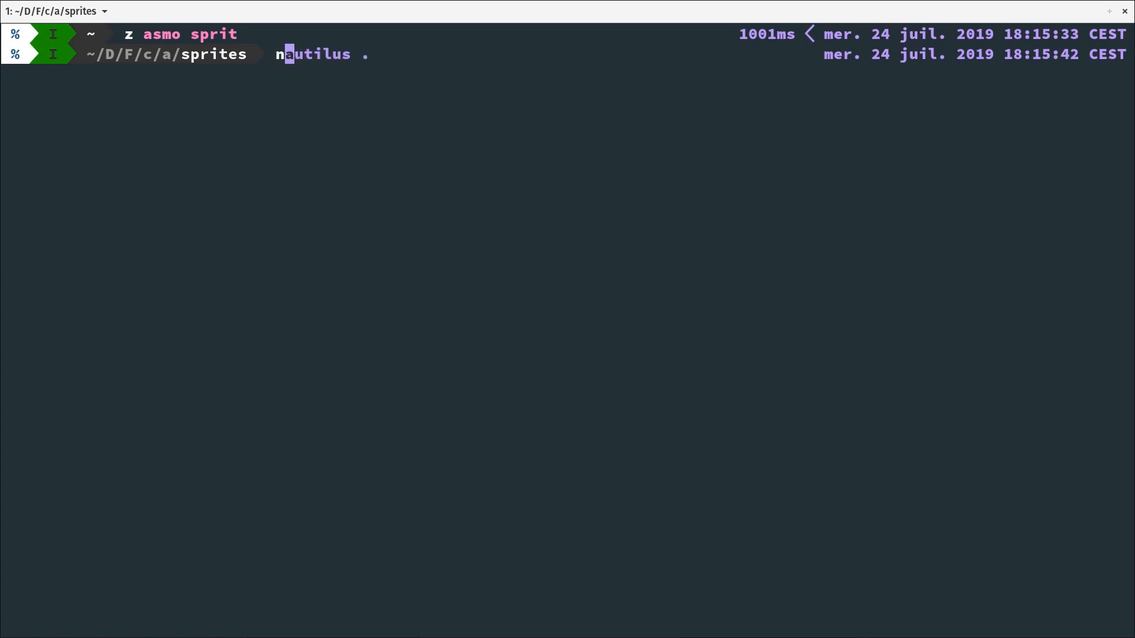
key("Return")
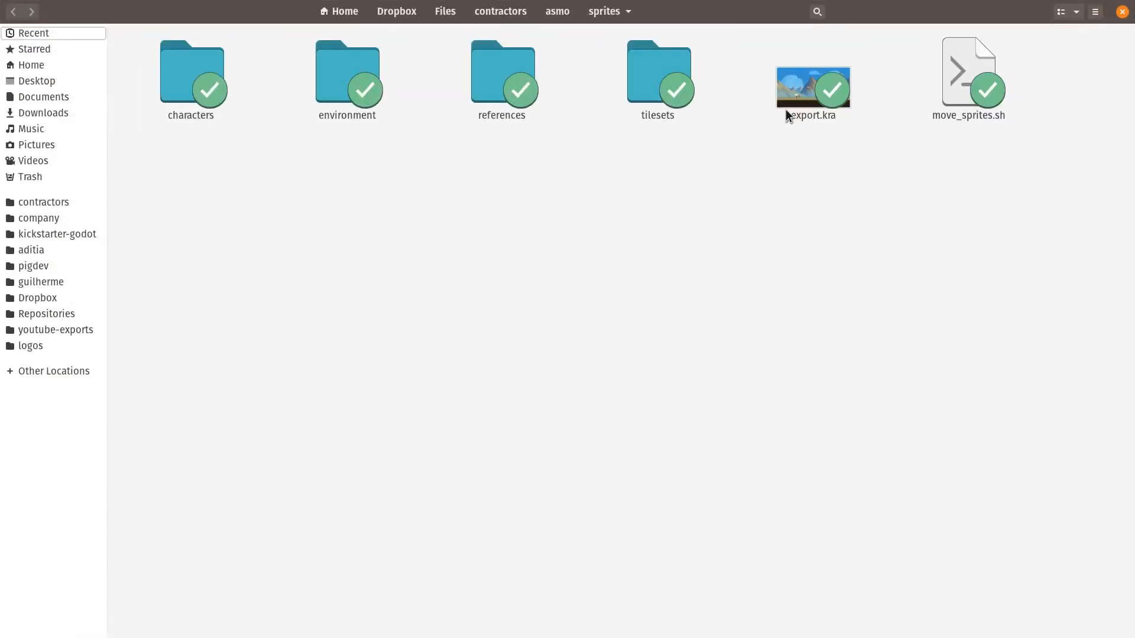
Step: Look over export.kra, move_sprites.sh and the asset folders, then enter environment
left_click(812, 87)
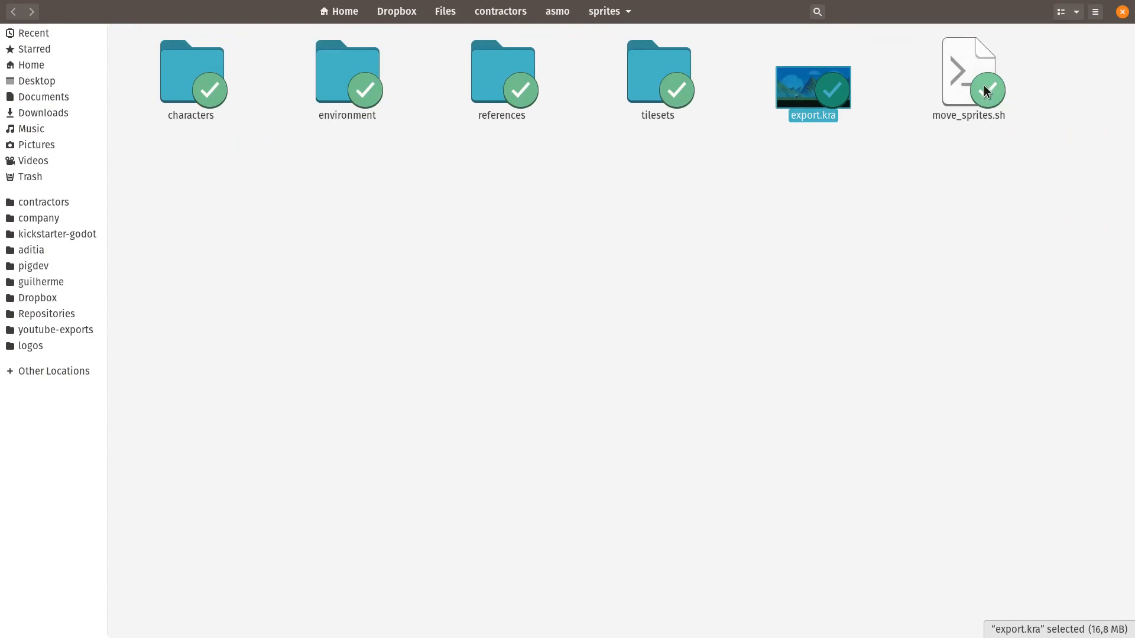
left_click(968, 72)
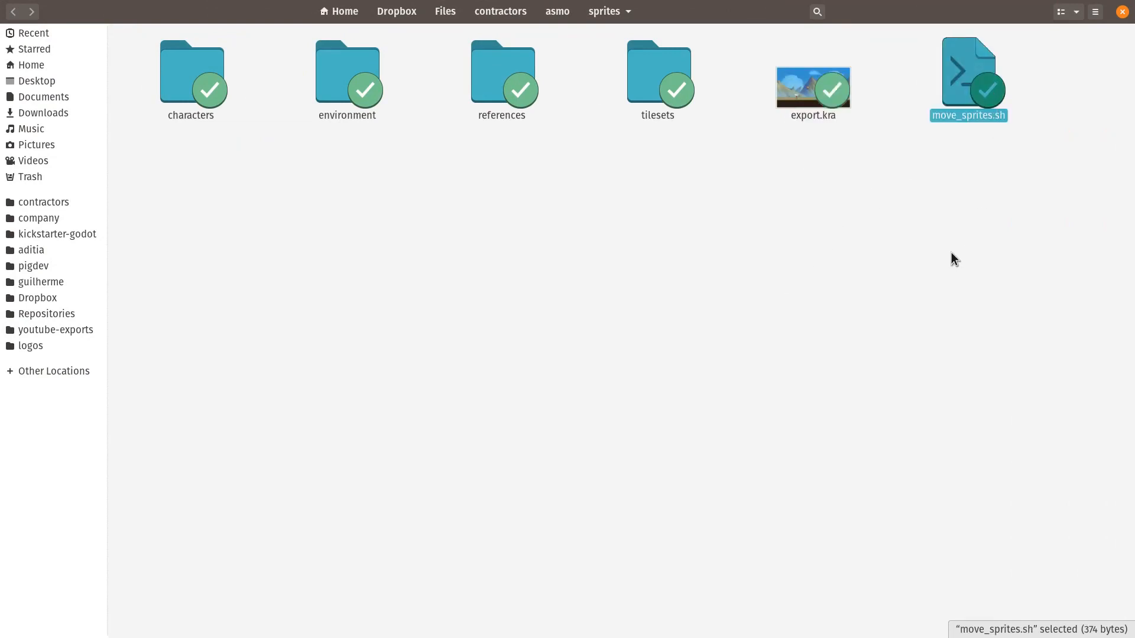
mouse_move(944, 245)
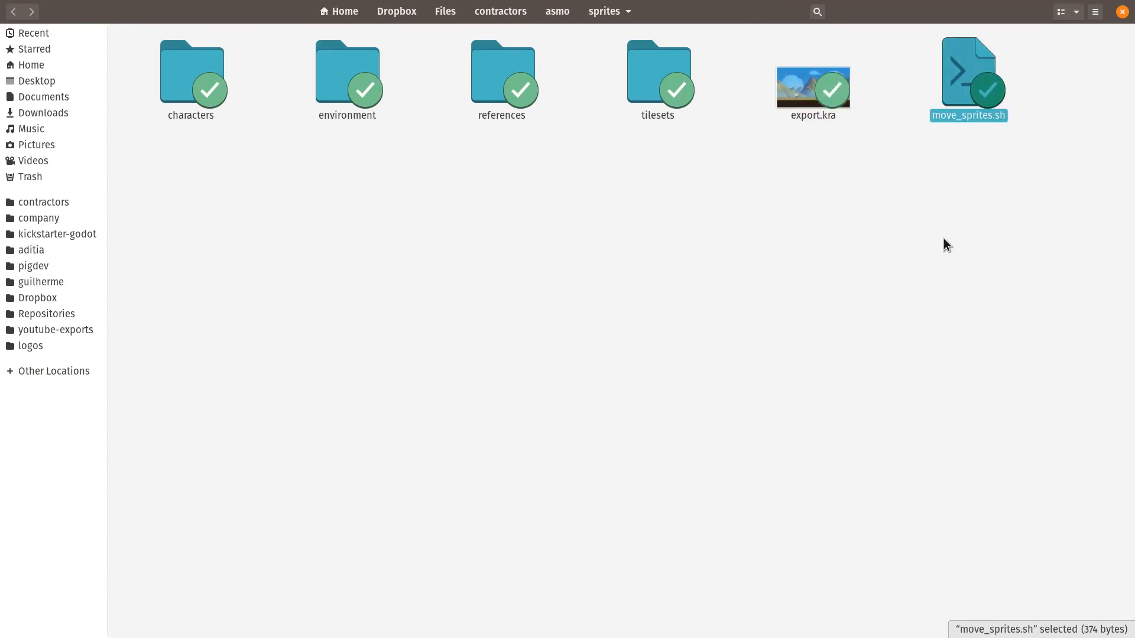
mouse_move(932, 245)
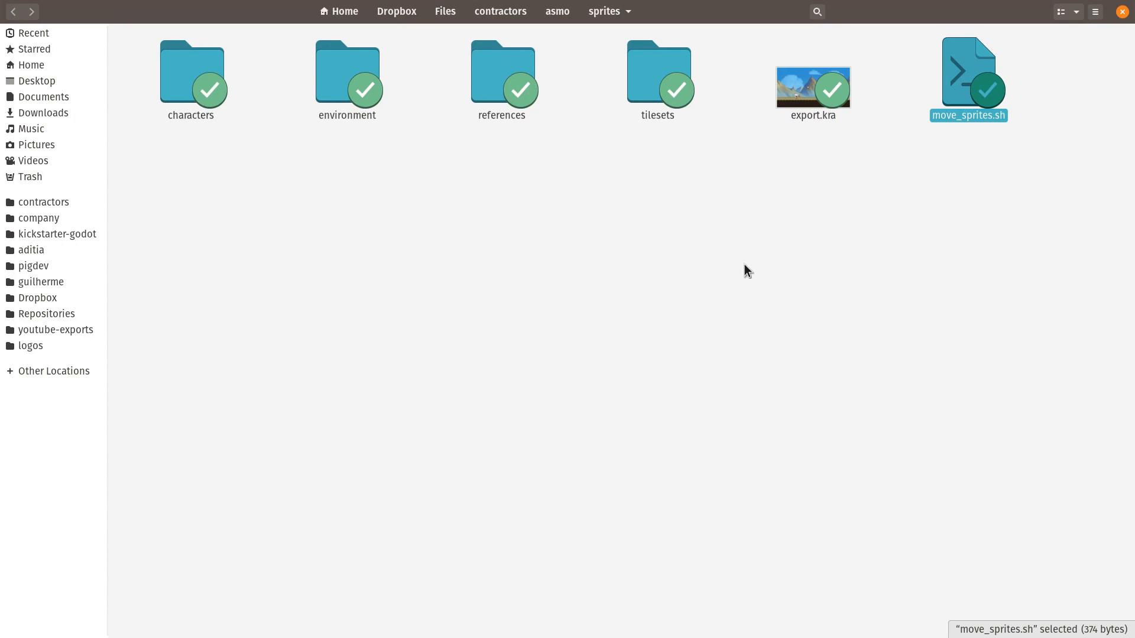
left_click(347, 76)
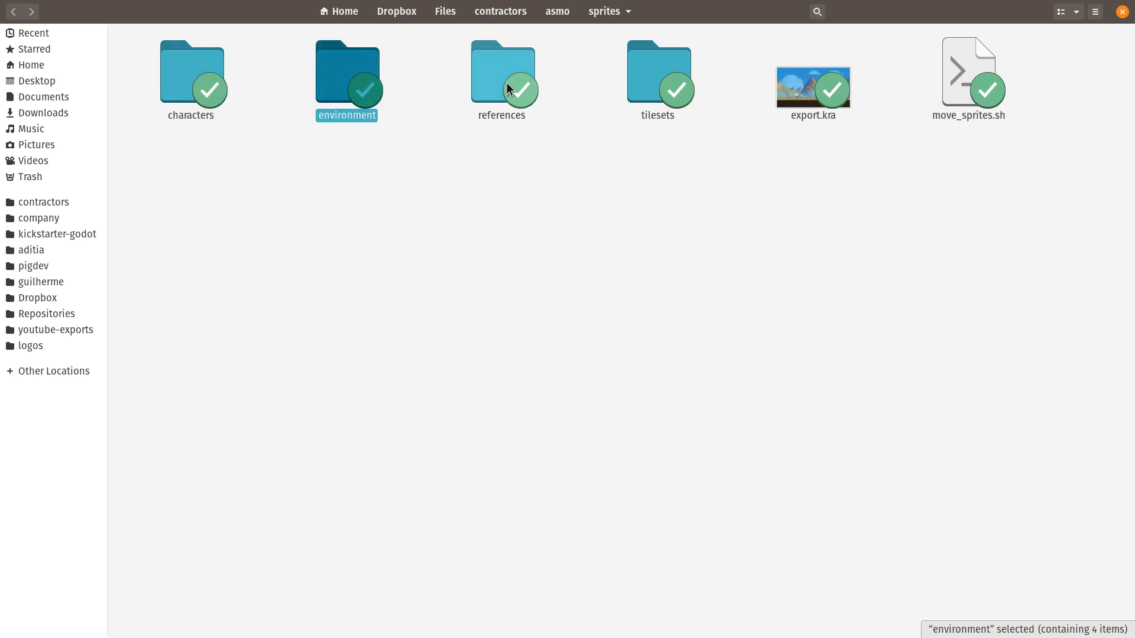
left_click(657, 72)
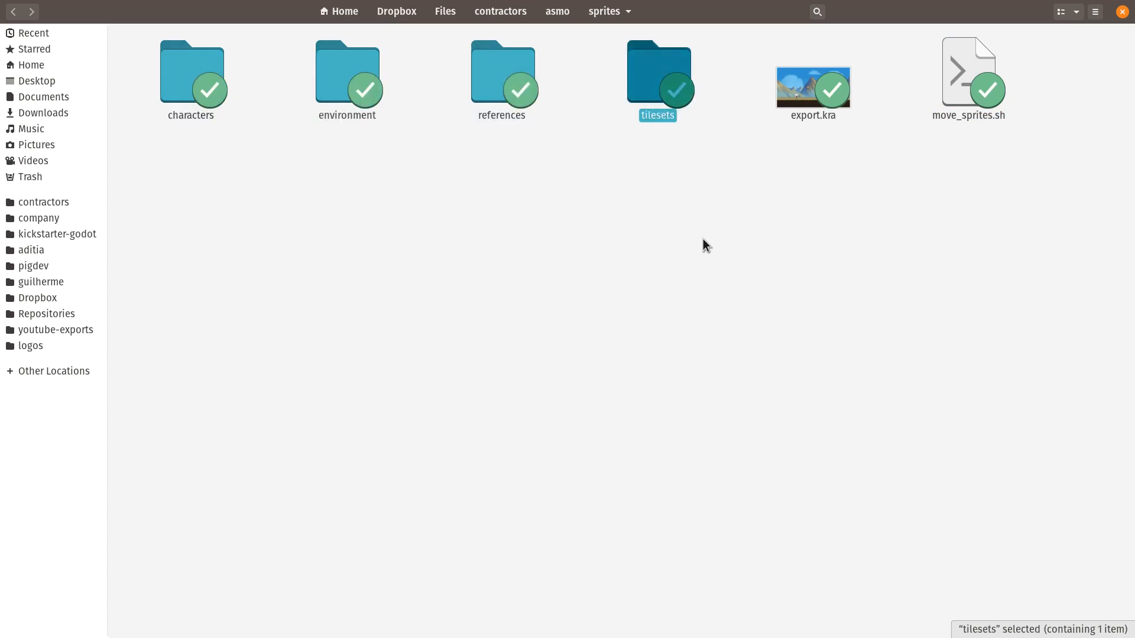
mouse_move(655, 270)
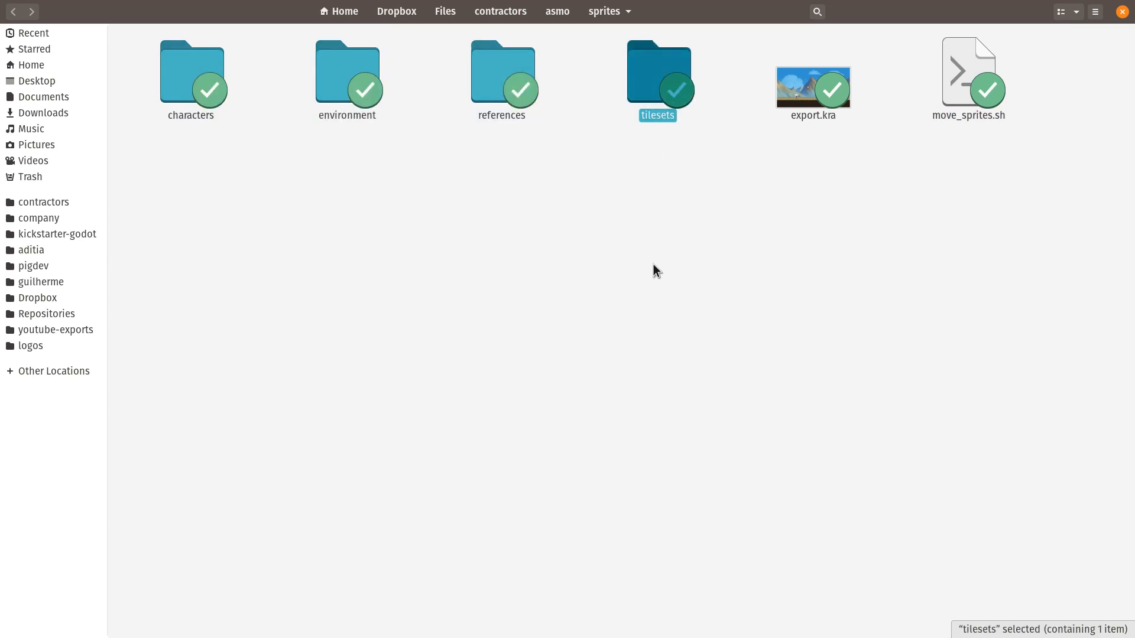
left_click(191, 78)
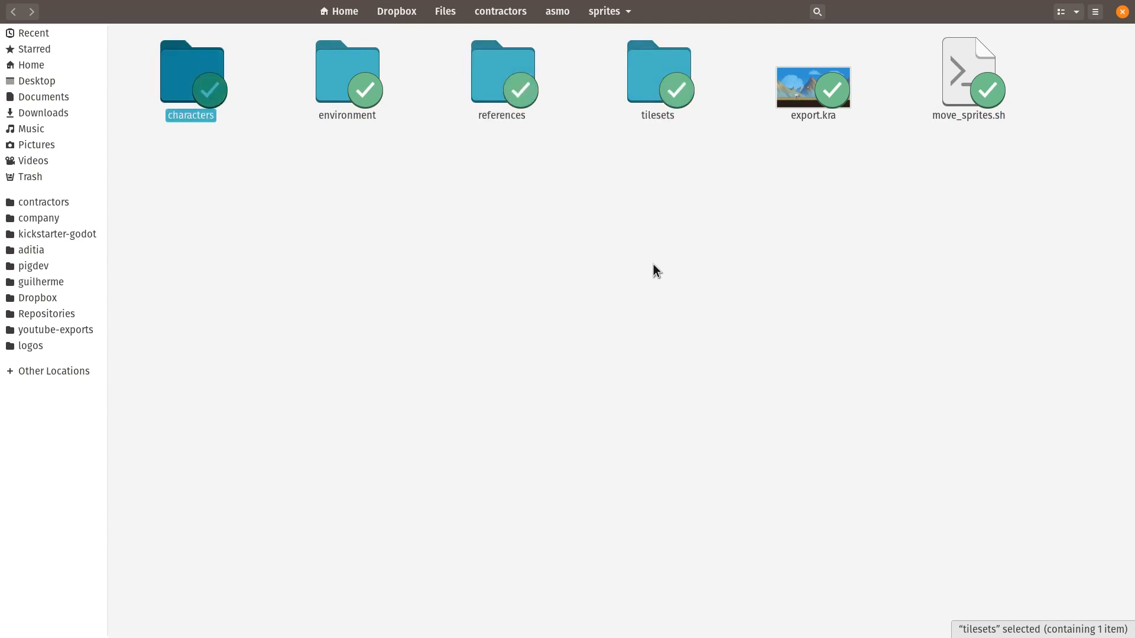
left_click(191, 79)
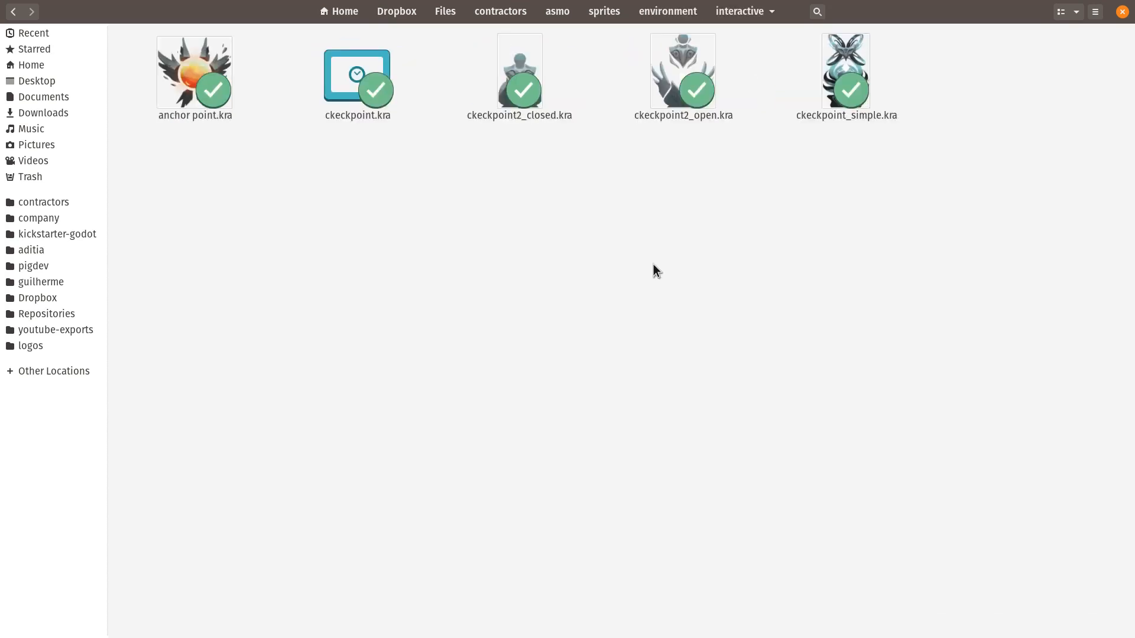
Step: Preview the four checkpoint sprite thumbnails, then open cckeckpoint.kra in Krita
left_click(357, 72)
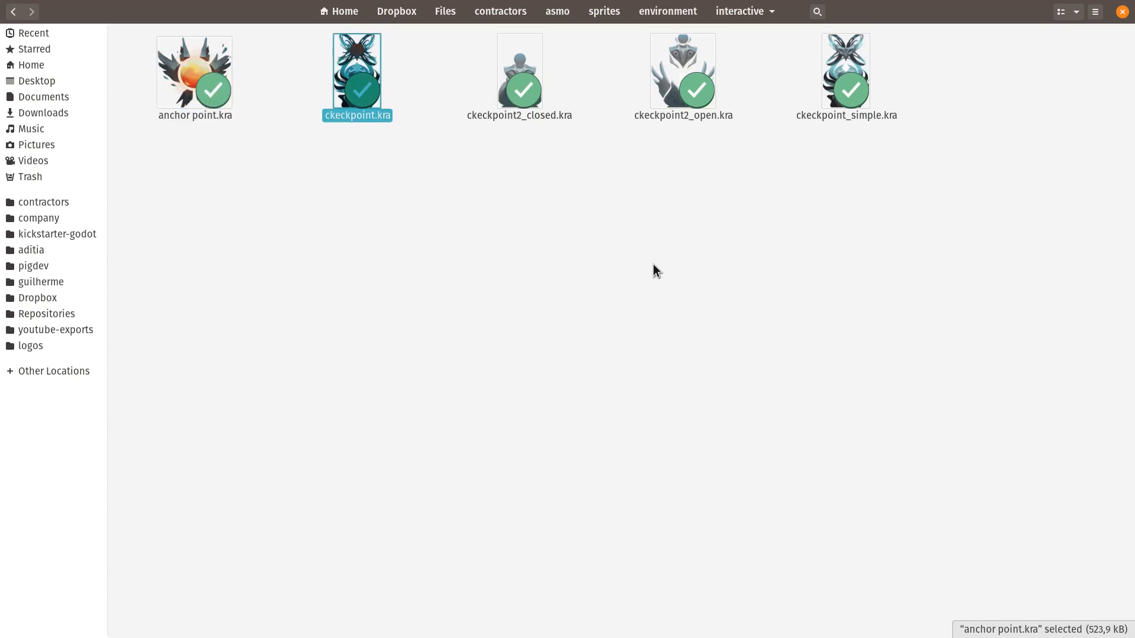
left_click(845, 71)
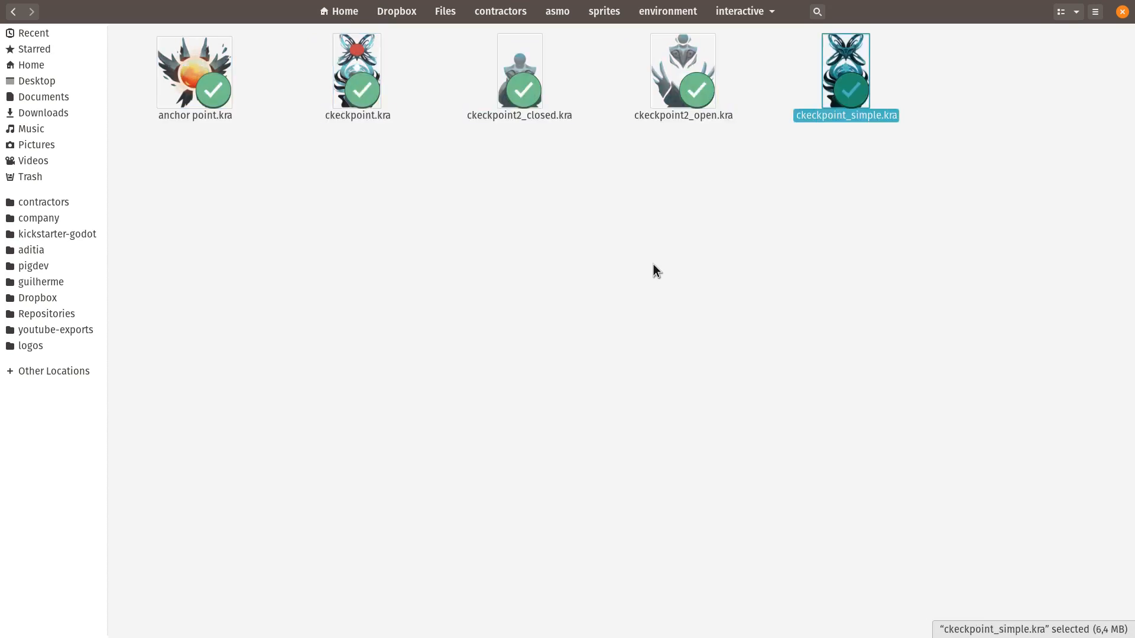
left_click(519, 72)
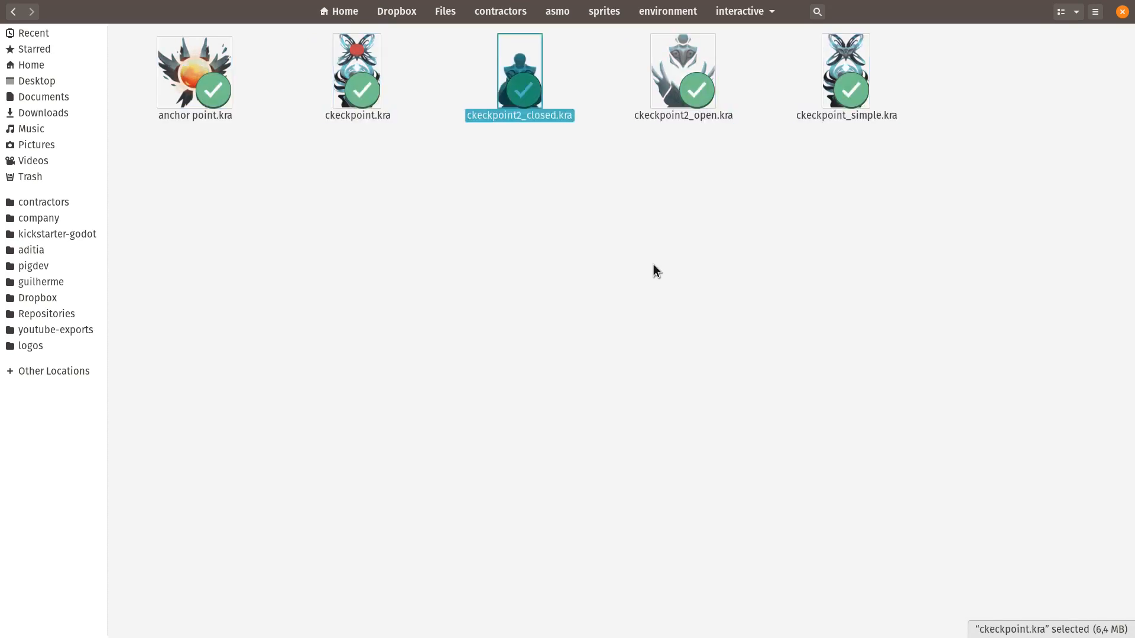
left_click(681, 71)
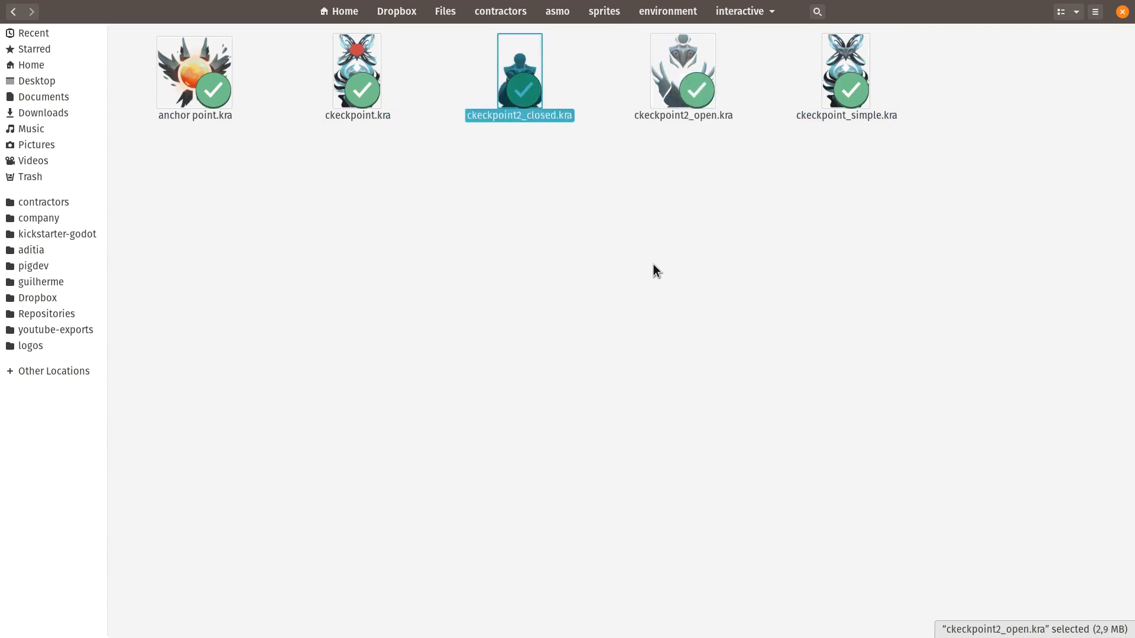
left_click(357, 70)
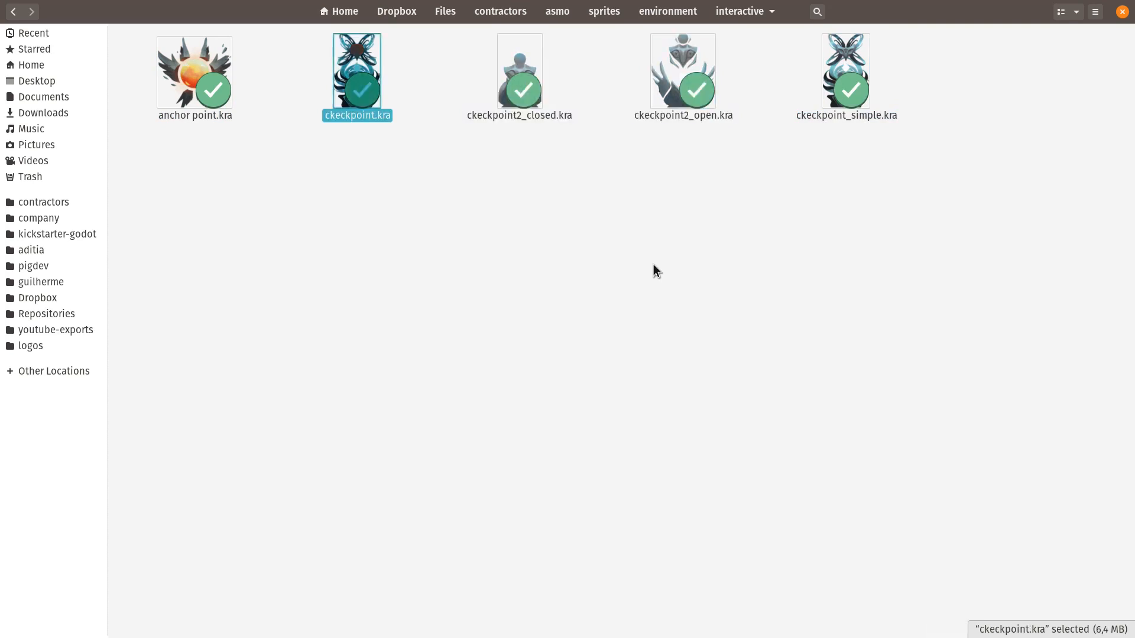
double_click(357, 71)
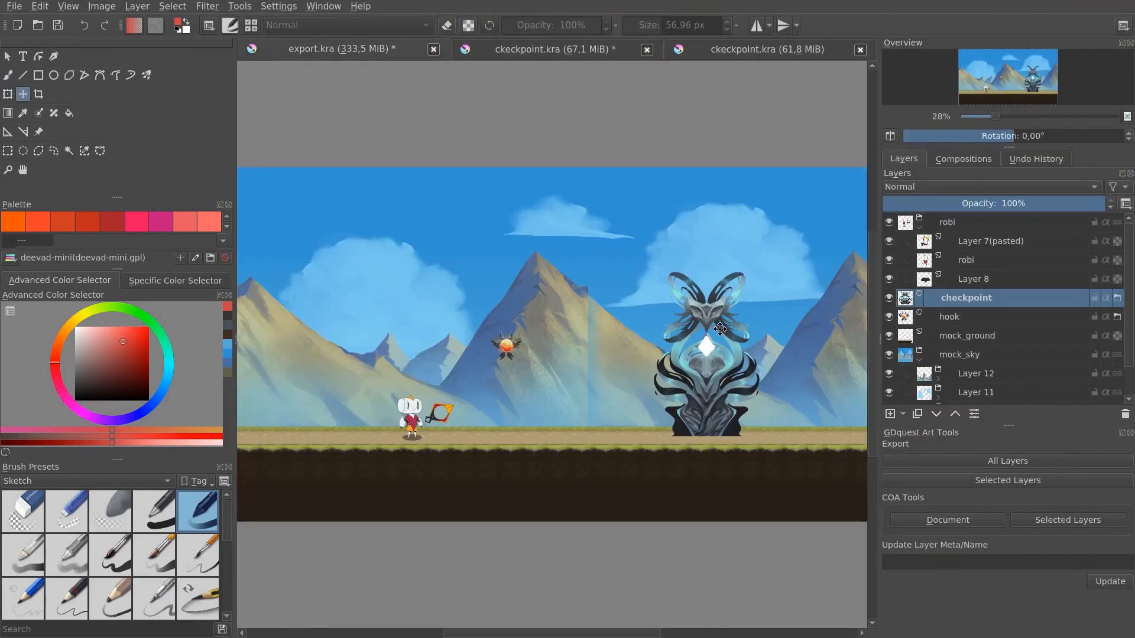
Step: Insert cckeckpoint2_closed.kra into export.kra as a new file layer
left_click(948, 223)
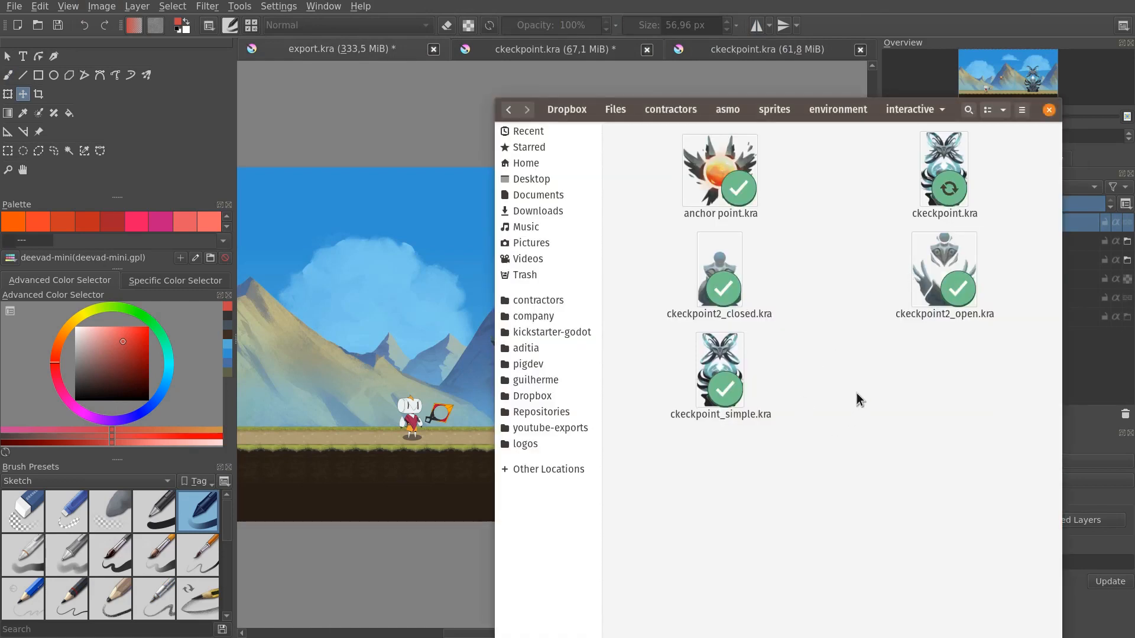
left_click(944, 271)
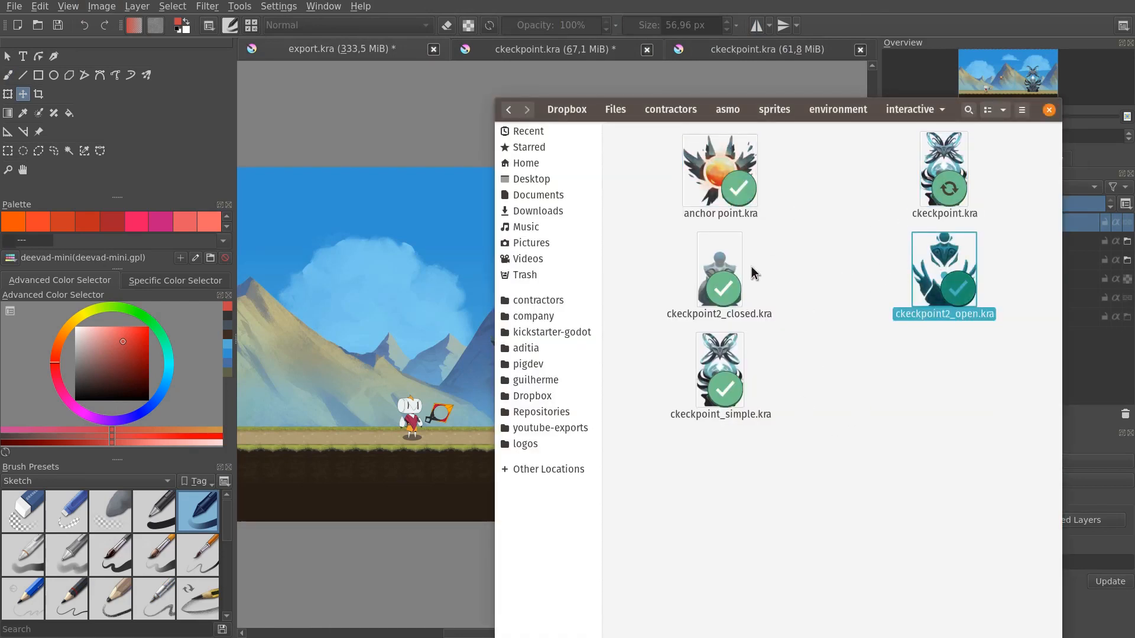
left_click(719, 273)
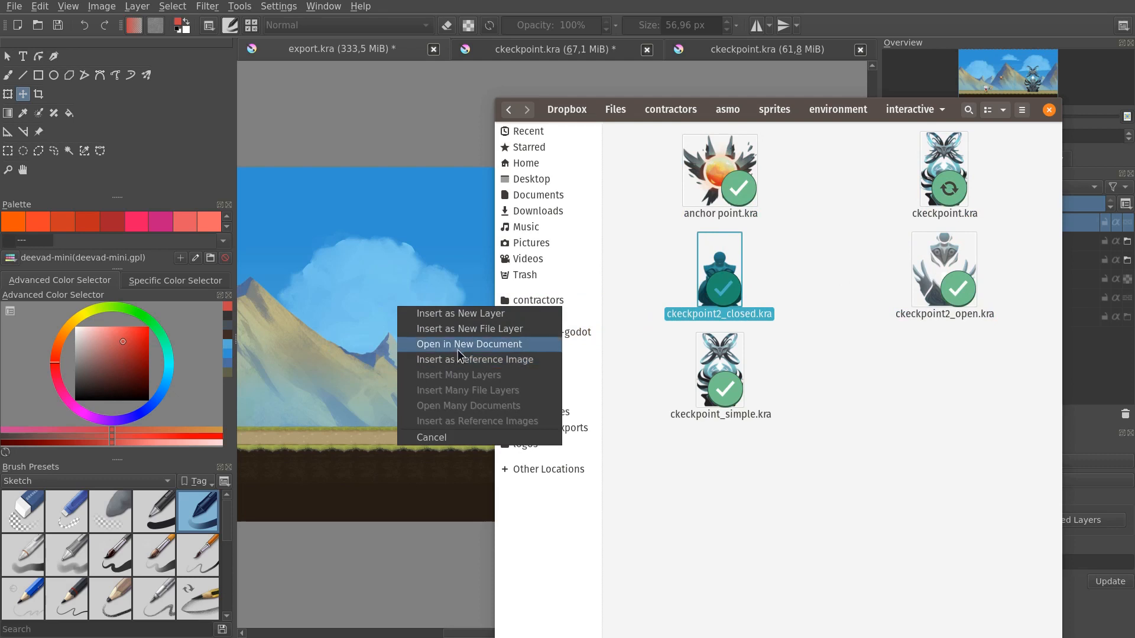
mouse_move(470, 332)
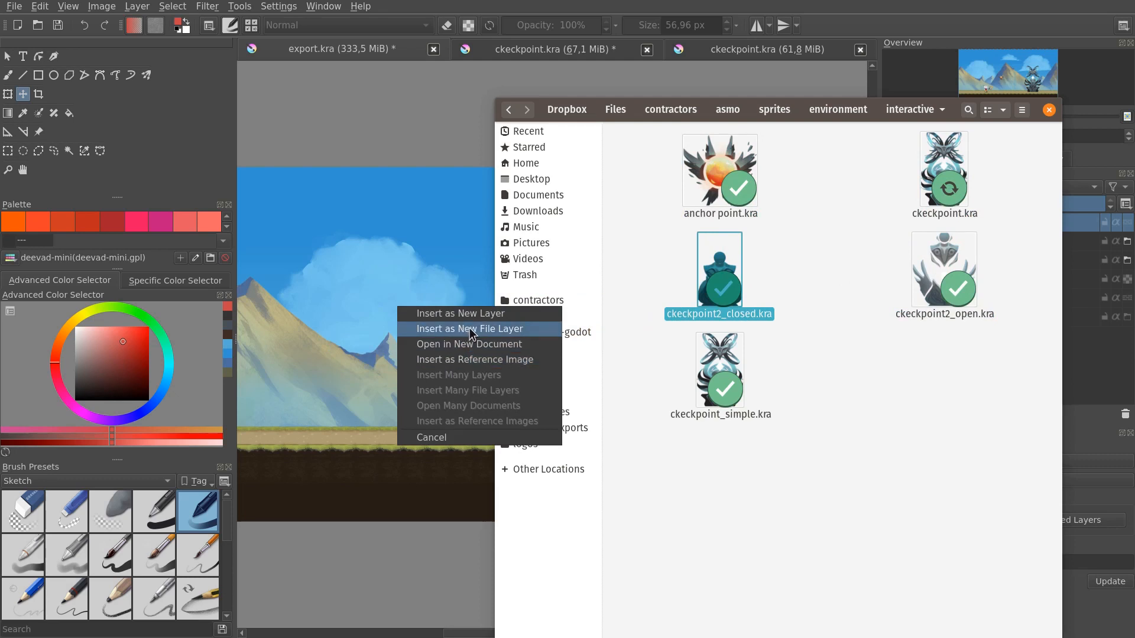
left_click(468, 328)
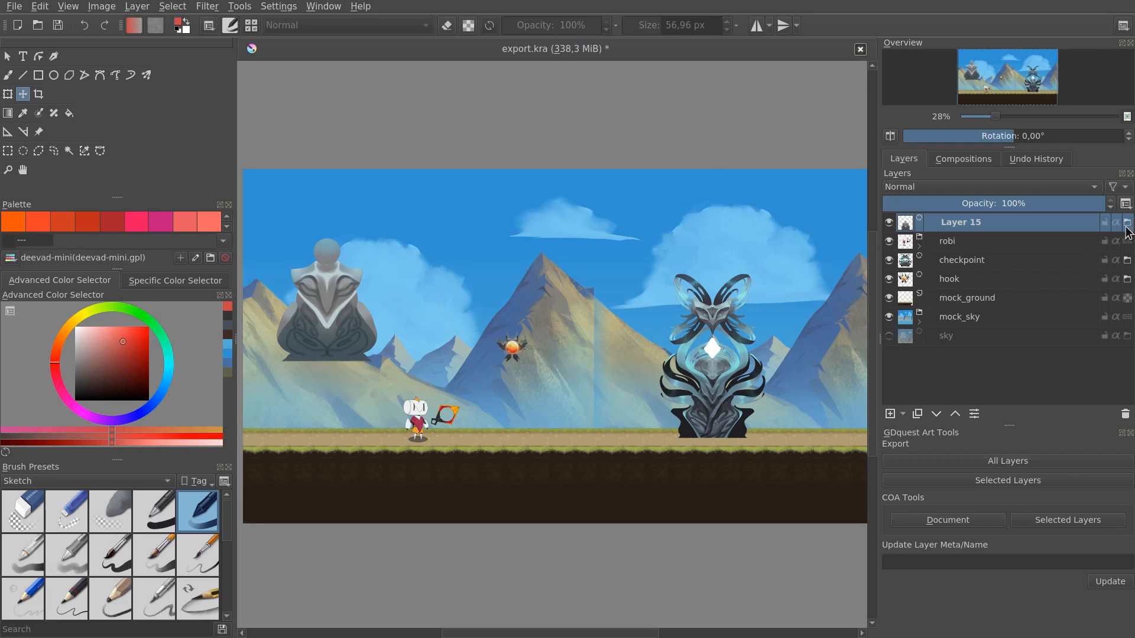
Step: Move the closed checkpoint statue onto the ground just left of the open checkpoint
left_click(712, 49)
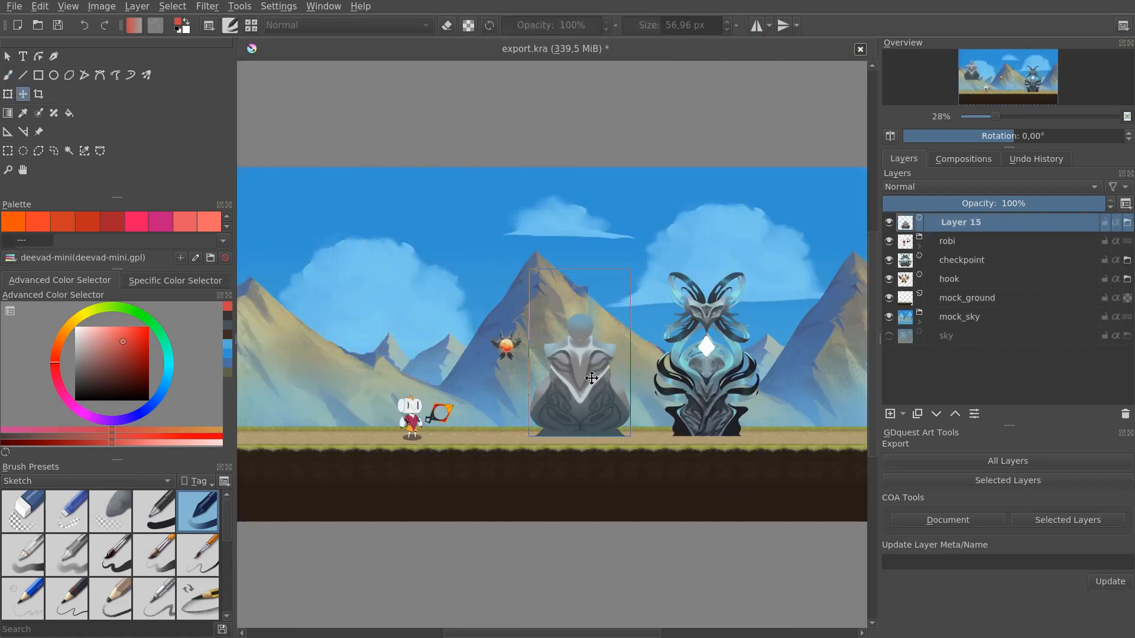
left_click_drag(592, 378, 579, 361)
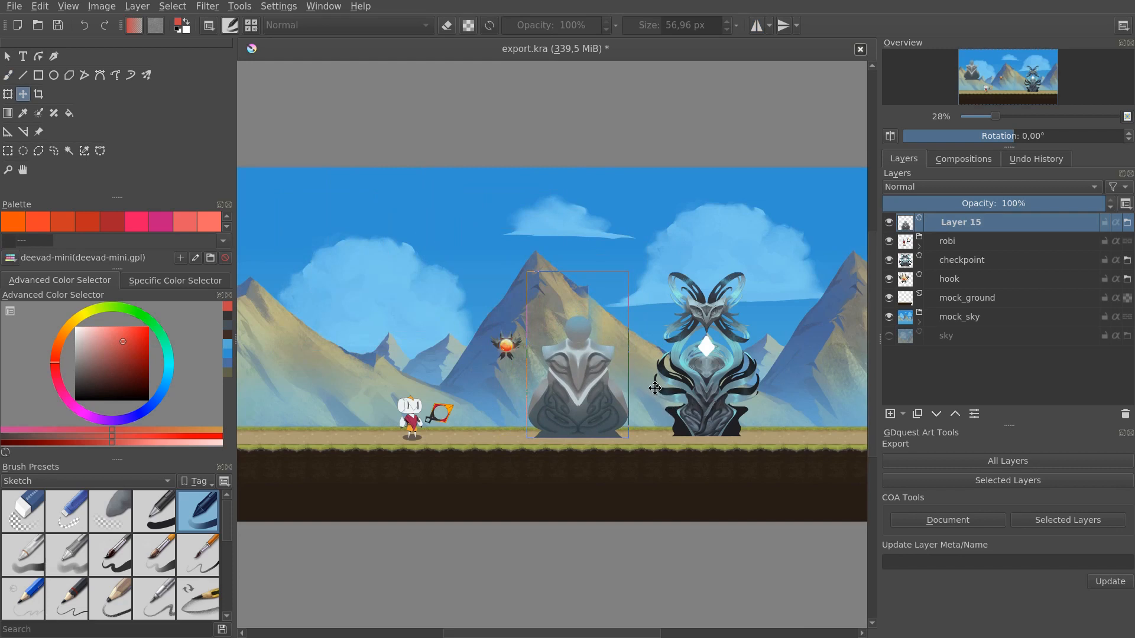
mouse_move(616, 412)
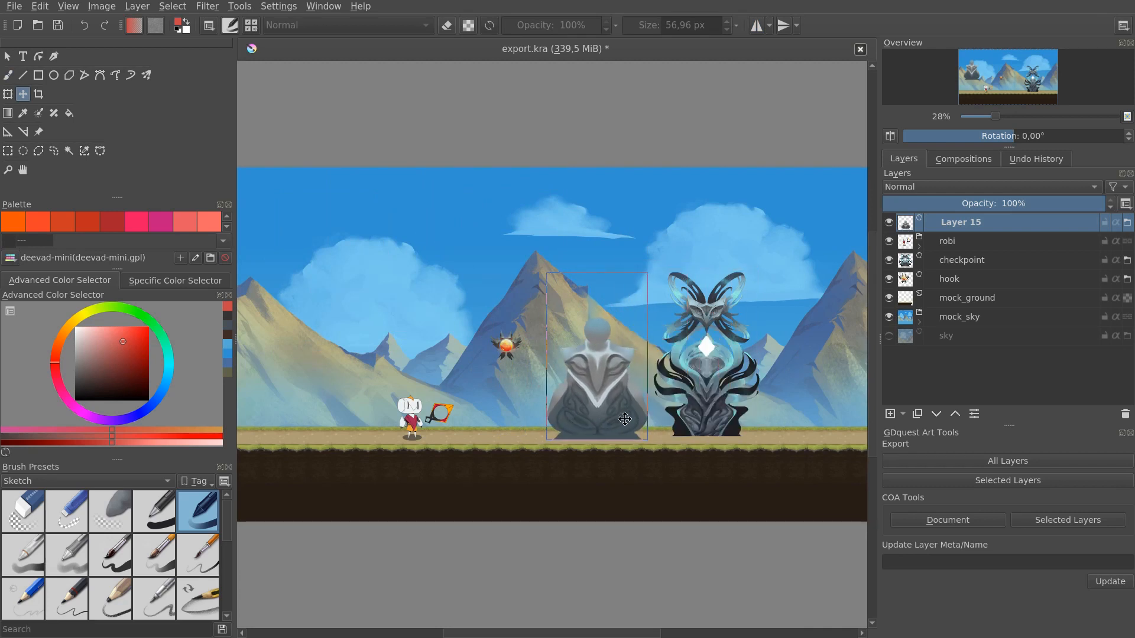
left_click_drag(625, 419, 639, 422)
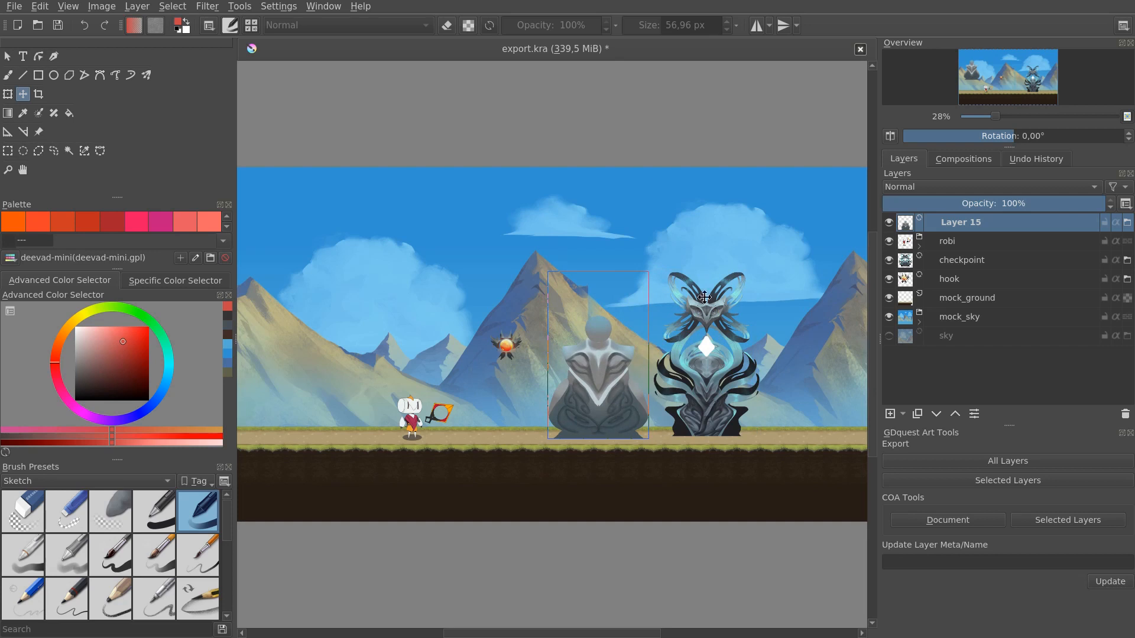
left_click(7, 94)
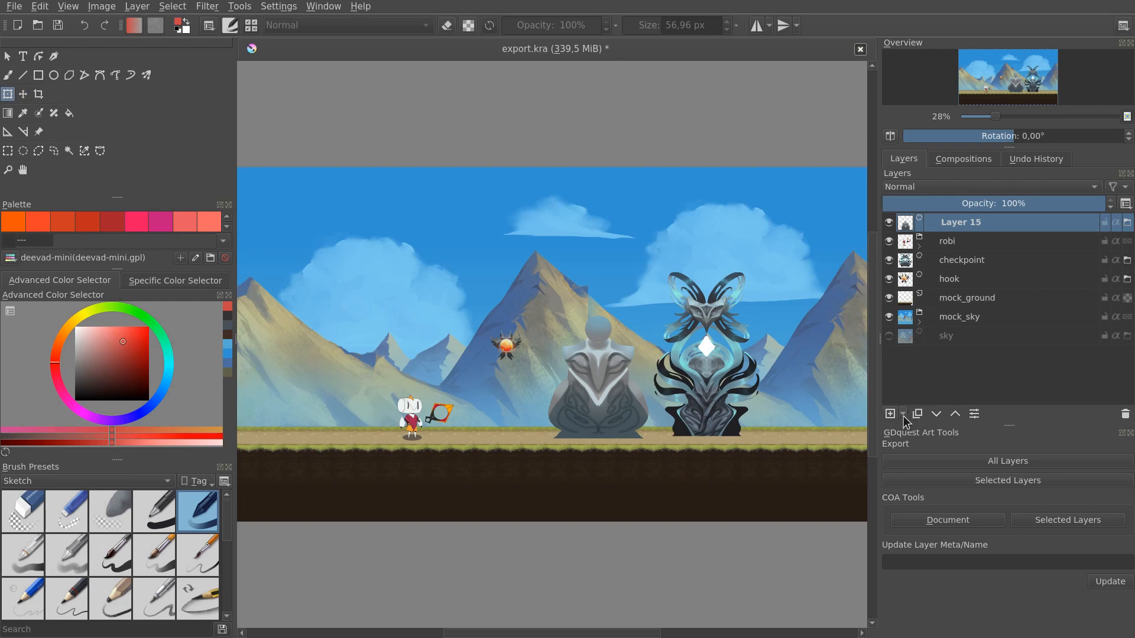
Step: Add a Transform Mask to the closed checkpoint file layer from the Layers docker
left_click(889, 413)
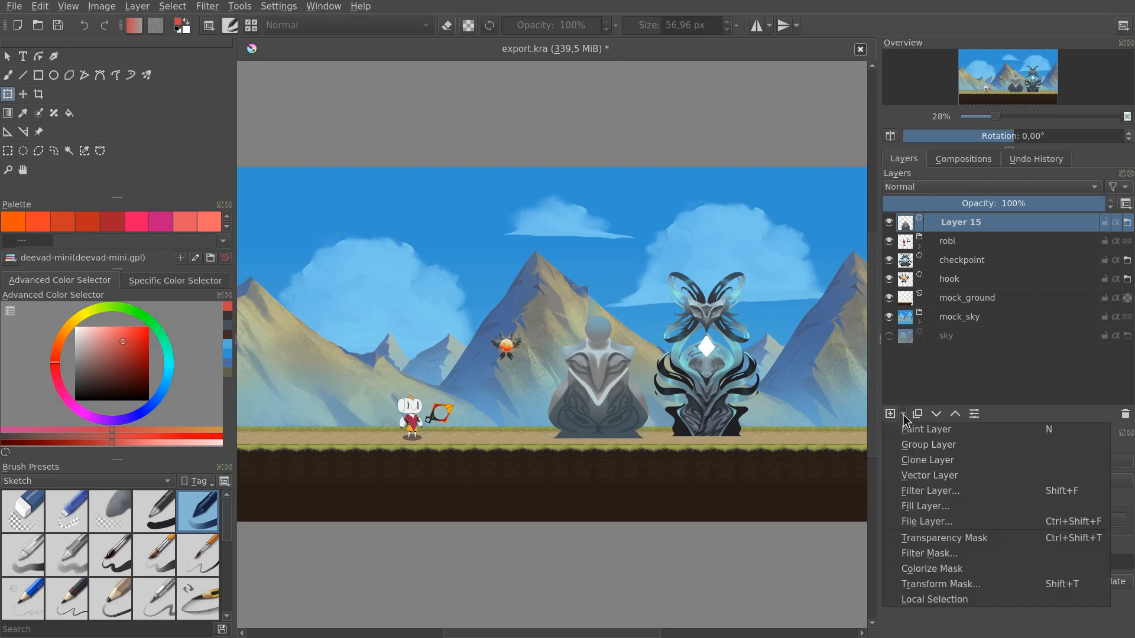
mouse_move(931, 553)
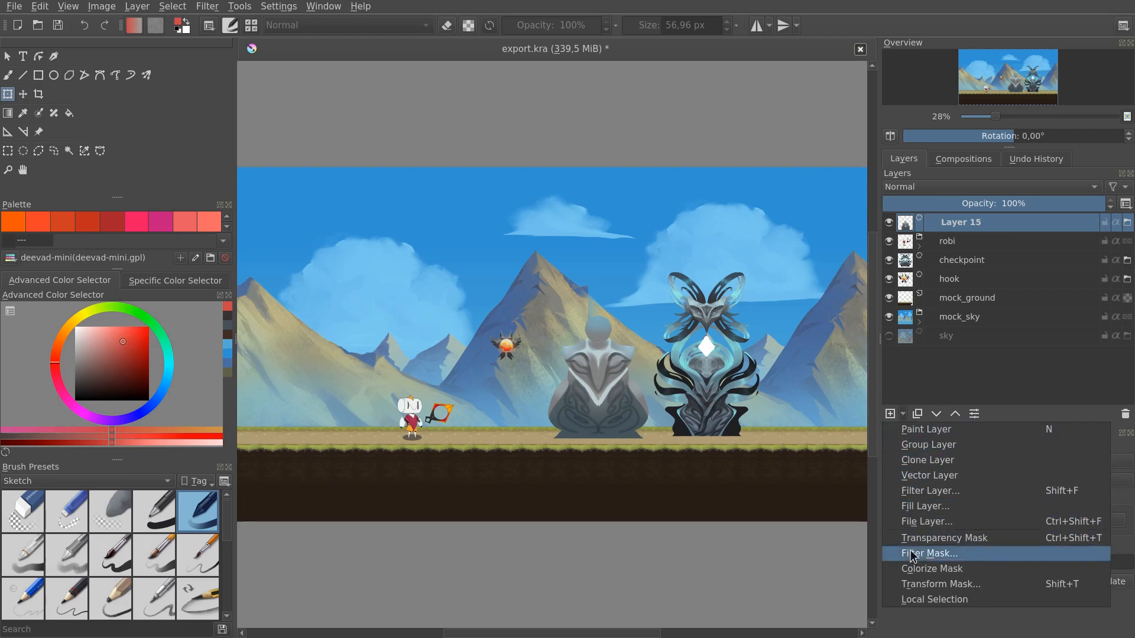
left_click(941, 584)
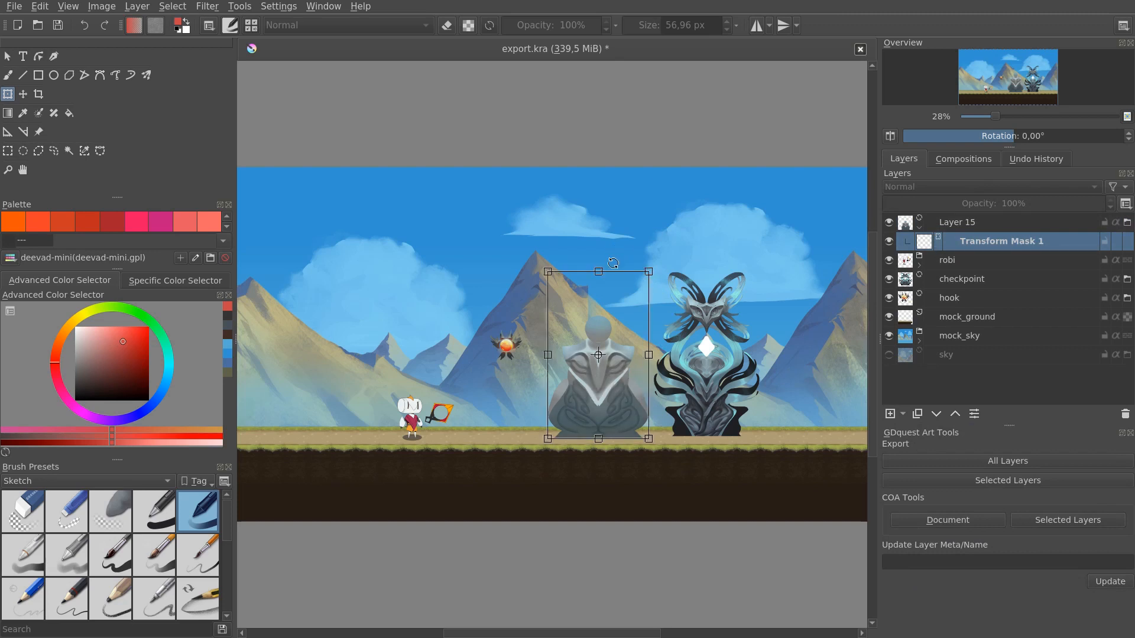
mouse_move(597, 270)
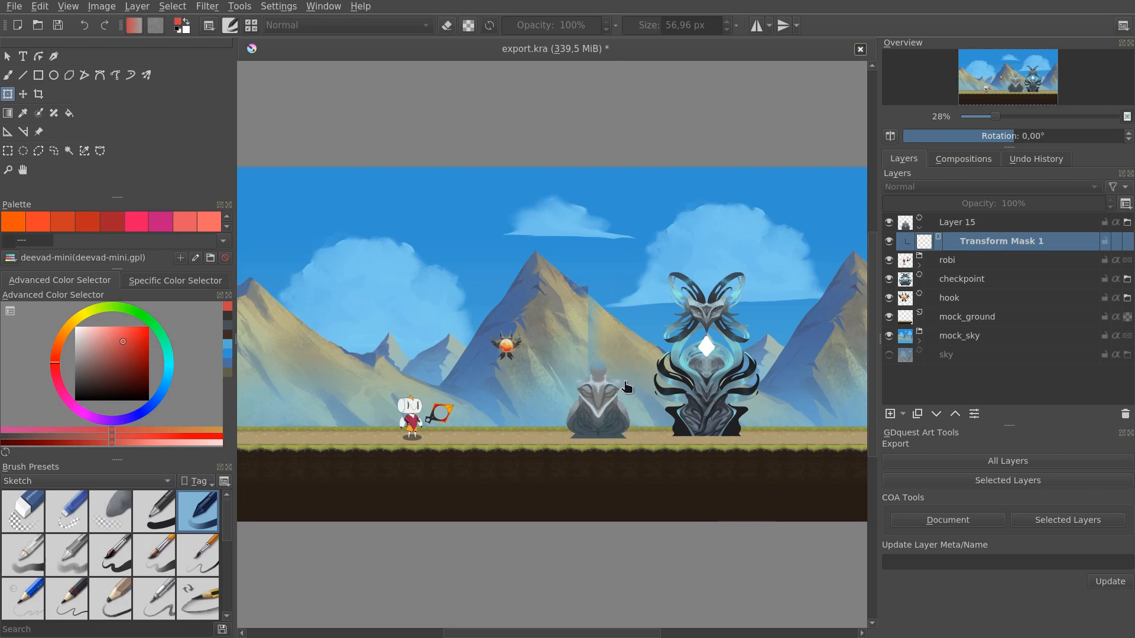
mouse_move(686, 402)
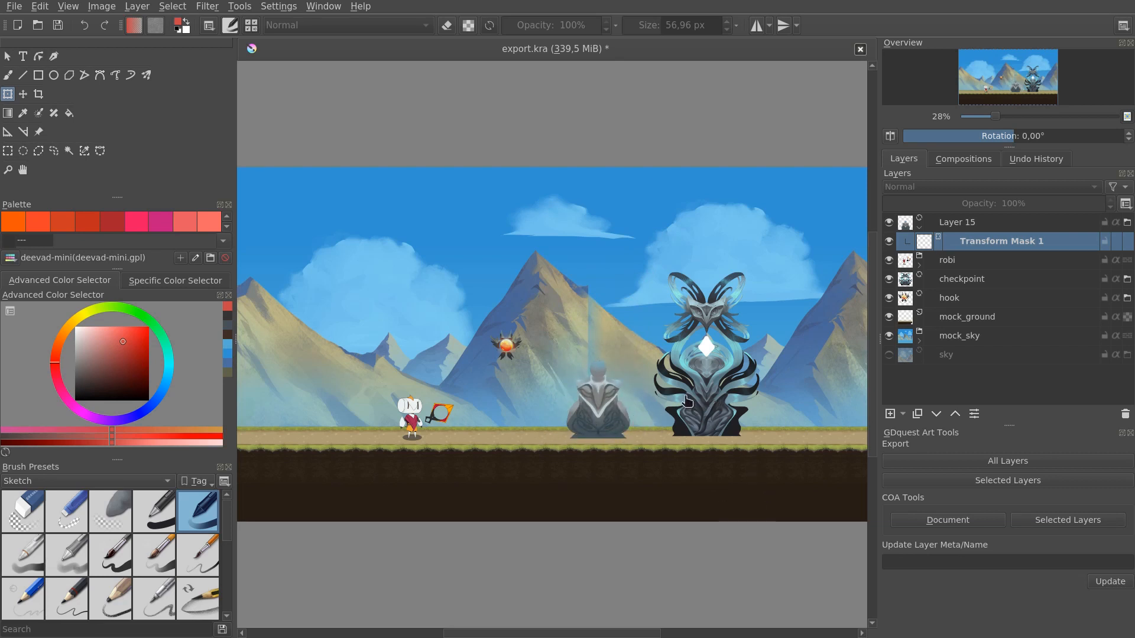
mouse_move(610, 393)
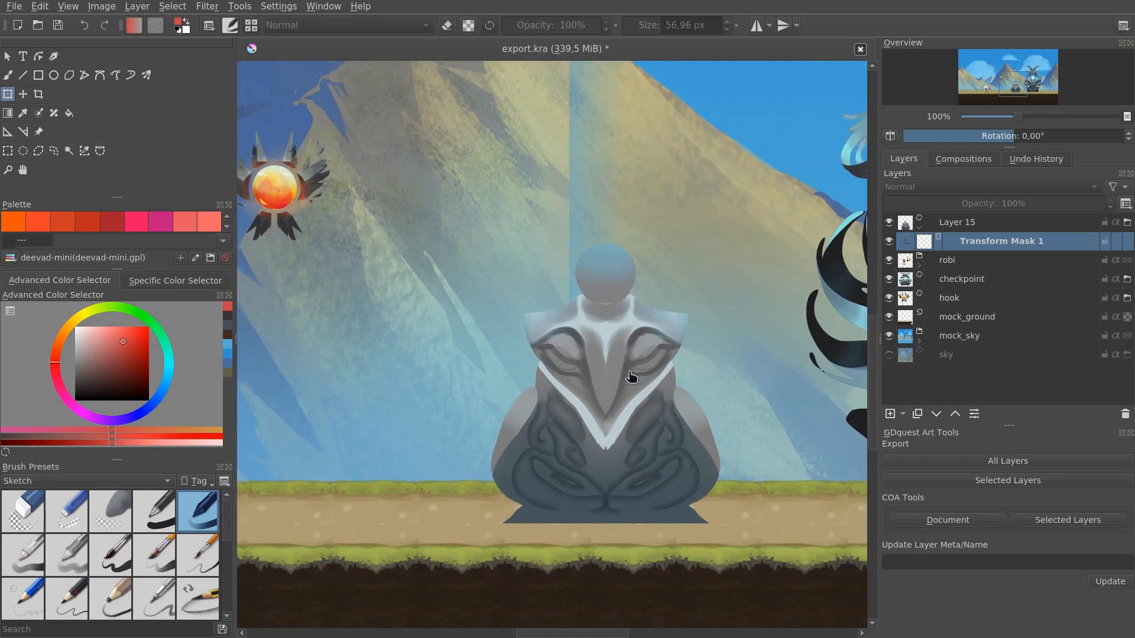
mouse_move(662, 358)
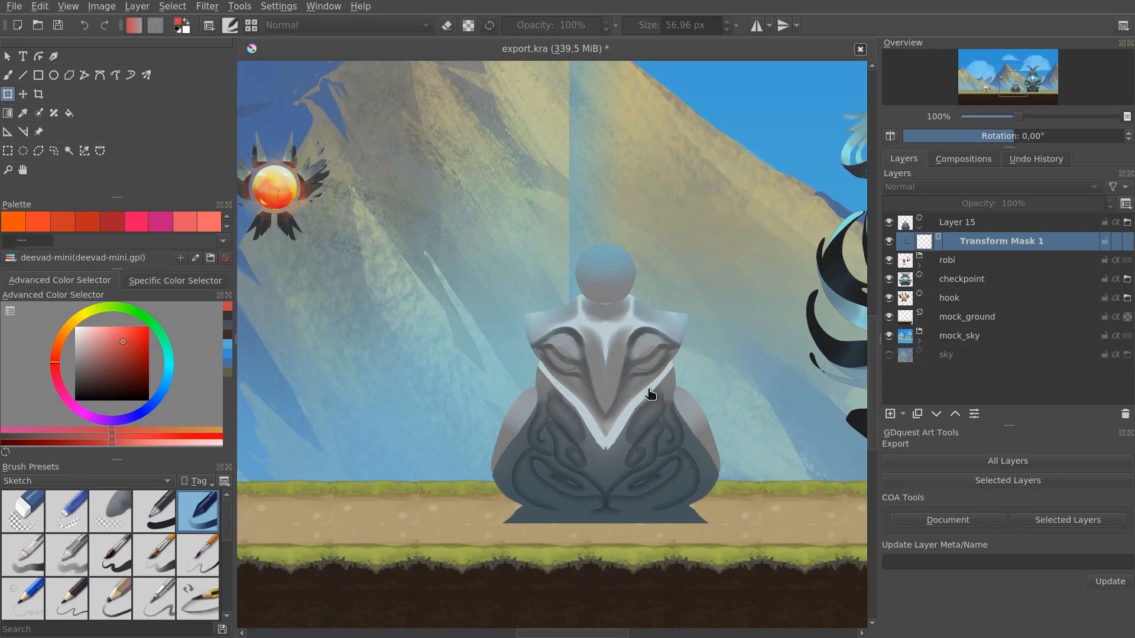
mouse_move(663, 383)
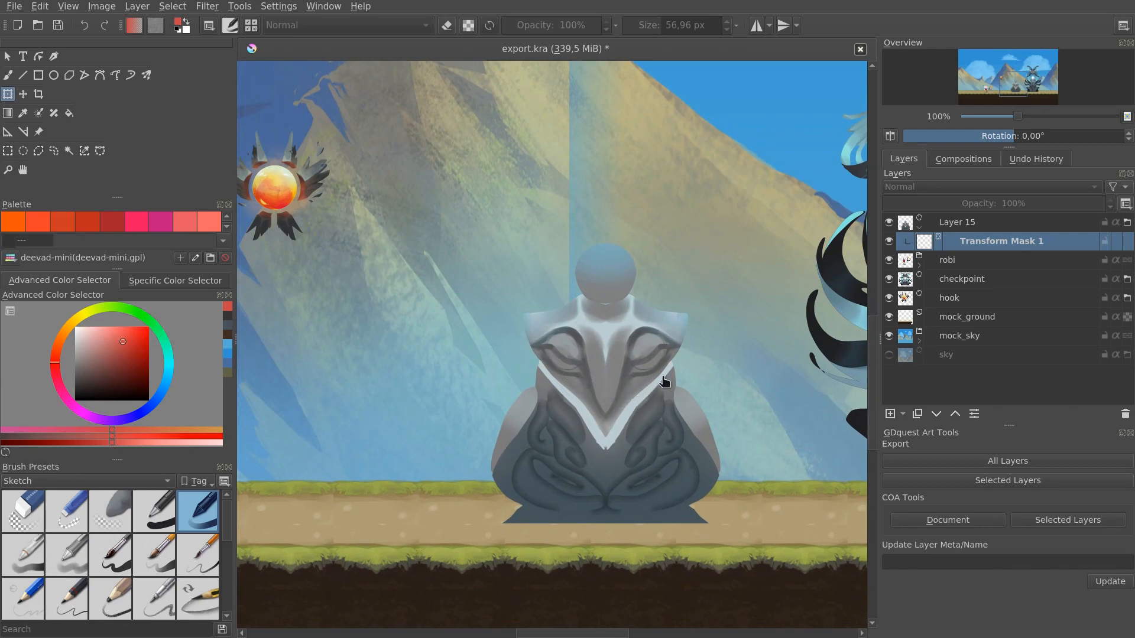
mouse_move(568, 391)
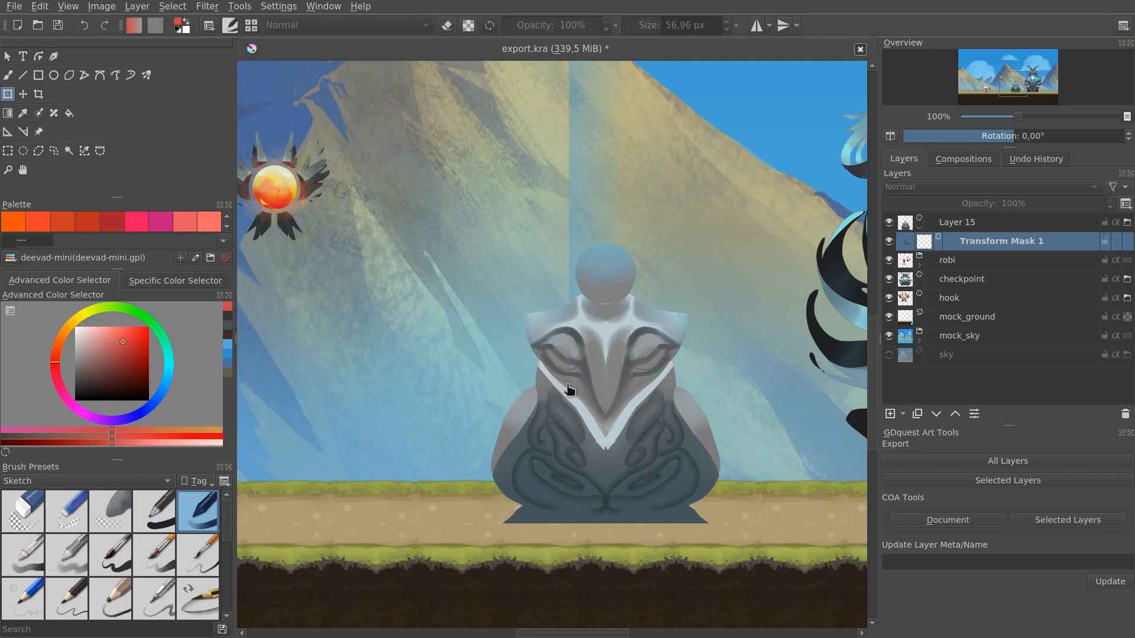
mouse_move(571, 396)
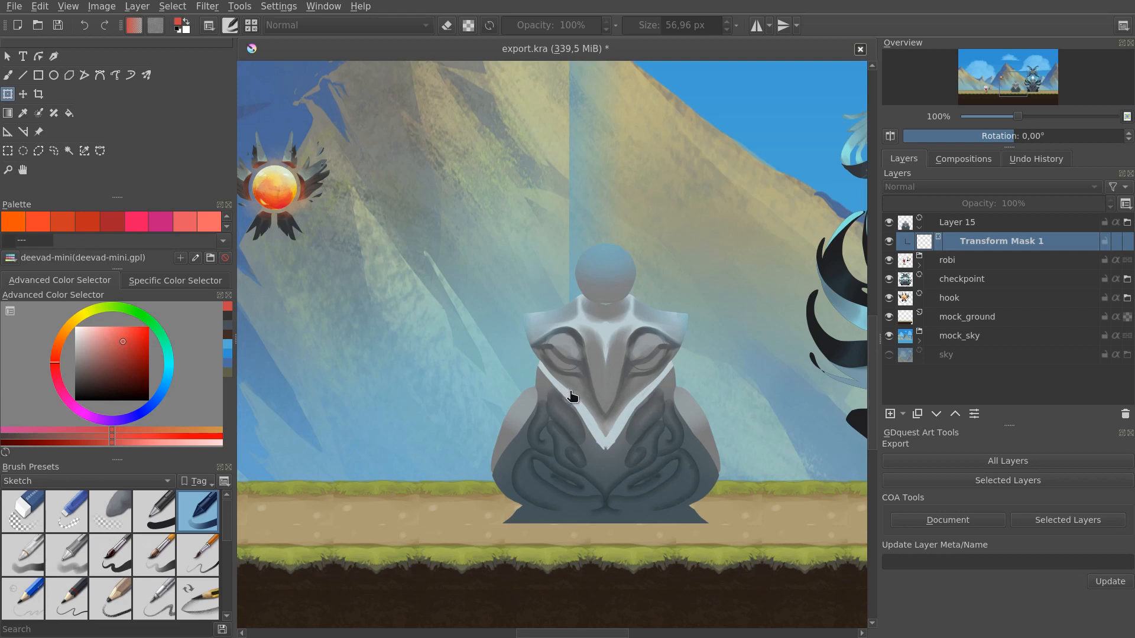
mouse_move(796, 390)
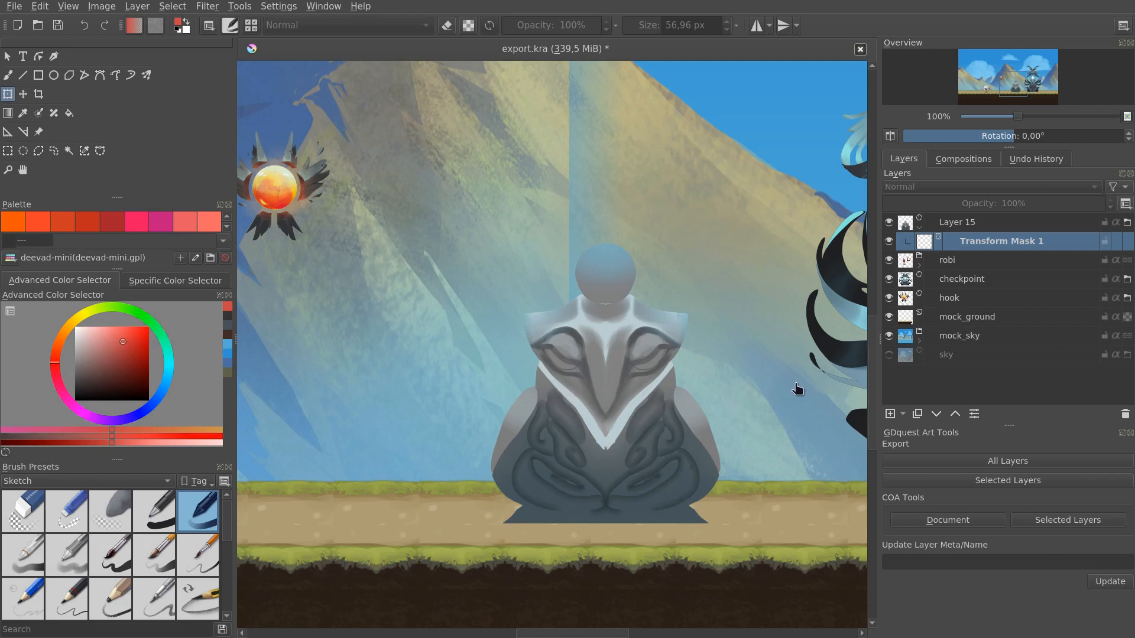
mouse_move(809, 381)
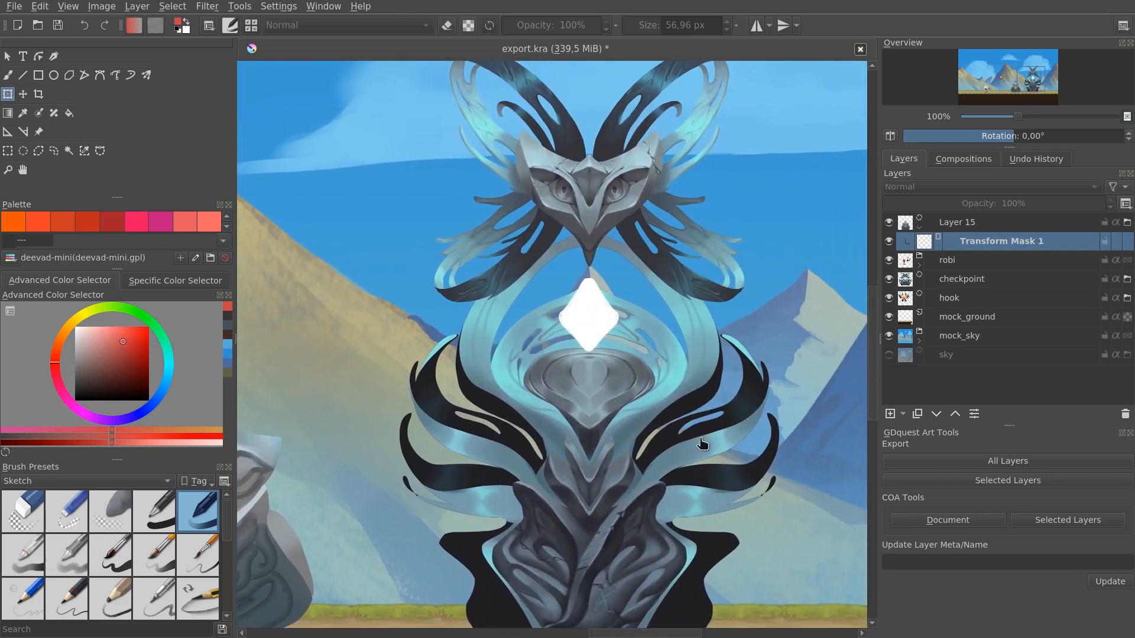
mouse_move(396, 445)
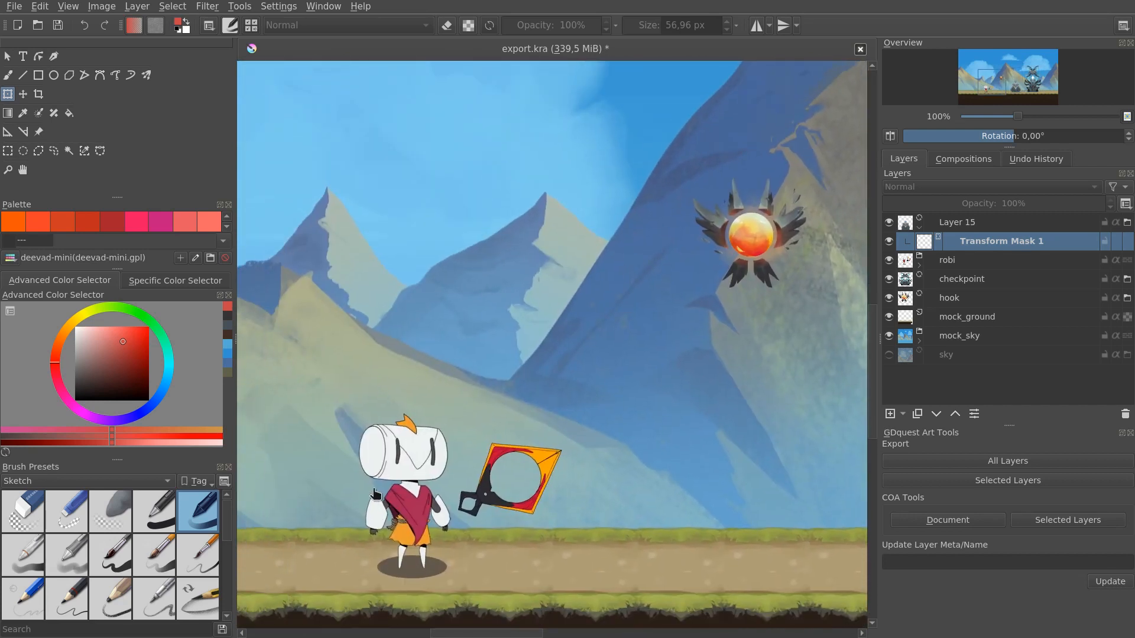
mouse_move(400, 493)
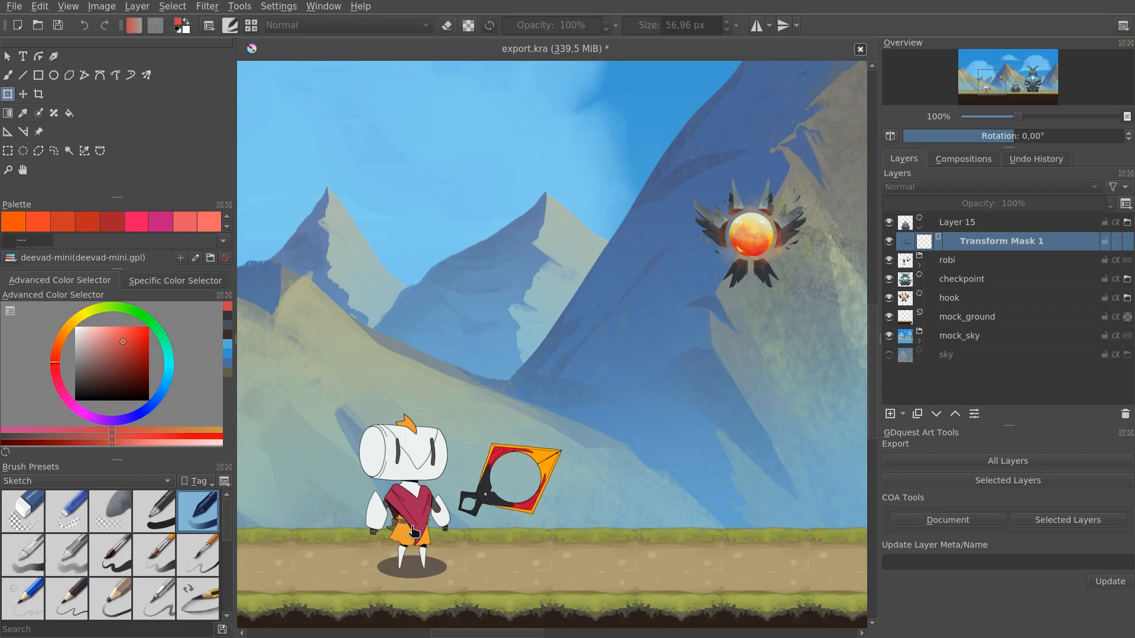
mouse_move(409, 512)
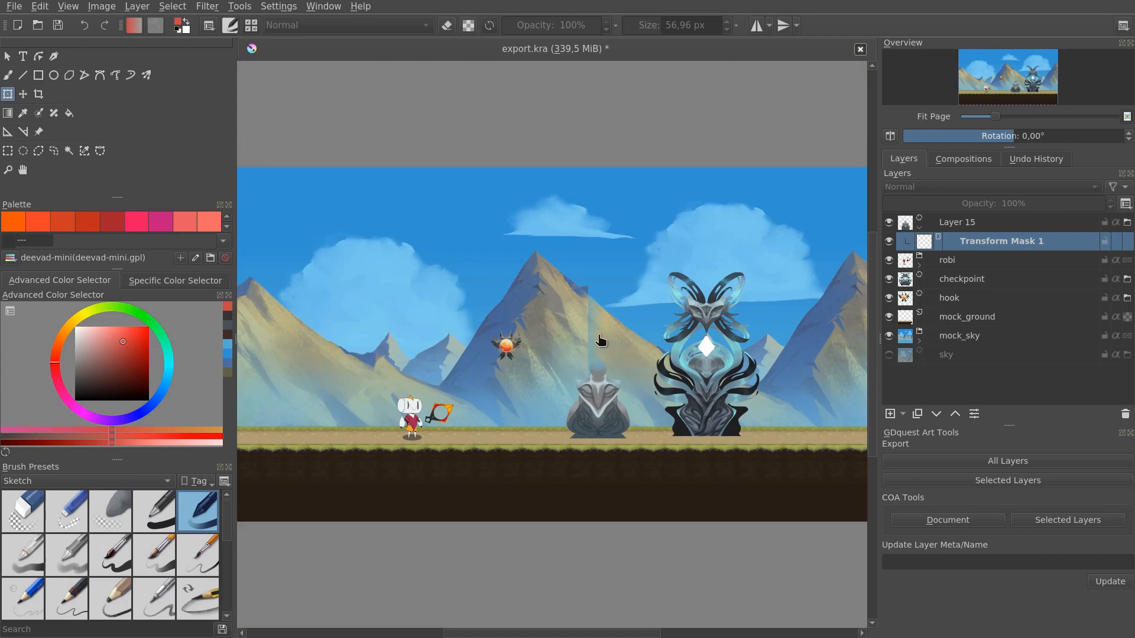
mouse_move(258, 274)
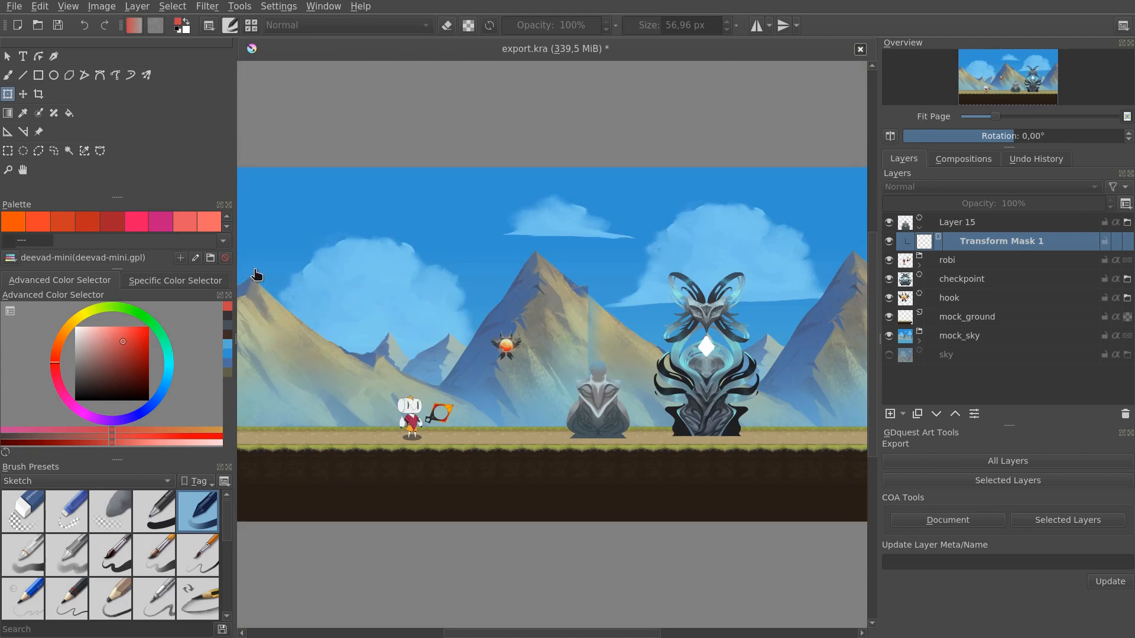
mouse_move(673, 364)
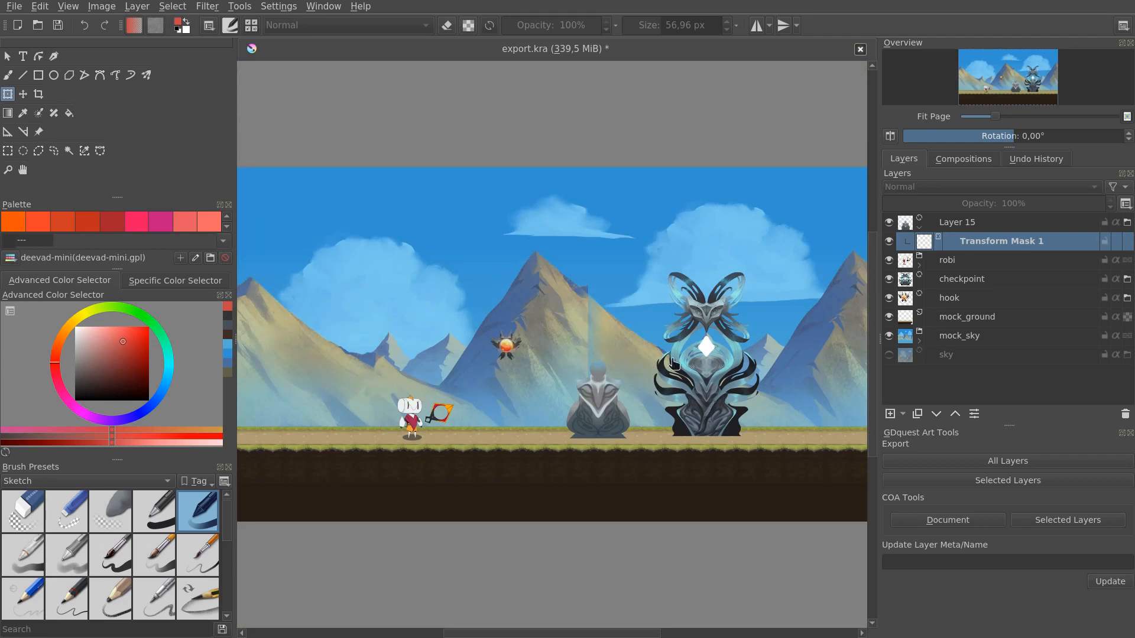
mouse_move(590, 340)
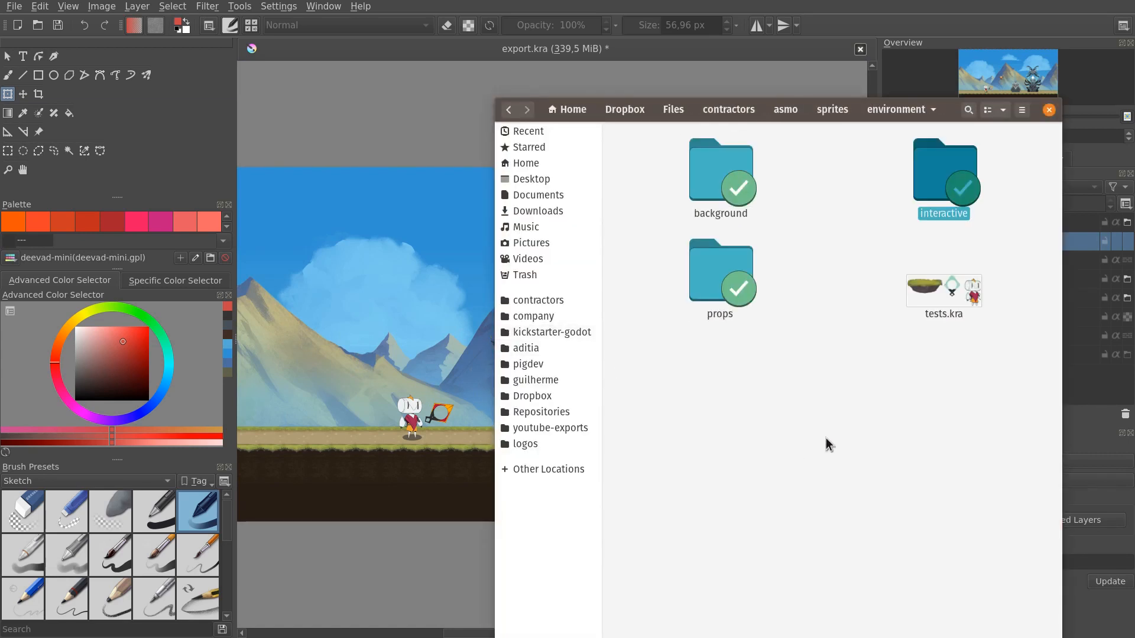
Step: Enter the background folder and open sky.kra in Krita
double_click(719, 180)
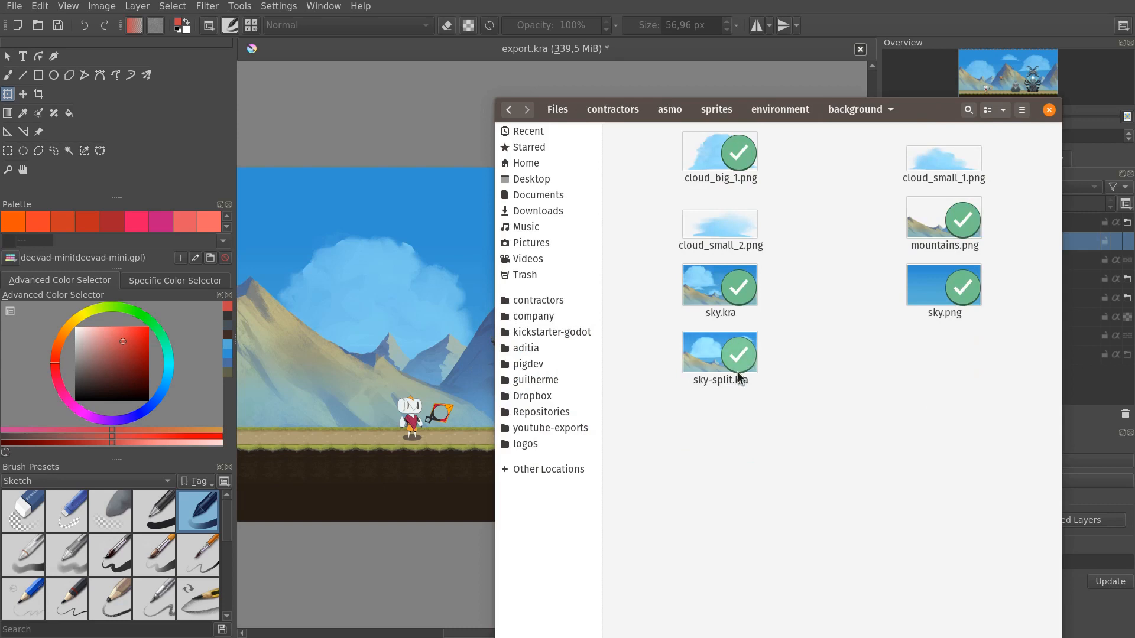
left_click(719, 283)
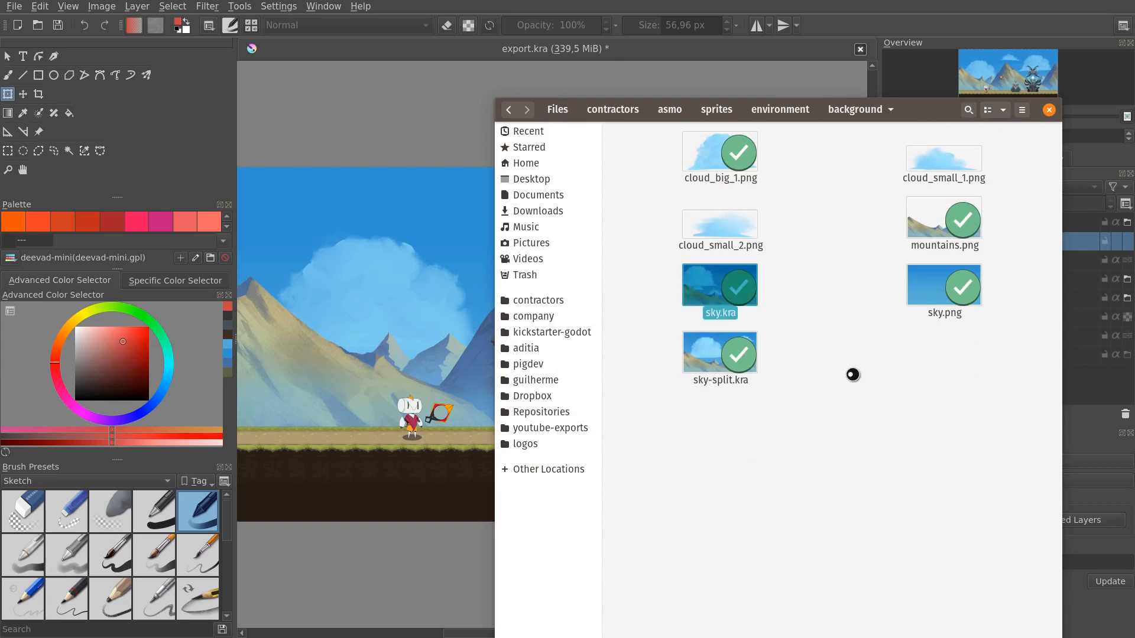
left_click(1048, 109)
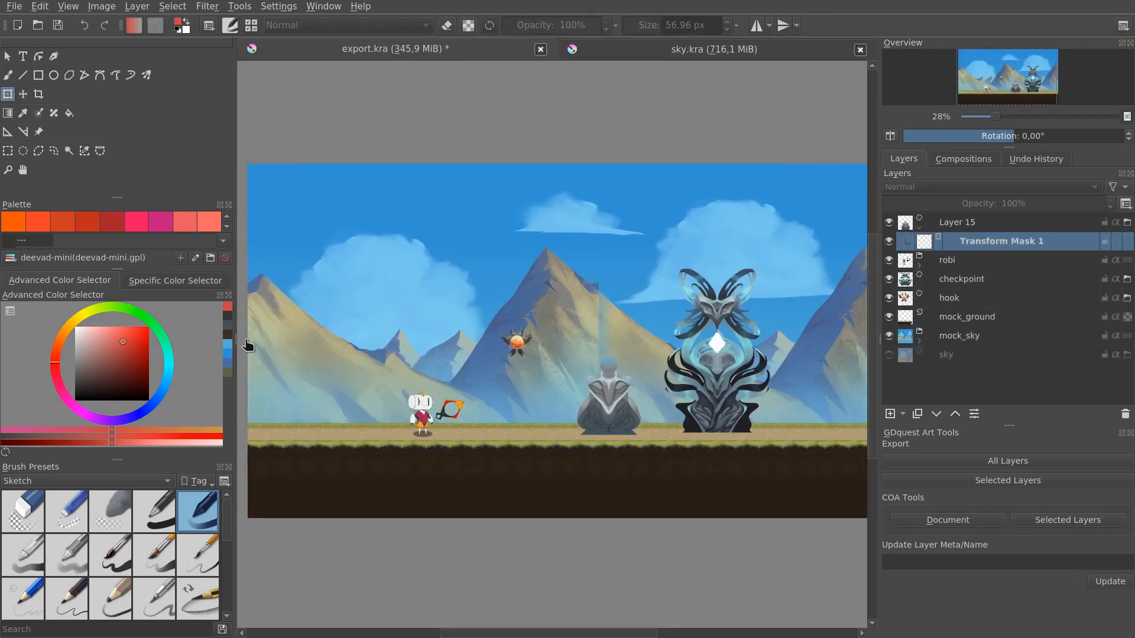
mouse_move(825, 368)
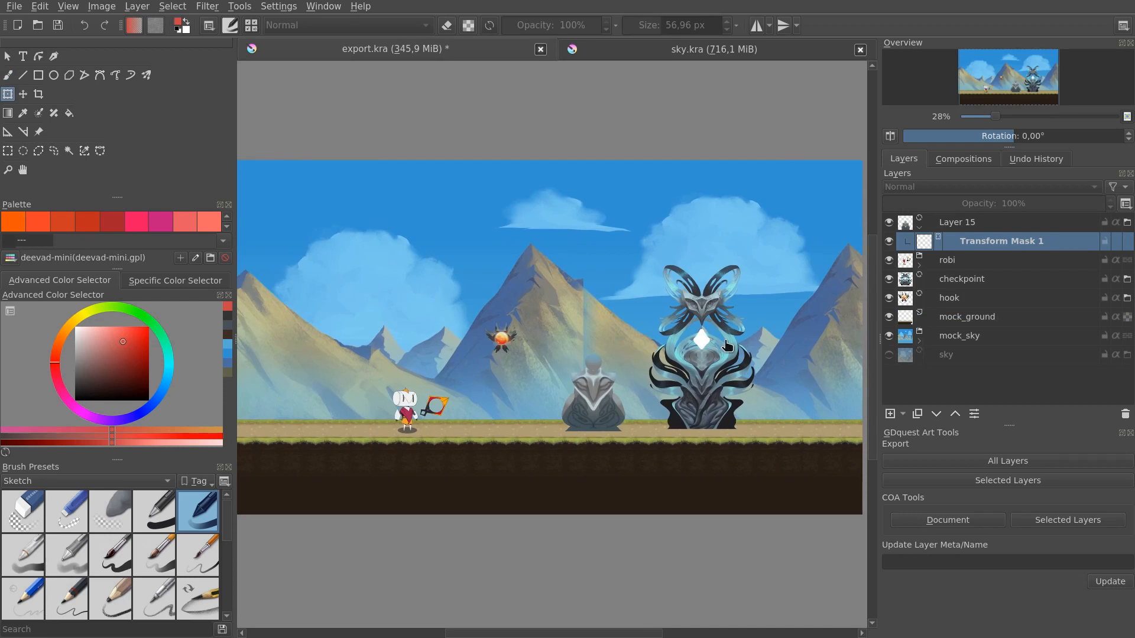
mouse_move(754, 335)
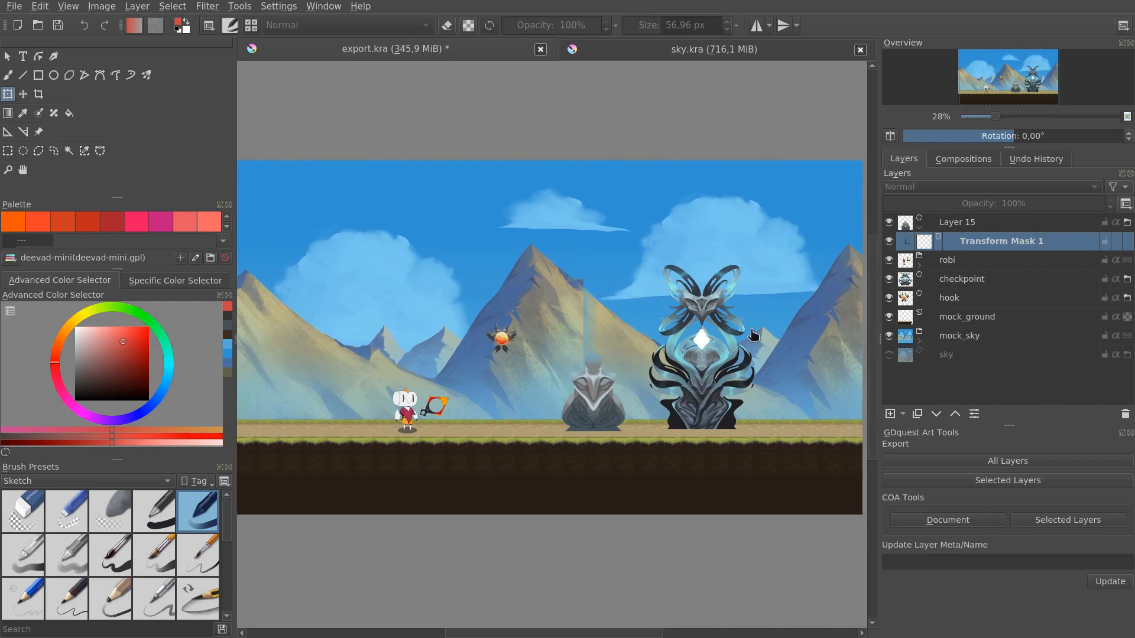
mouse_move(798, 338)
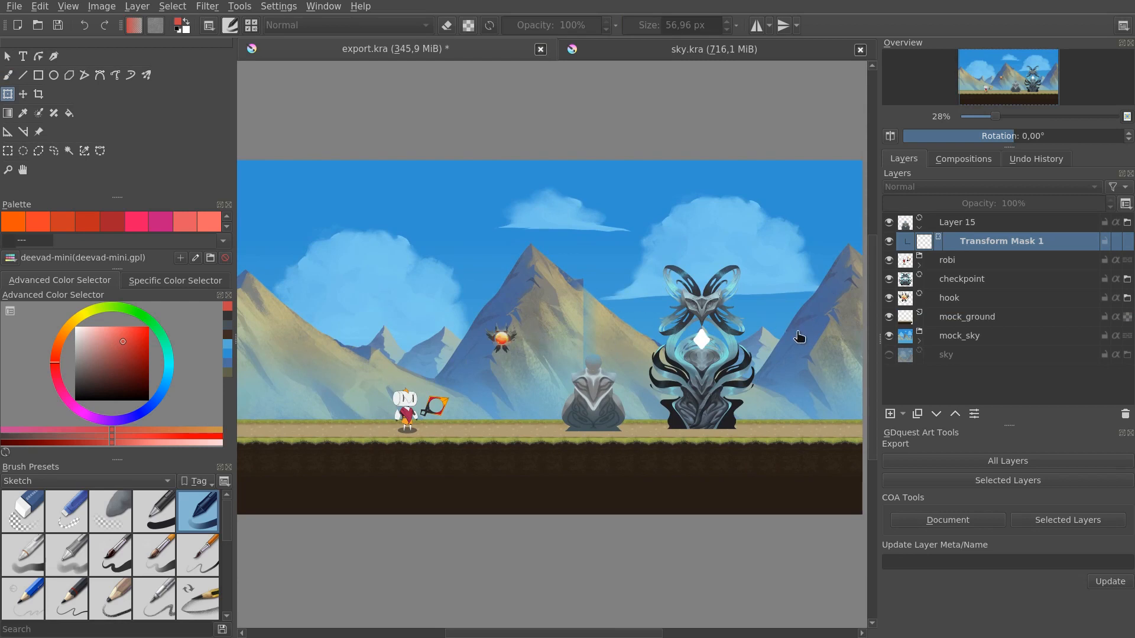
mouse_move(592, 303)
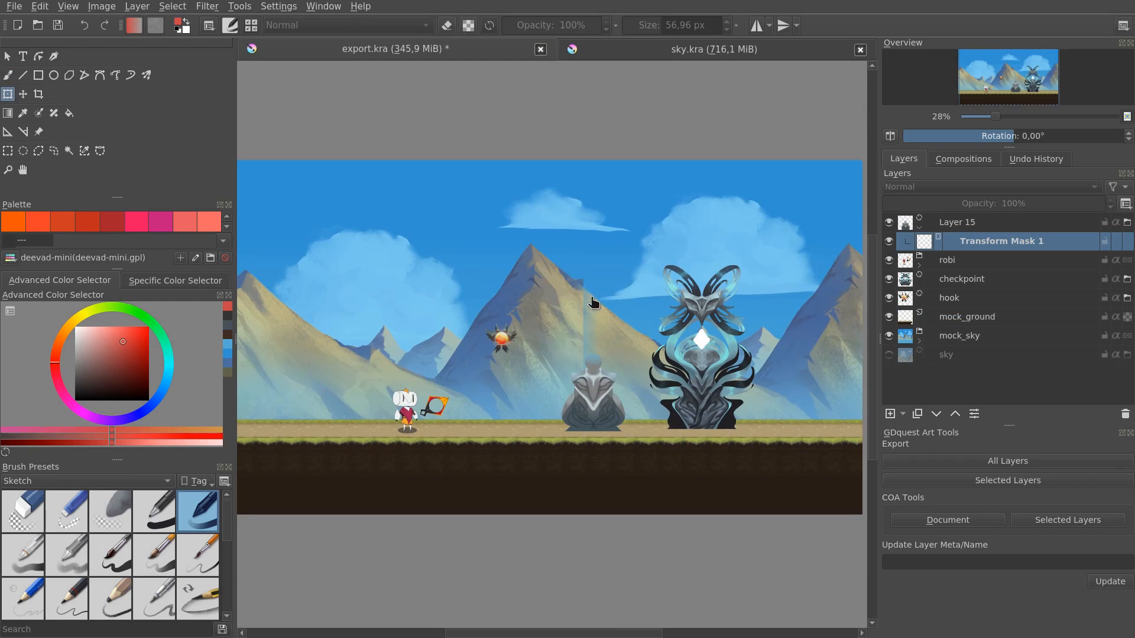
mouse_move(580, 295)
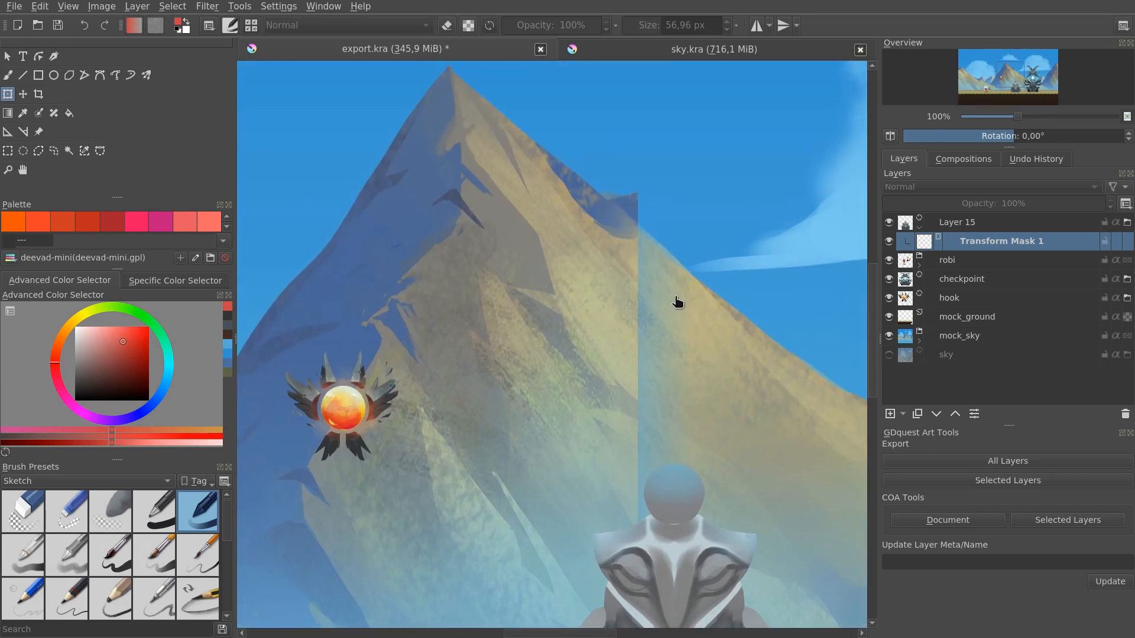
mouse_move(692, 302)
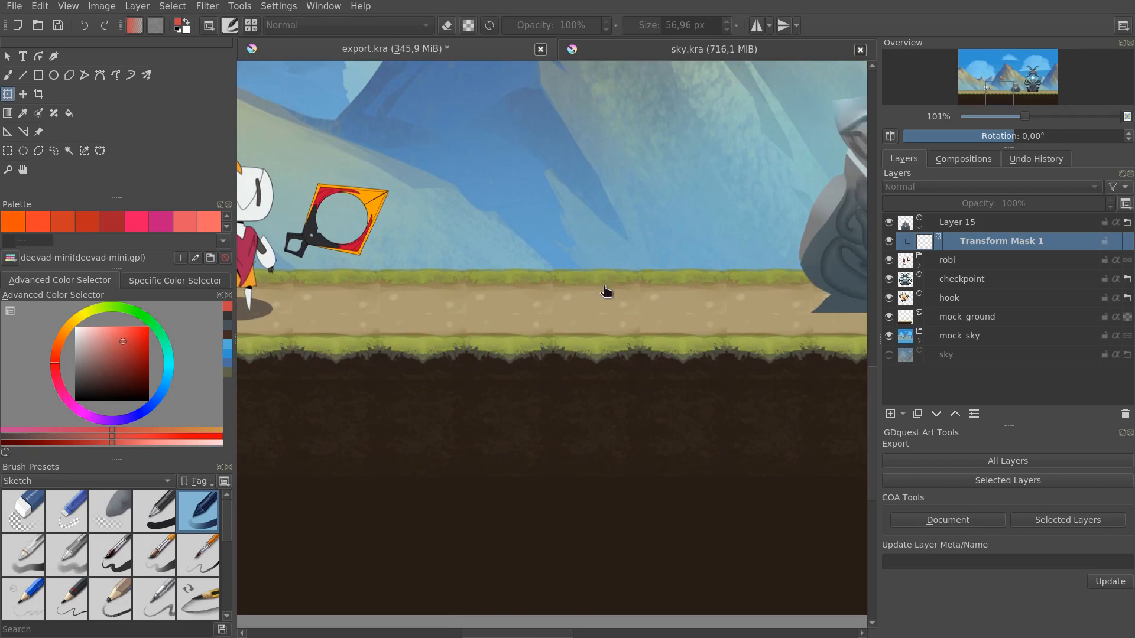
mouse_move(605, 370)
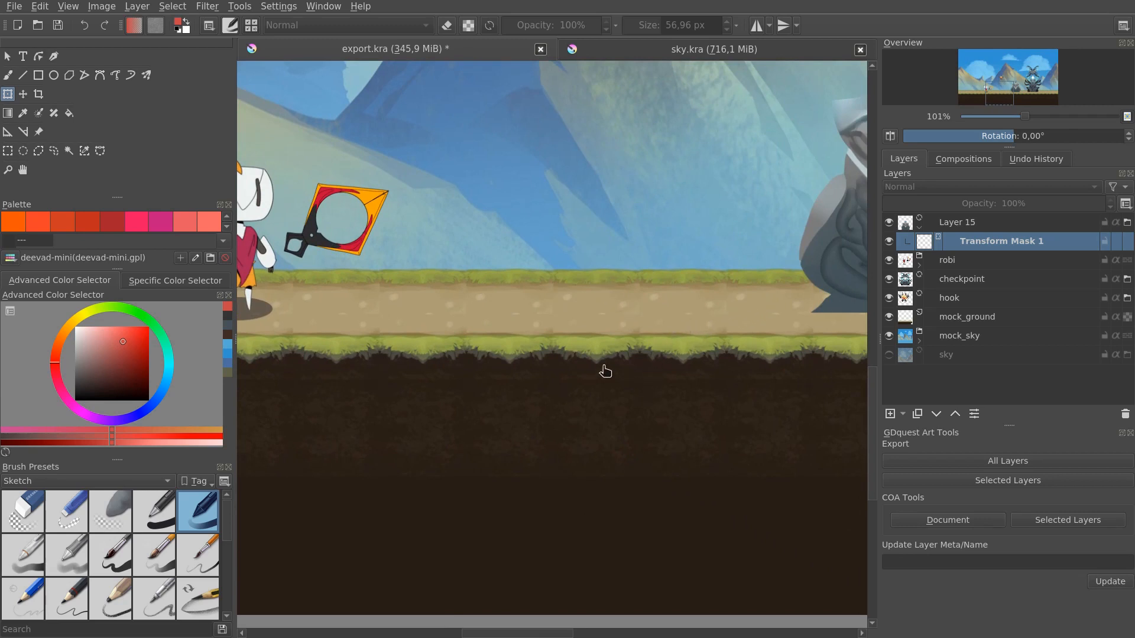
mouse_move(620, 384)
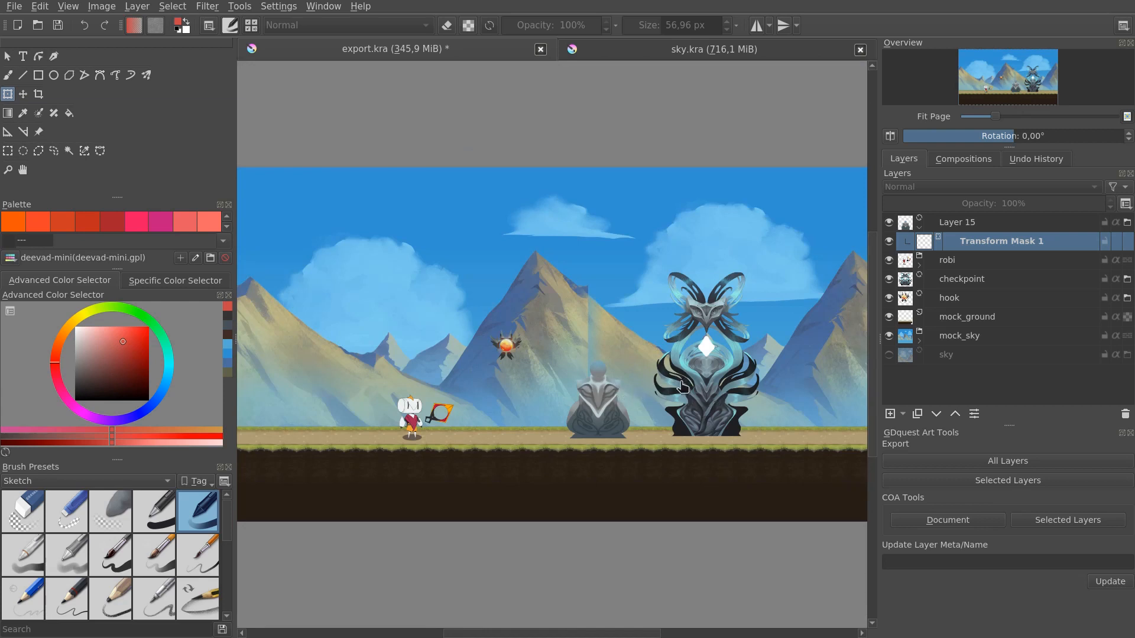
mouse_move(600, 384)
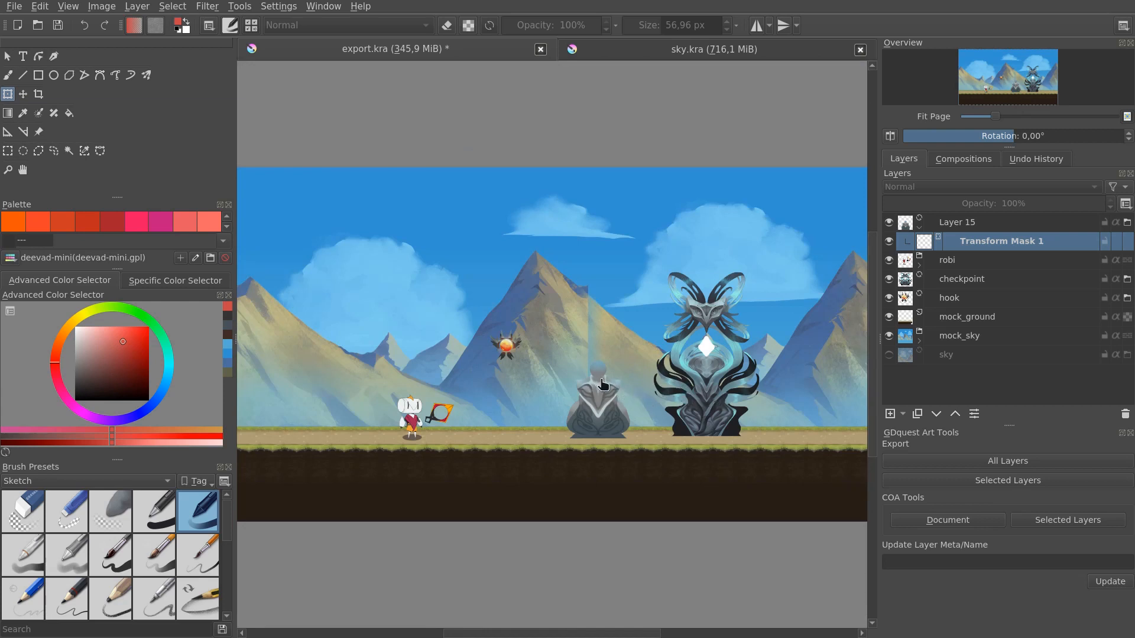
mouse_move(470, 461)
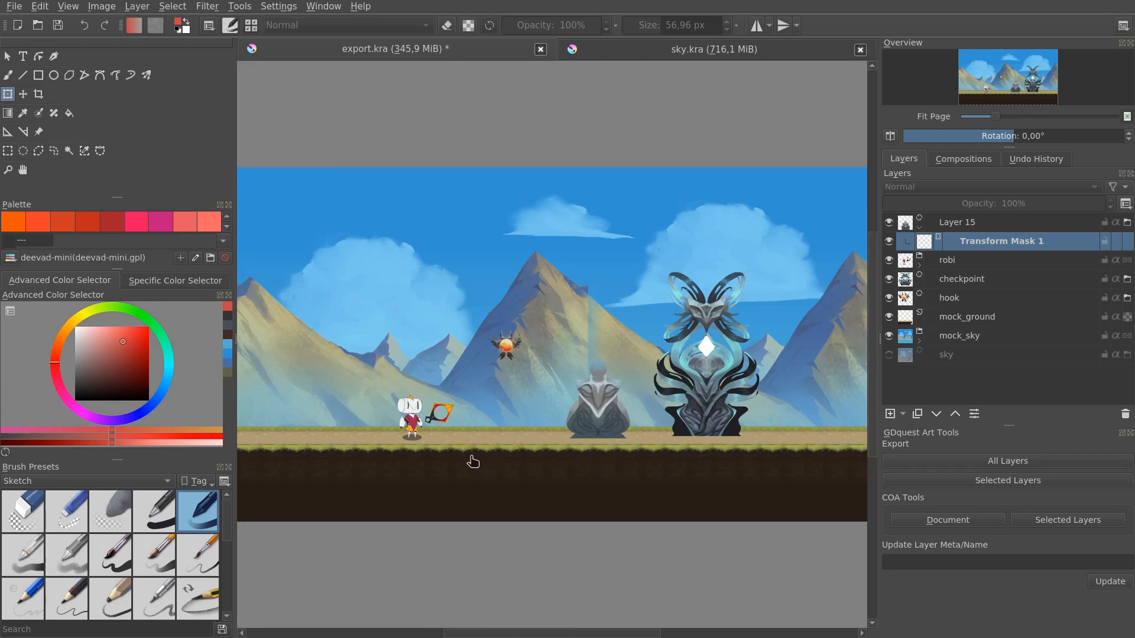
Step: Paste the copied sky.kra layers into export.kra with Ctrl+V
key("ctrl+v")
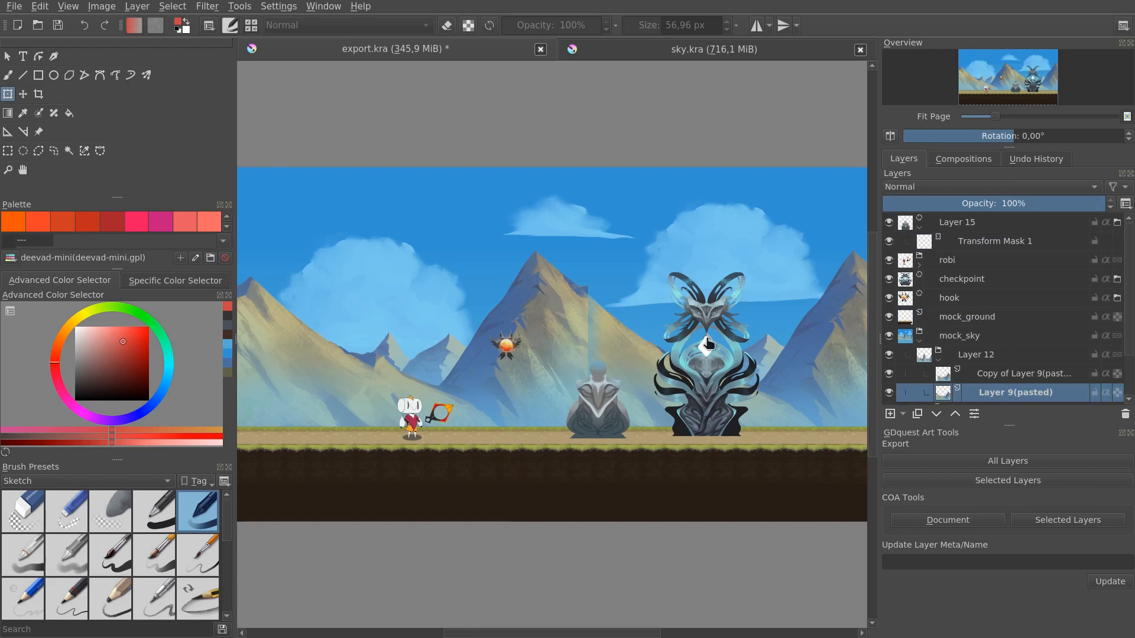
Step: Start a new filter layer from the Layers docker, opening the New Filter Layer dialog
left_click(963, 335)
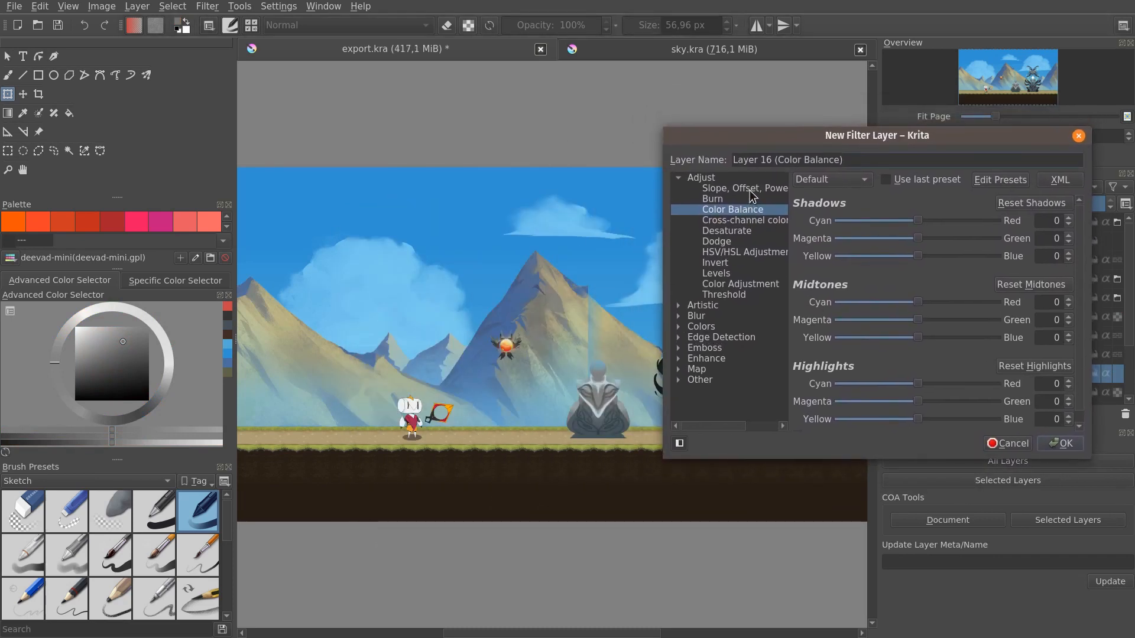
Step: Choose Color Adjustment and leave the RGBA curve nearly straight with two control points
left_click(739, 284)
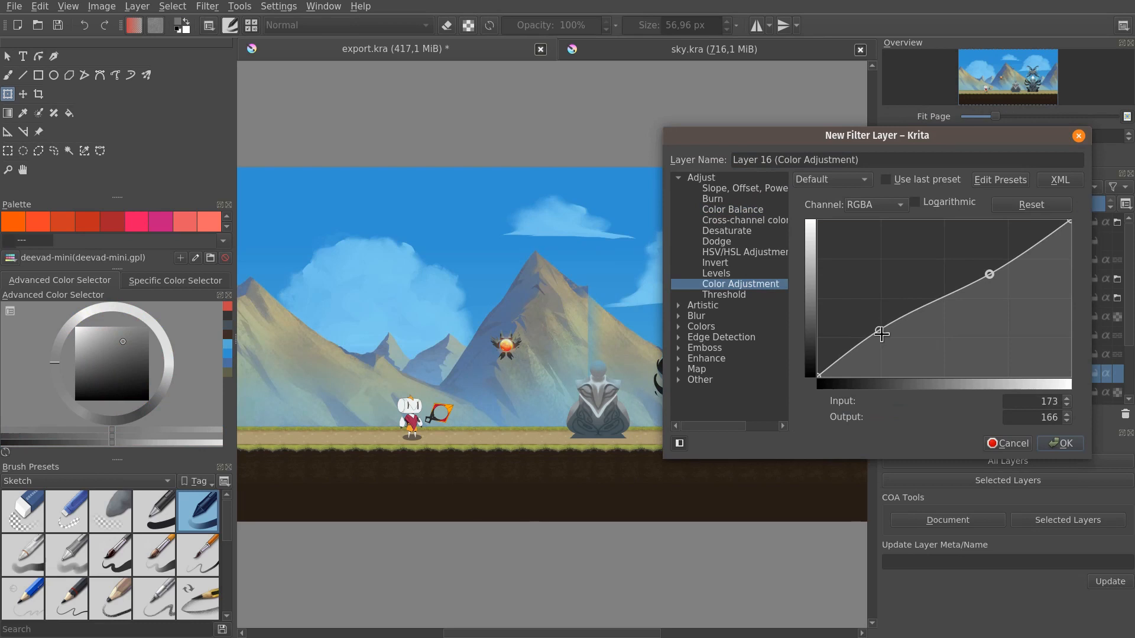
left_click_drag(881, 333, 880, 343)
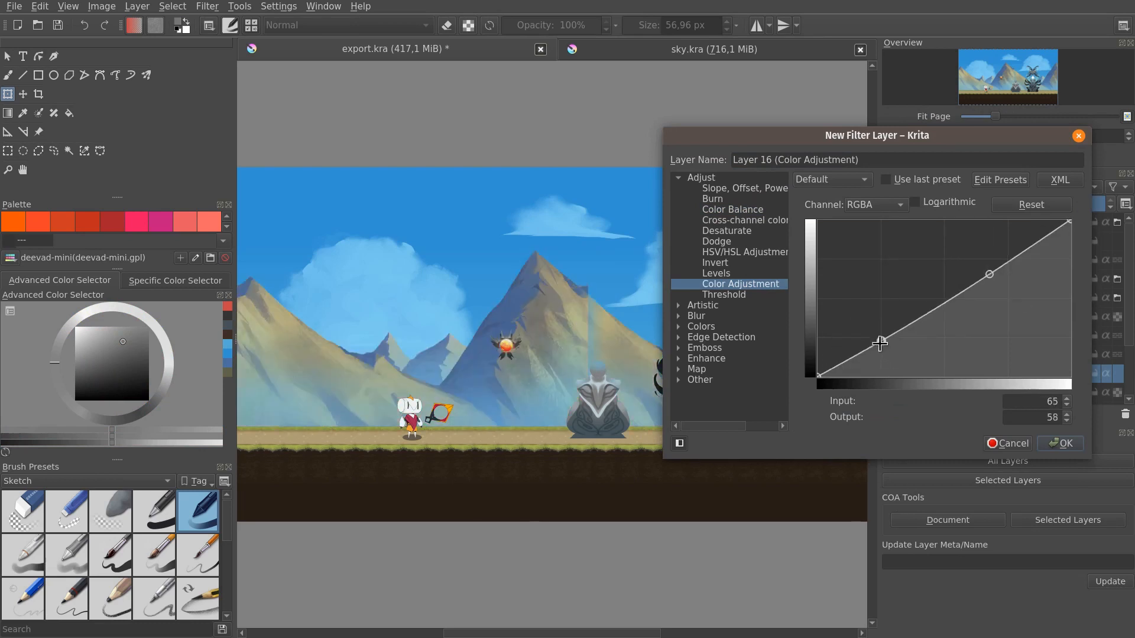
left_click_drag(880, 343, 877, 340)
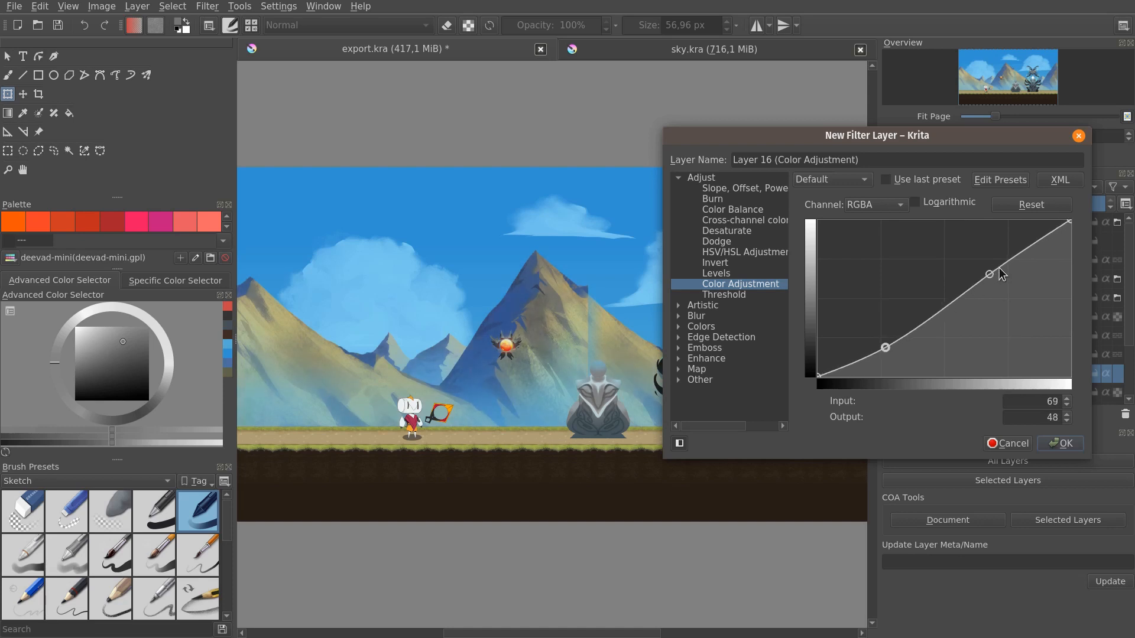
left_click_drag(988, 273, 985, 264)
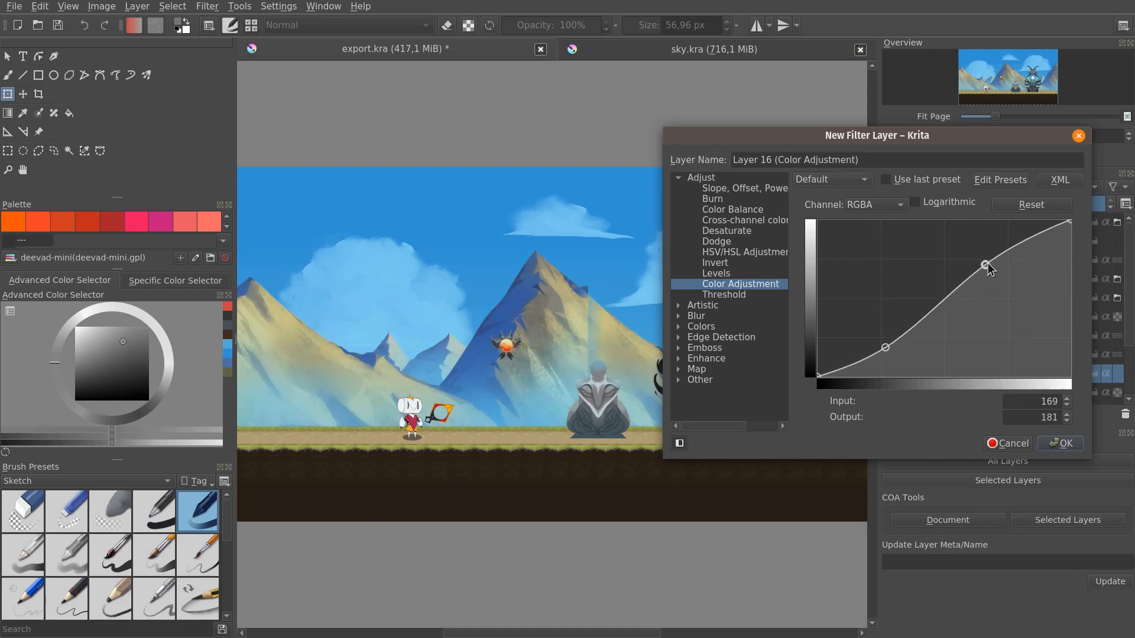
left_click_drag(984, 265, 997, 264)
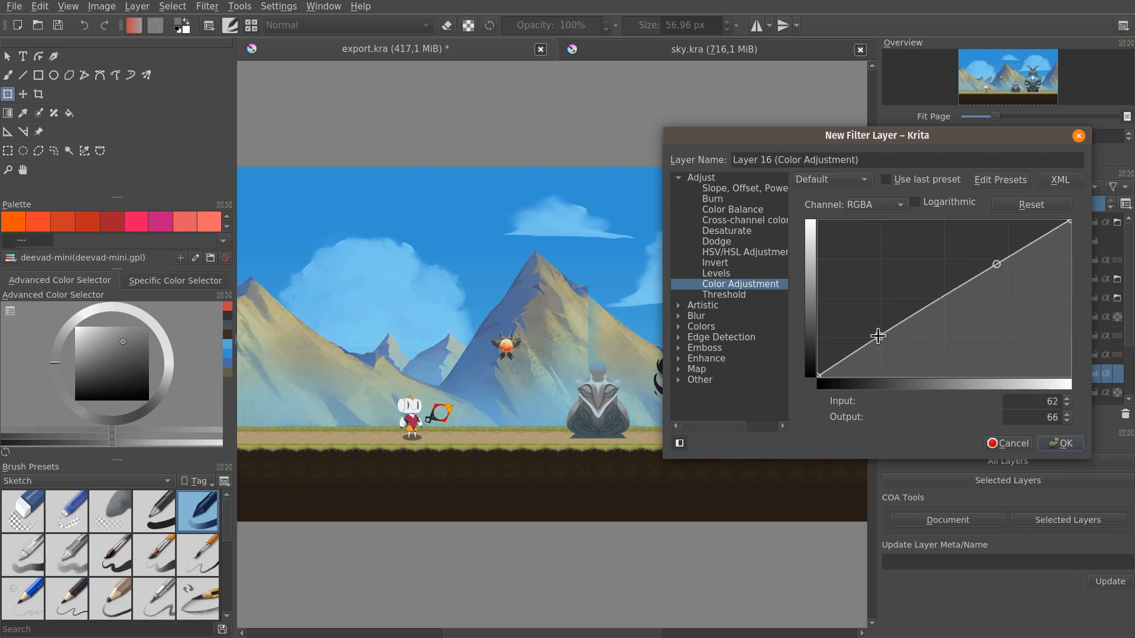
left_click_drag(878, 335, 874, 333)
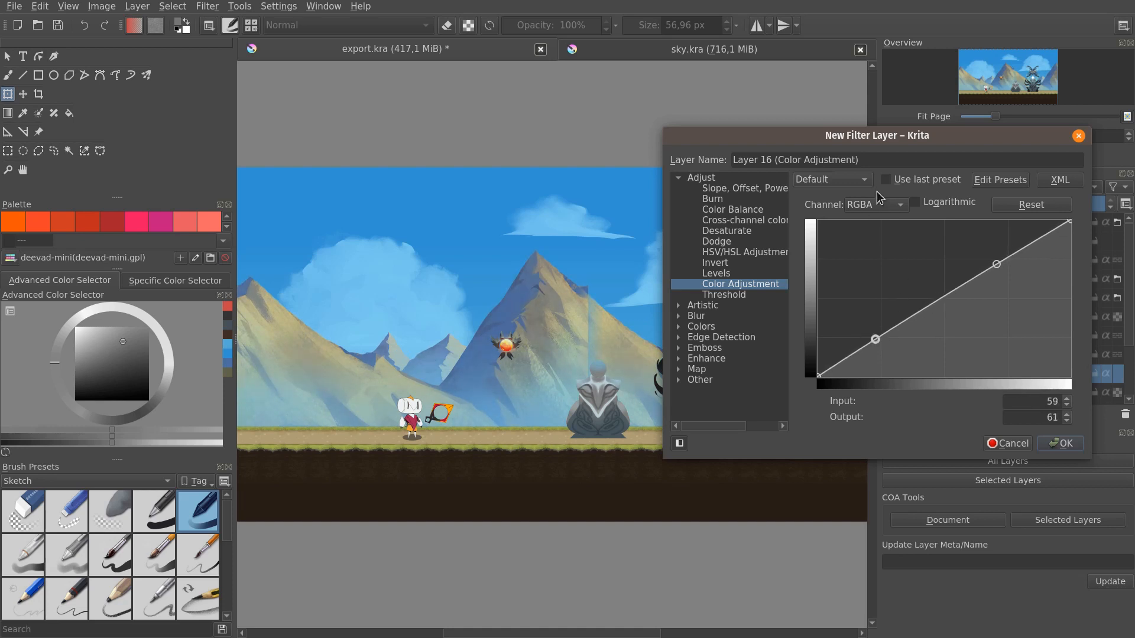
mouse_move(883, 206)
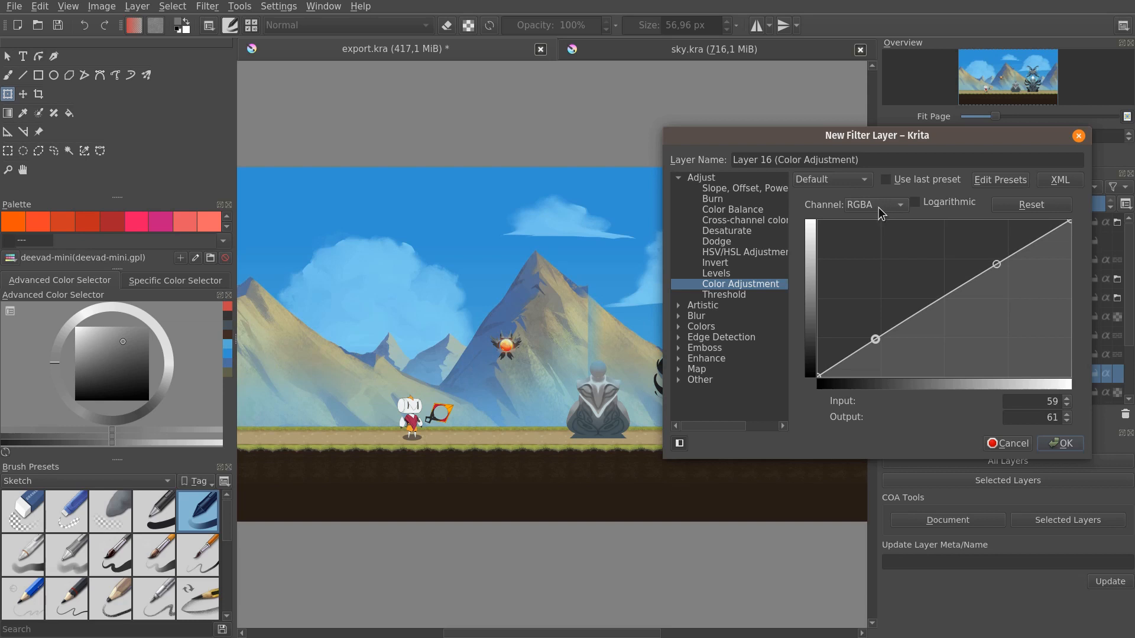
Step: Bend the Lightness curve's darker tones slightly down with two points
left_click(875, 205)
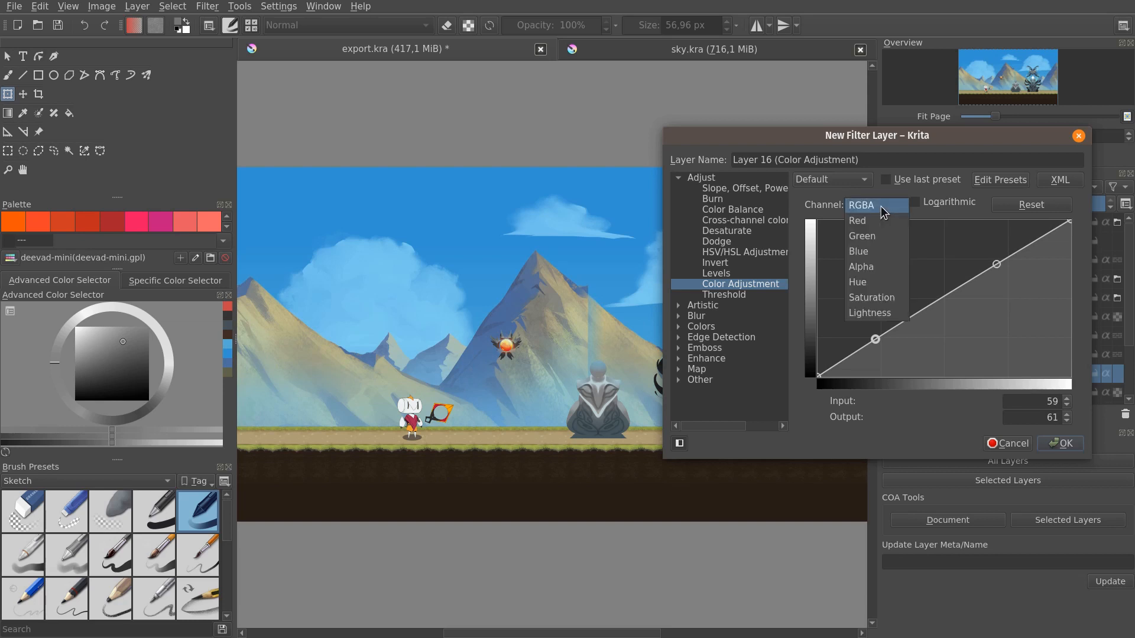
left_click(869, 313)
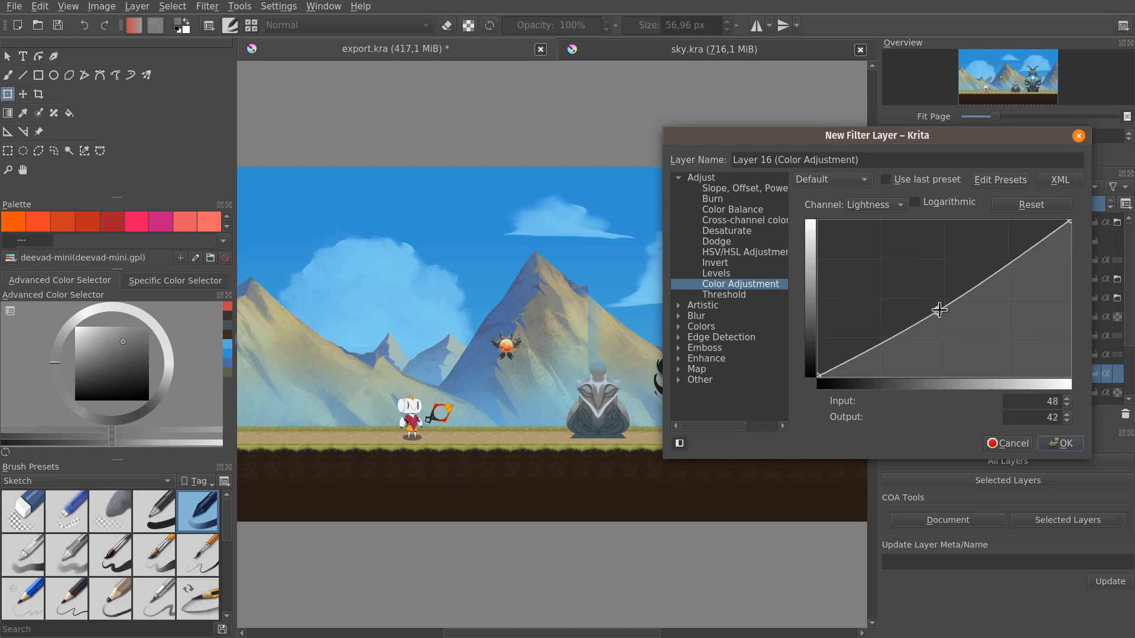
left_click_drag(939, 309, 936, 310)
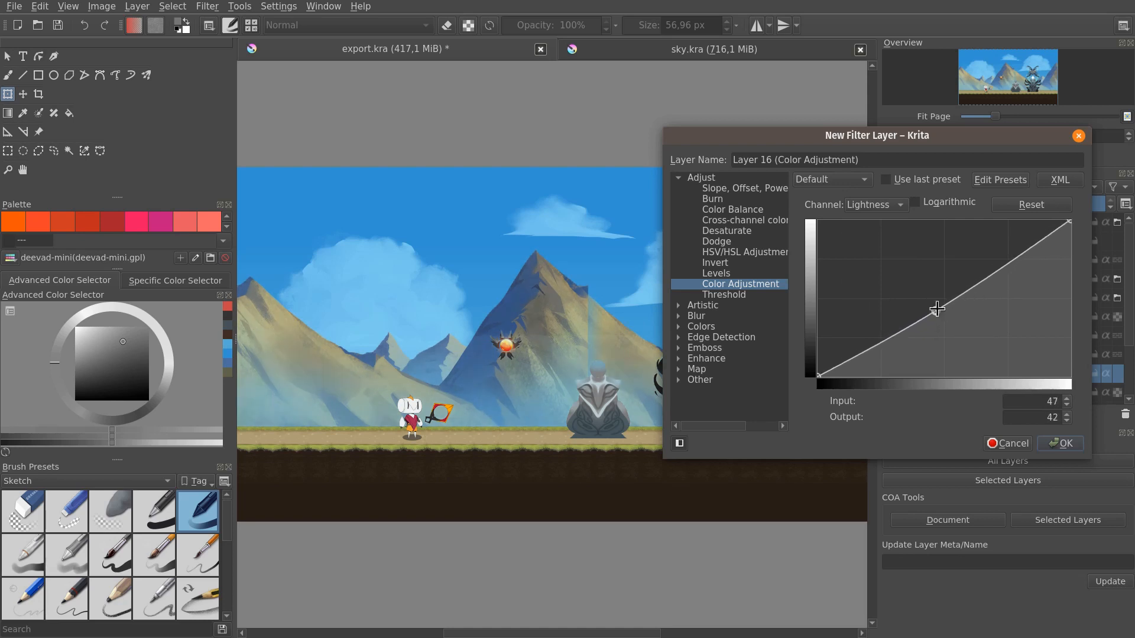
left_click_drag(935, 309, 873, 343)
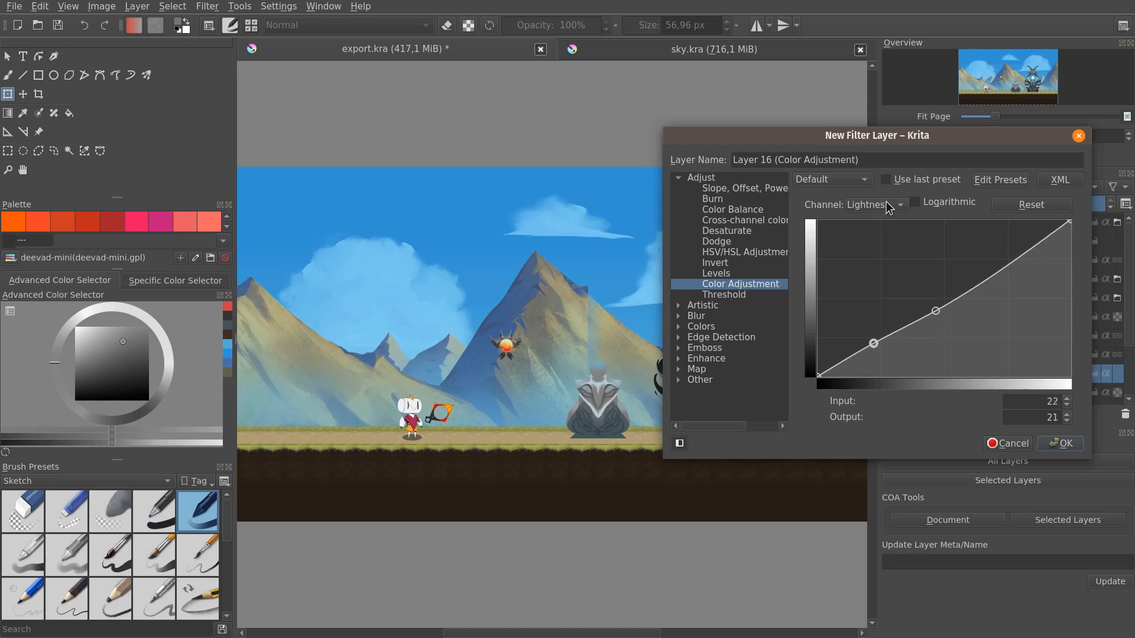
Step: Switch the curve editor to the Saturation channel
left_click(864, 204)
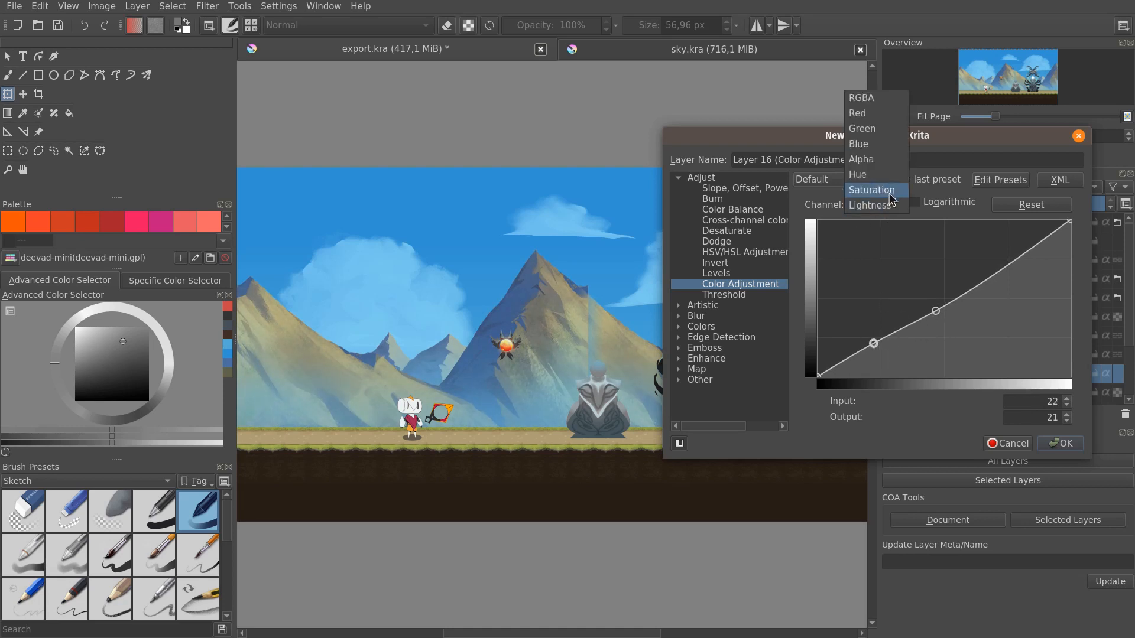
left_click(871, 190)
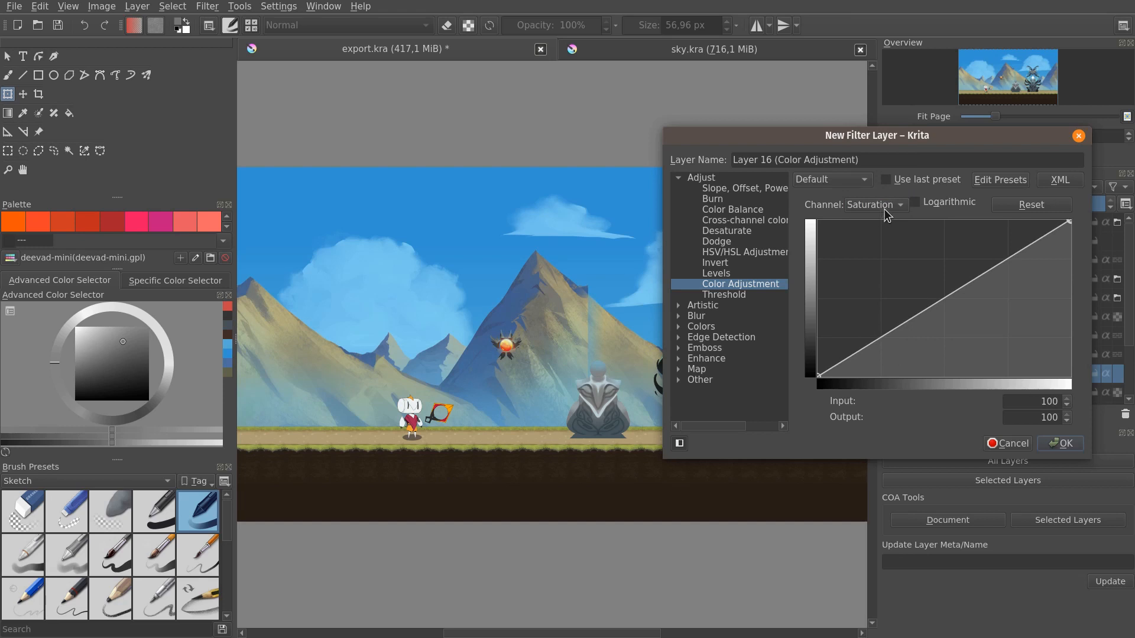
mouse_move(871, 345)
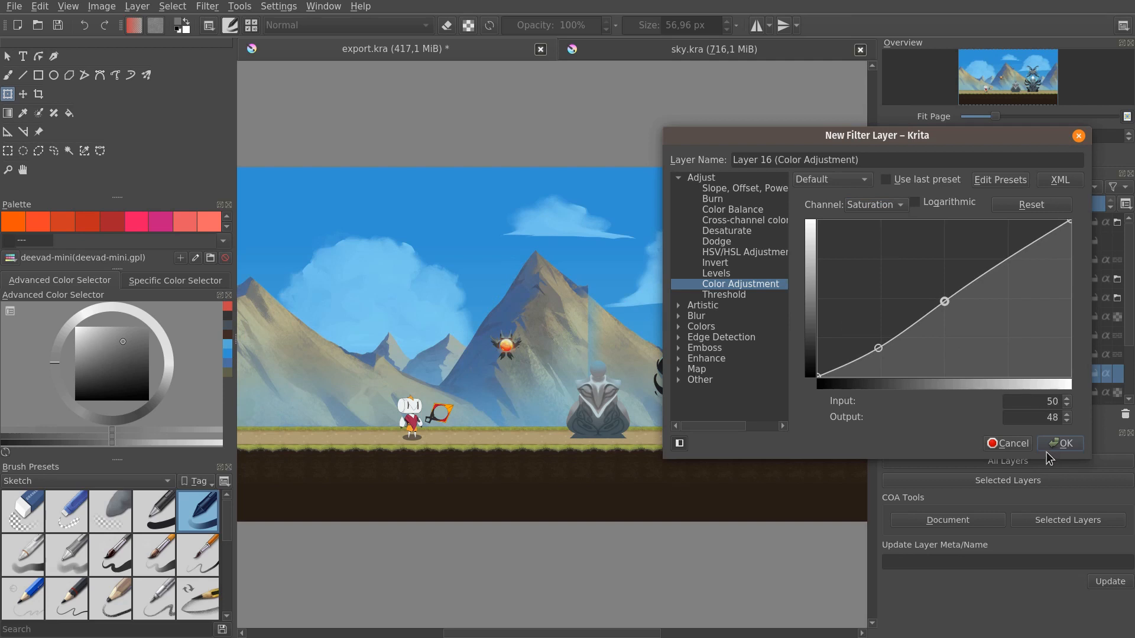
Step: Confirm the dialog, adding Layer 16 Color Adjustment inside the Layer 12 group
left_click(1060, 443)
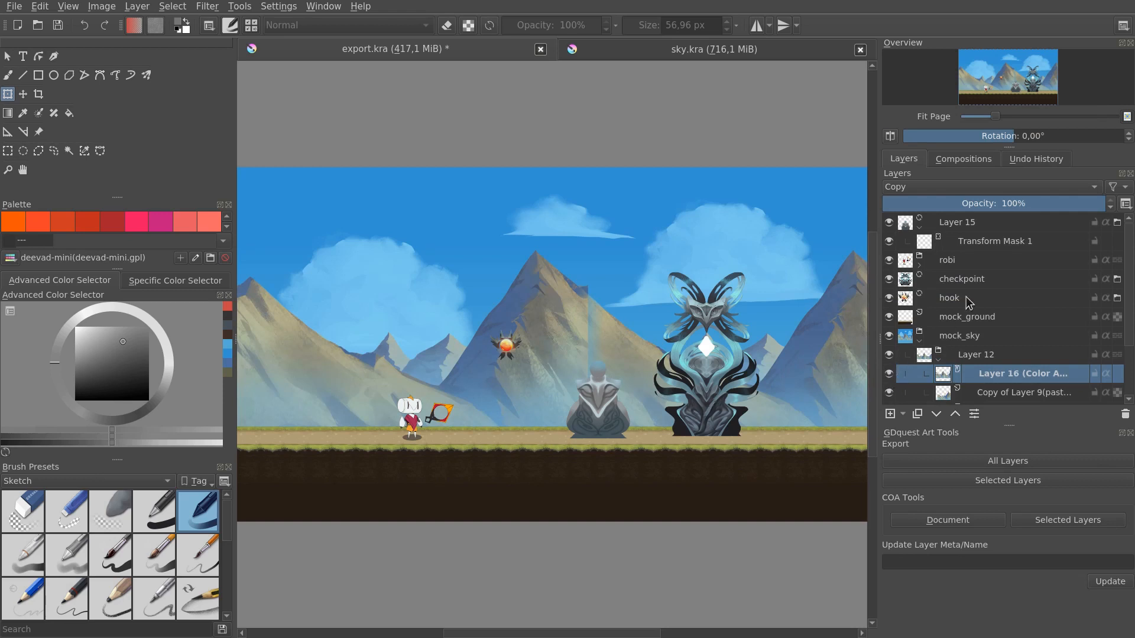
mouse_move(919, 365)
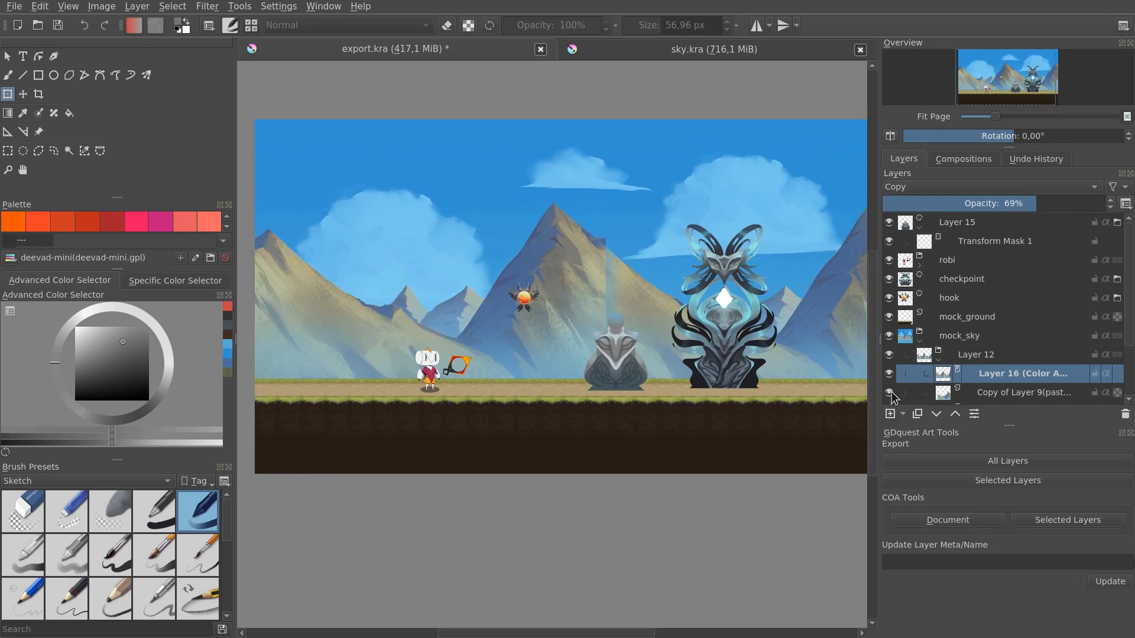
mouse_move(864, 400)
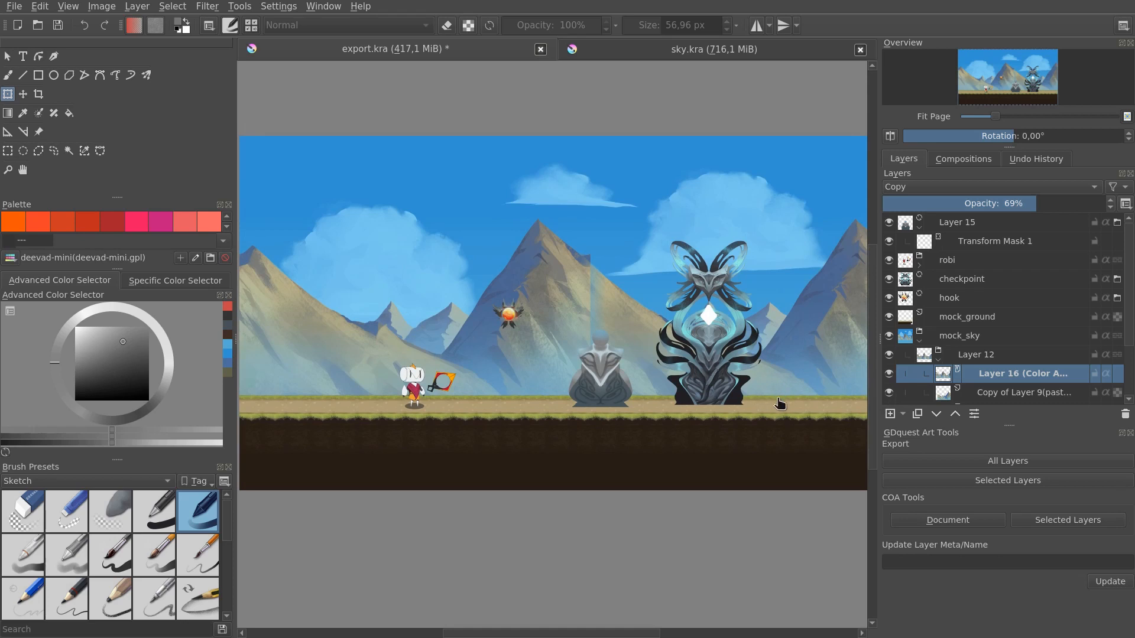
mouse_move(787, 426)
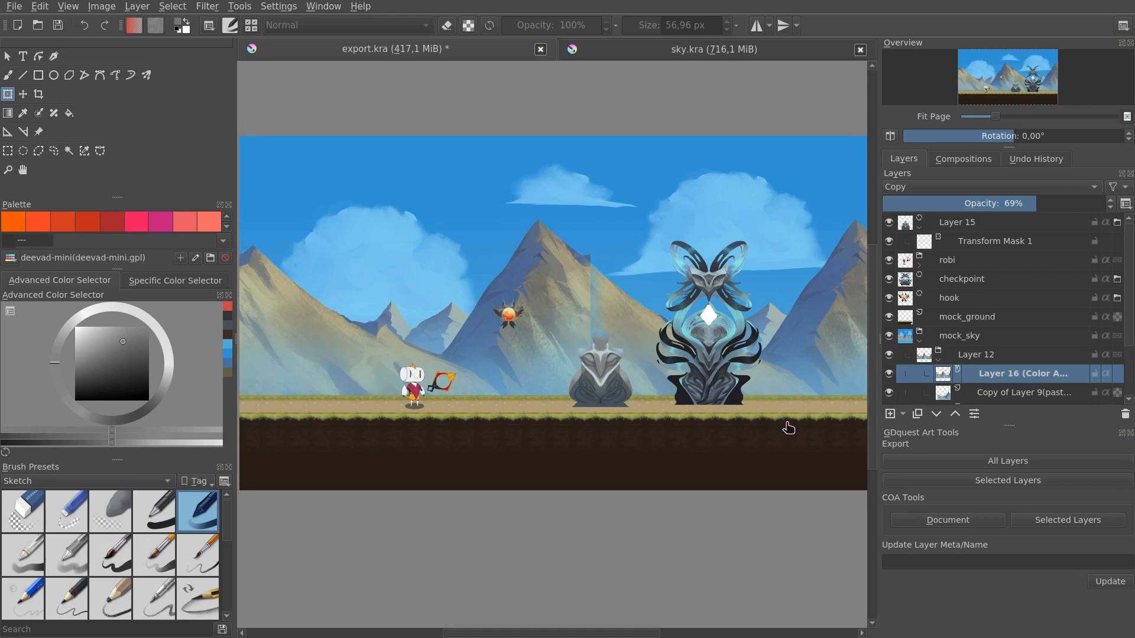
mouse_move(801, 415)
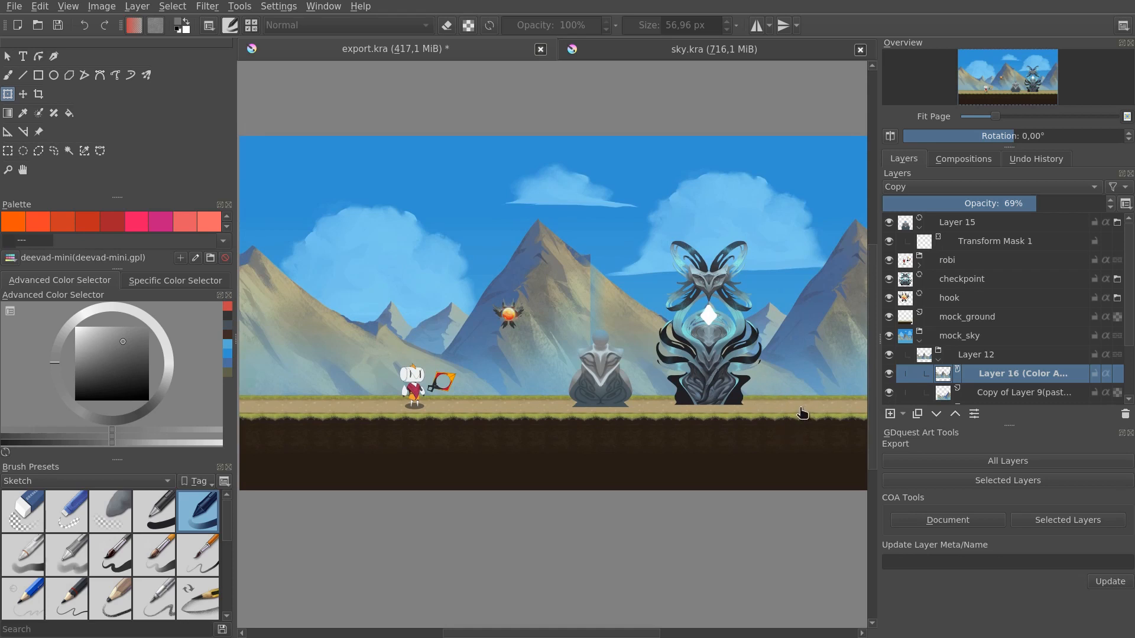
mouse_move(806, 406)
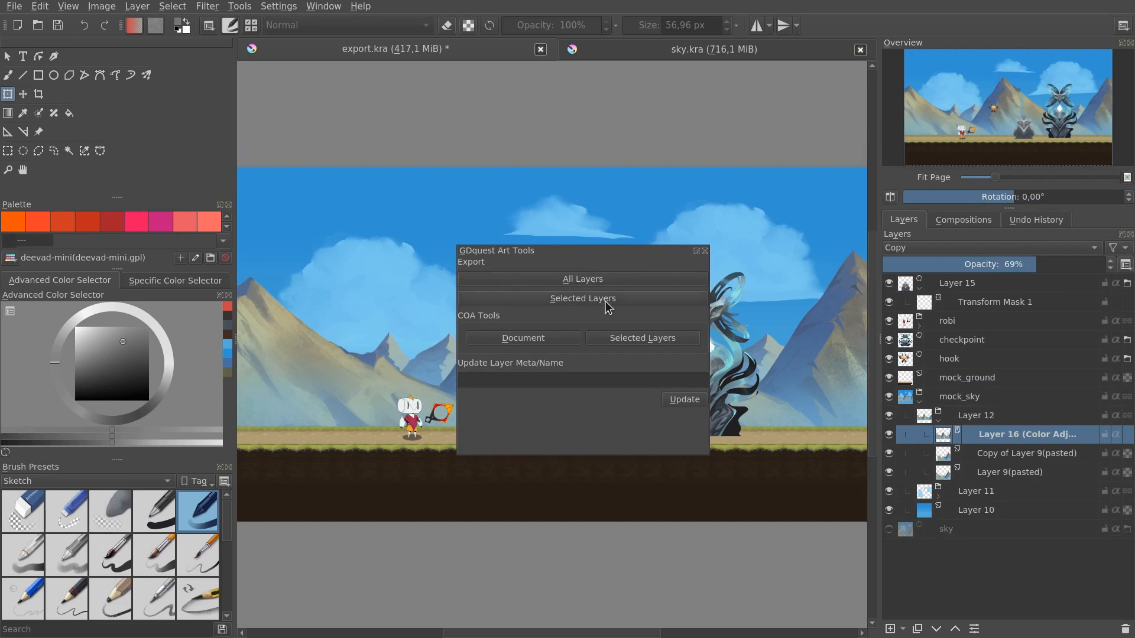
mouse_move(616, 278)
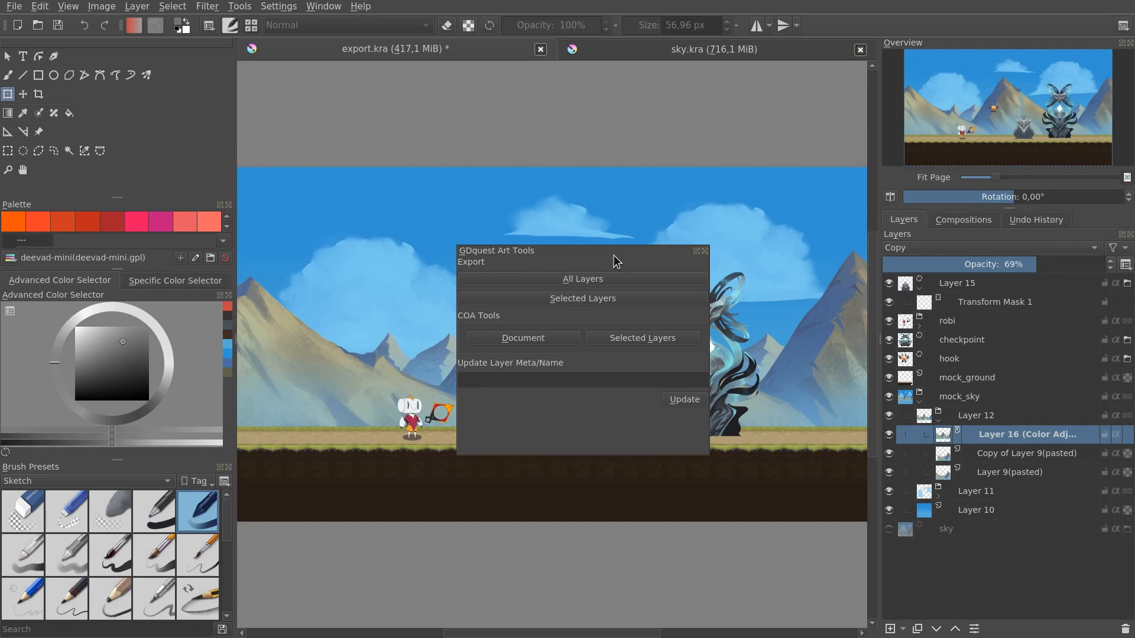
mouse_move(614, 262)
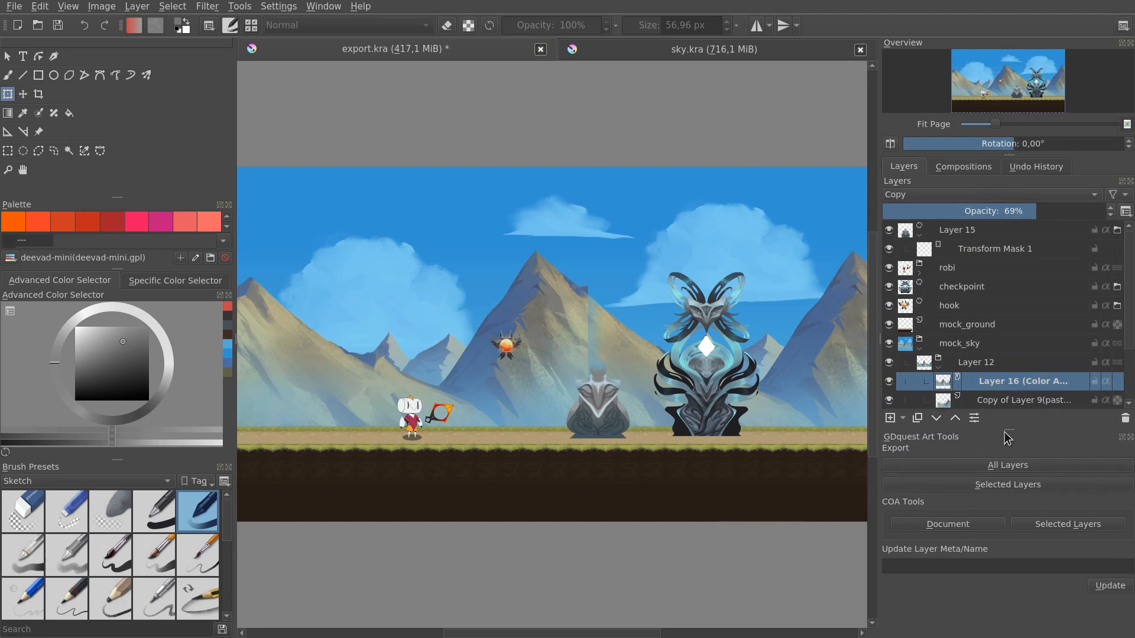
mouse_move(1023, 547)
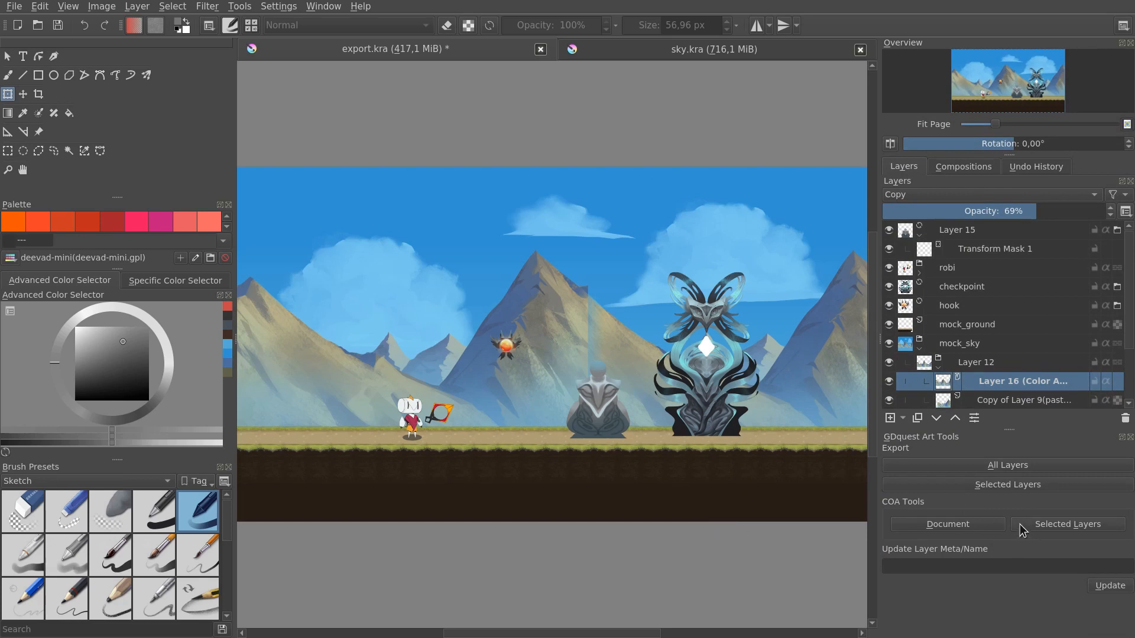
mouse_move(1028, 541)
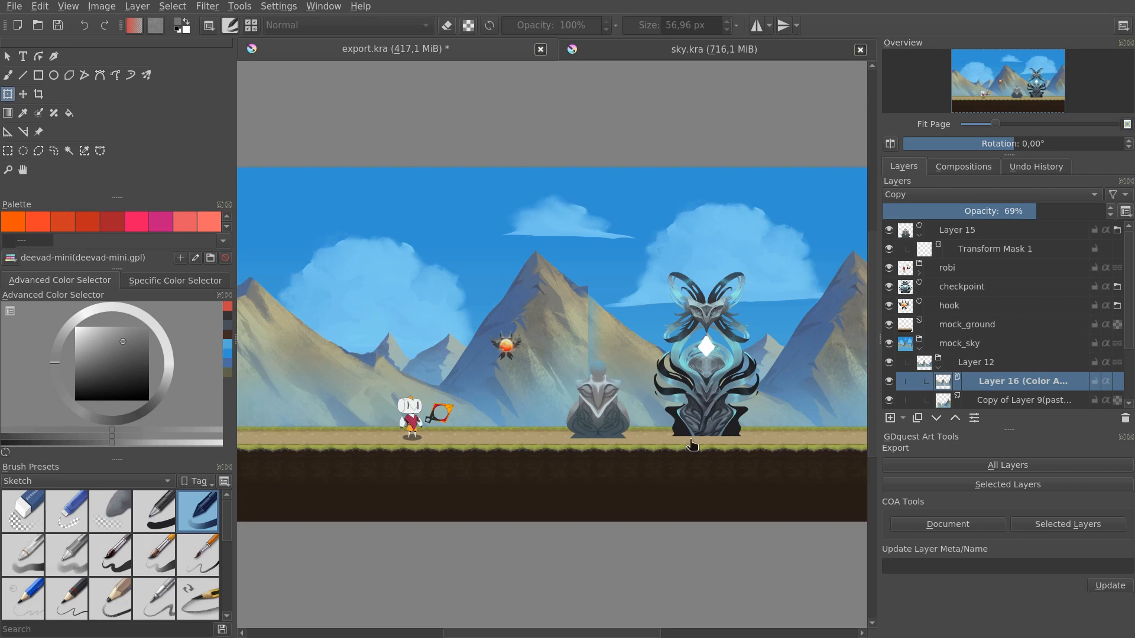
mouse_move(702, 423)
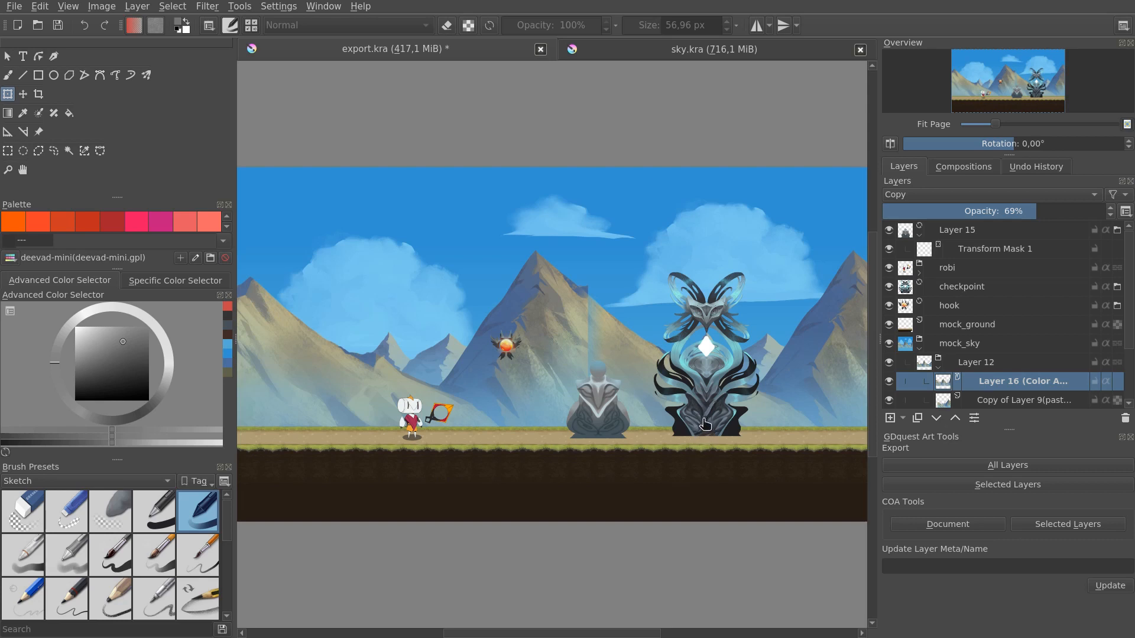
mouse_move(713, 438)
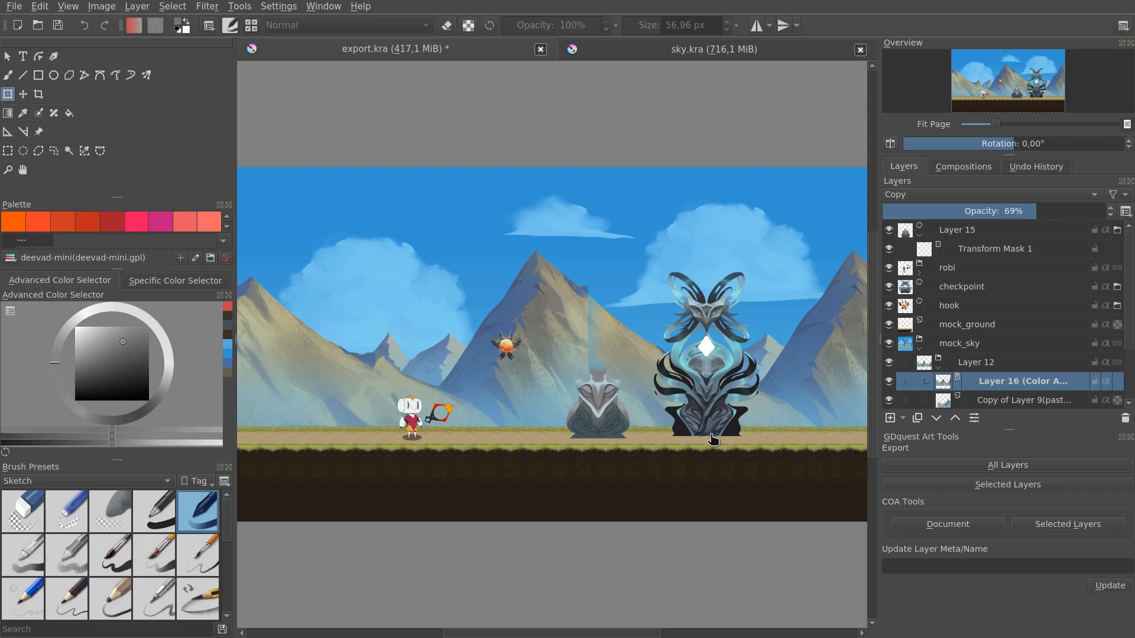
mouse_move(712, 445)
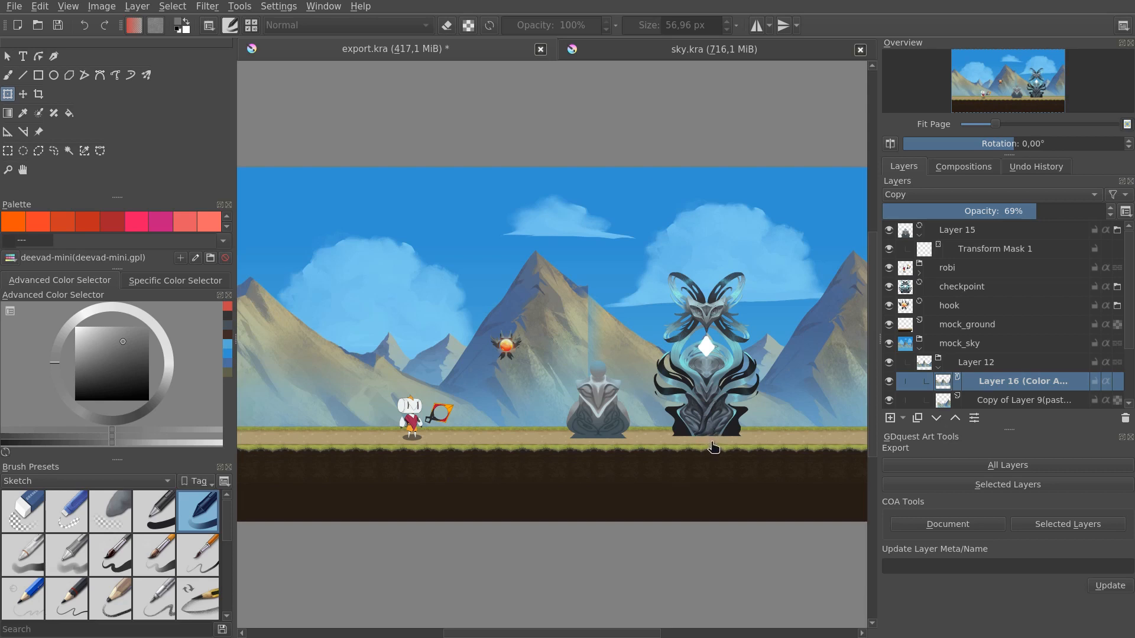